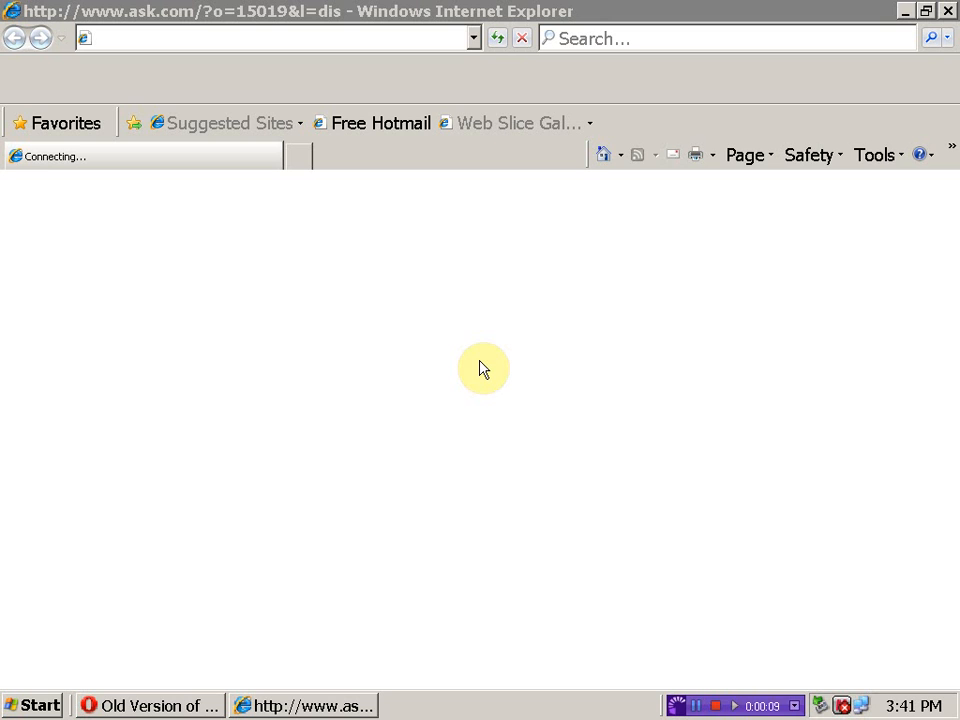
mouse_move(8, 184)
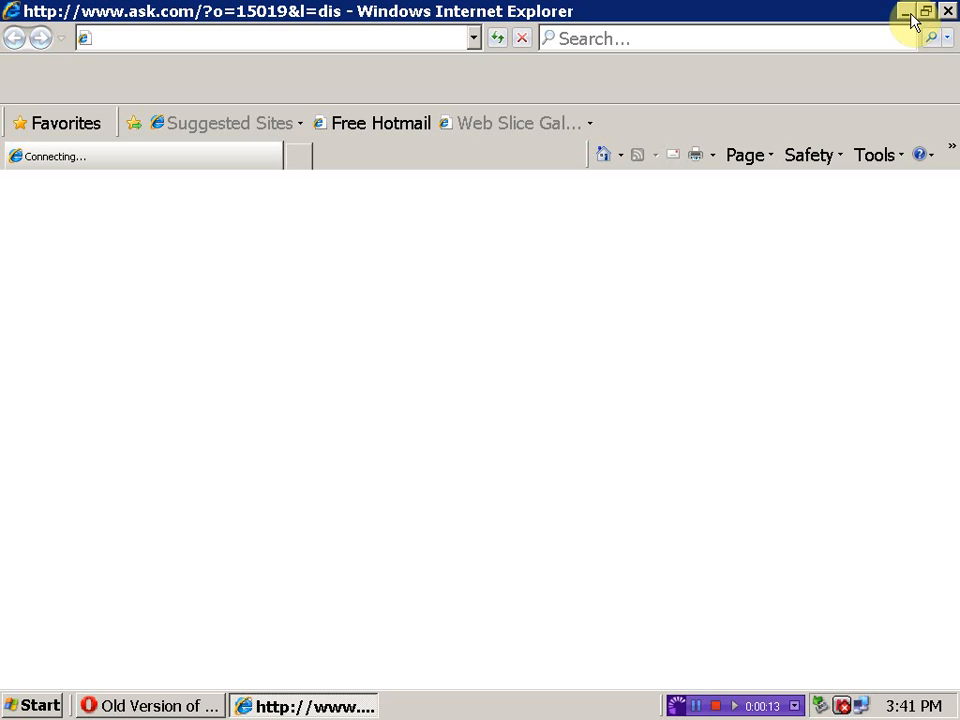
mouse_move(304, 168)
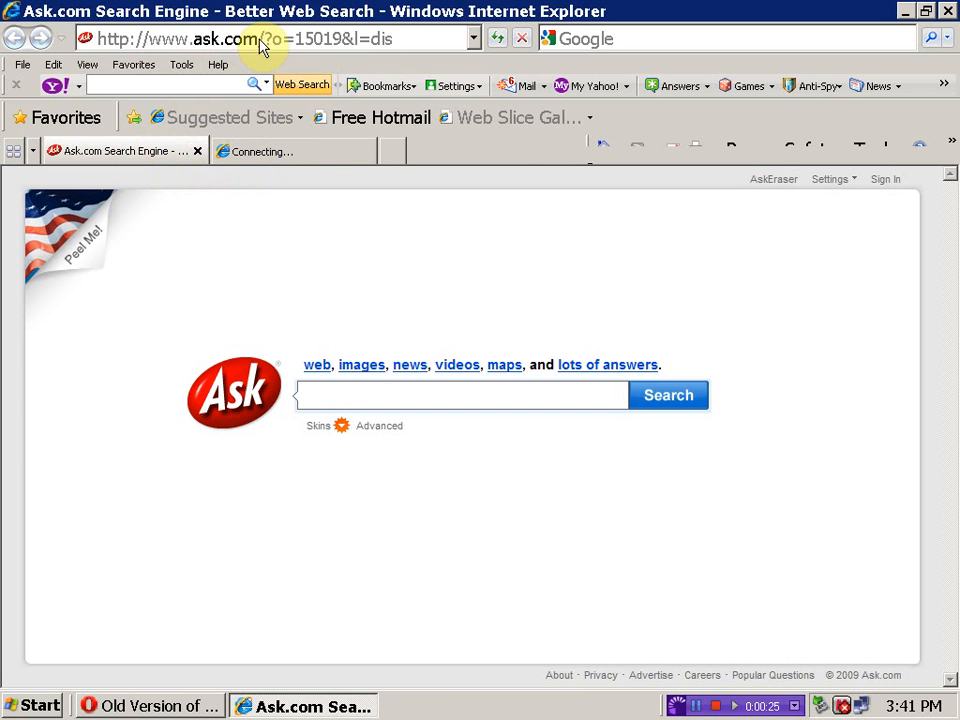
Step: Go to oldapps.com in a fresh browser tab
left_click(376, 150)
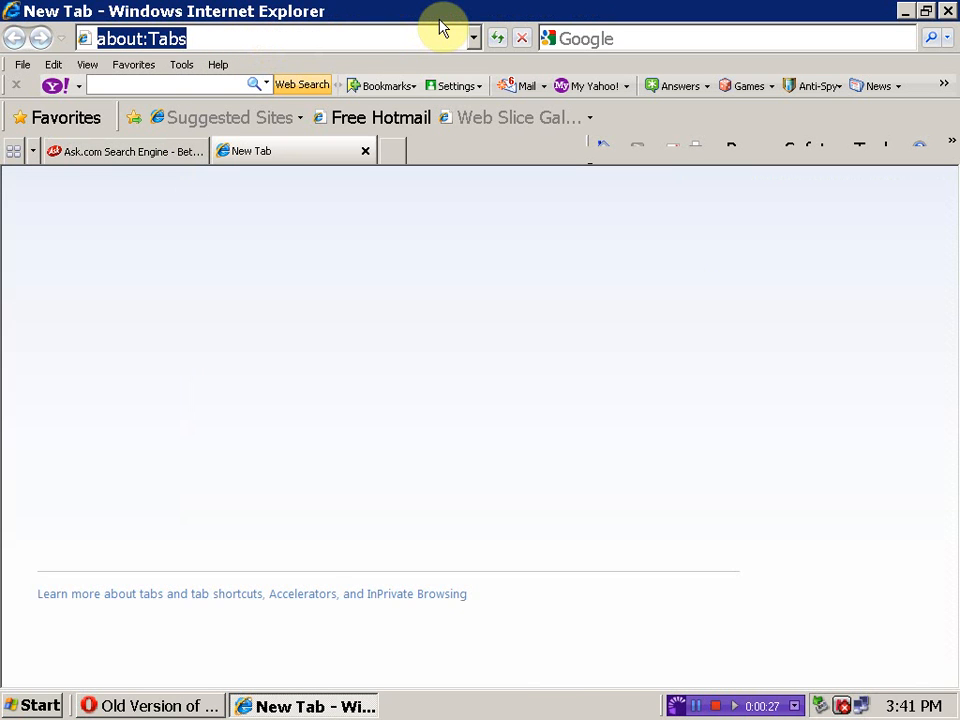
type("ol")
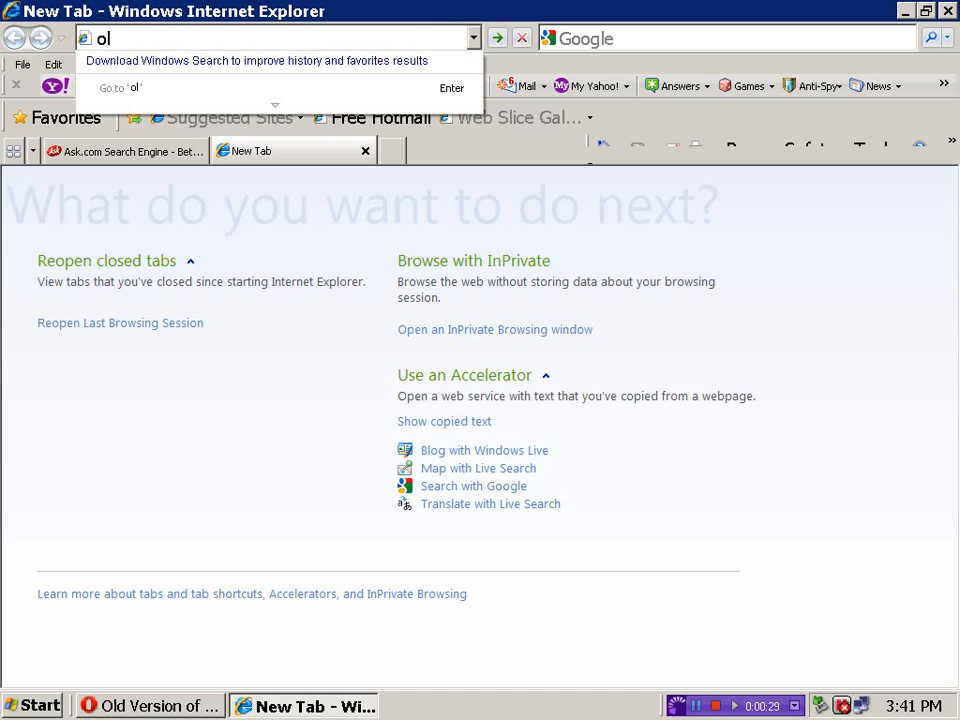
type("dapps")
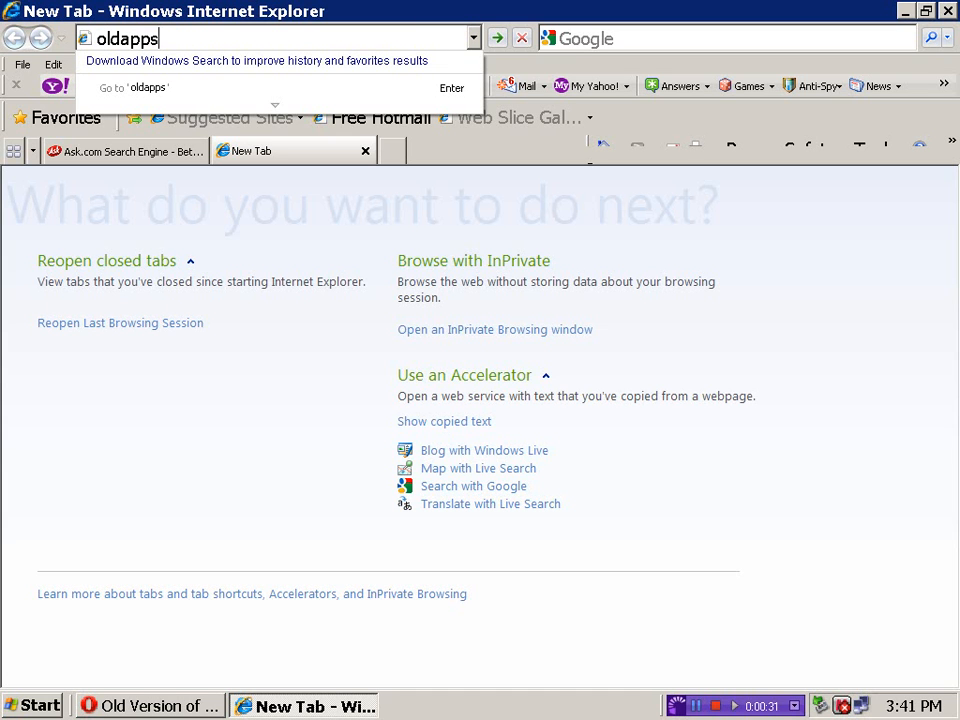
type(".co")
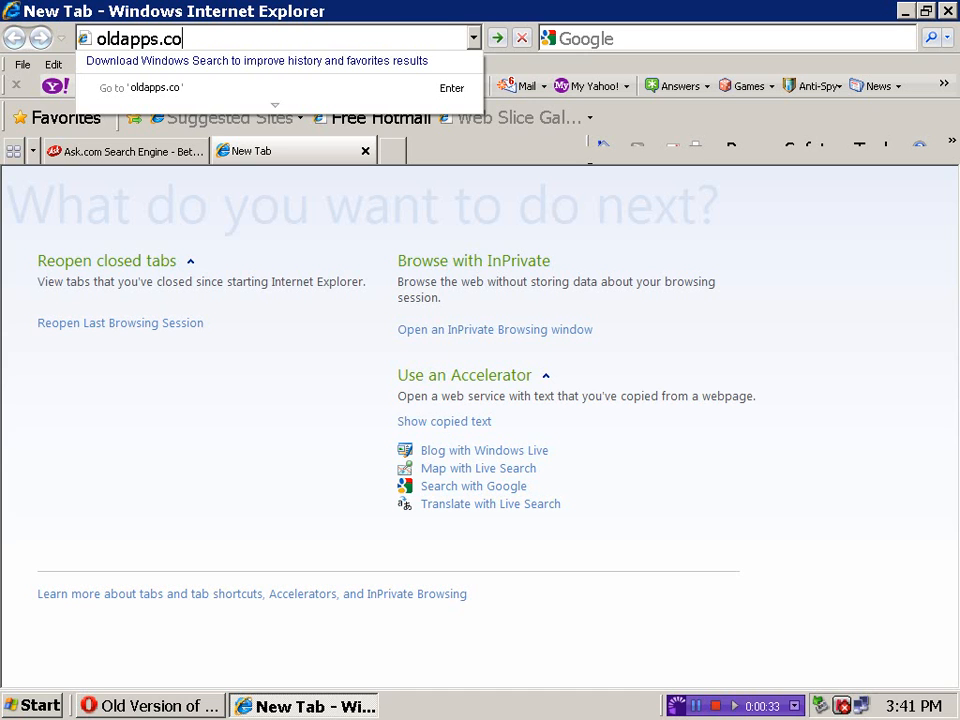
key("Return")
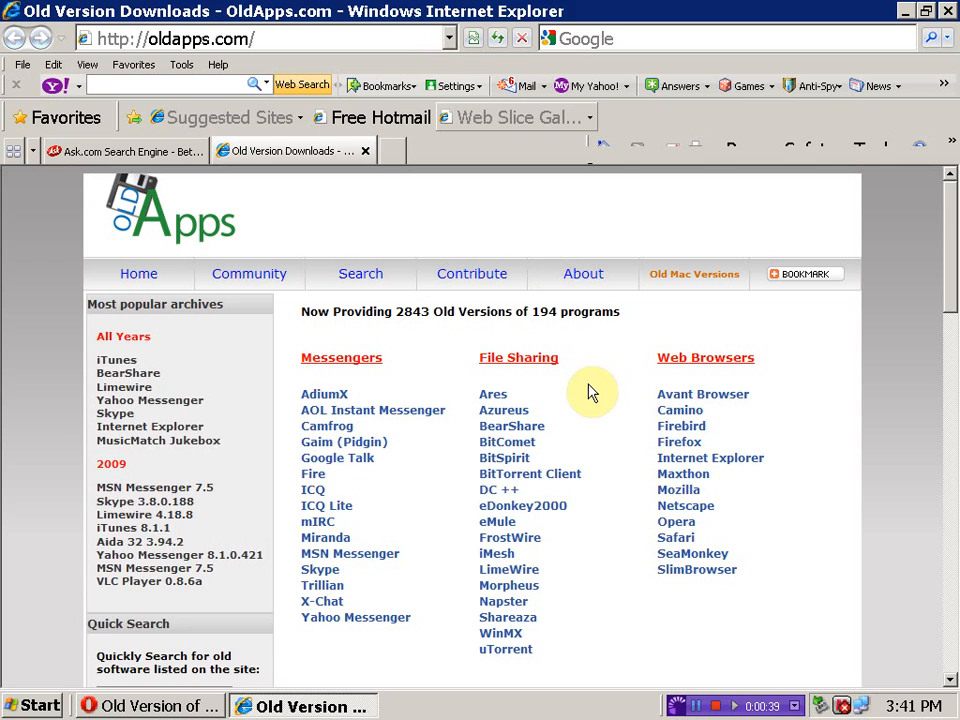
Step: Reach the Real Player link under Music Utilities and show its list of old versions
scroll("down", 3)
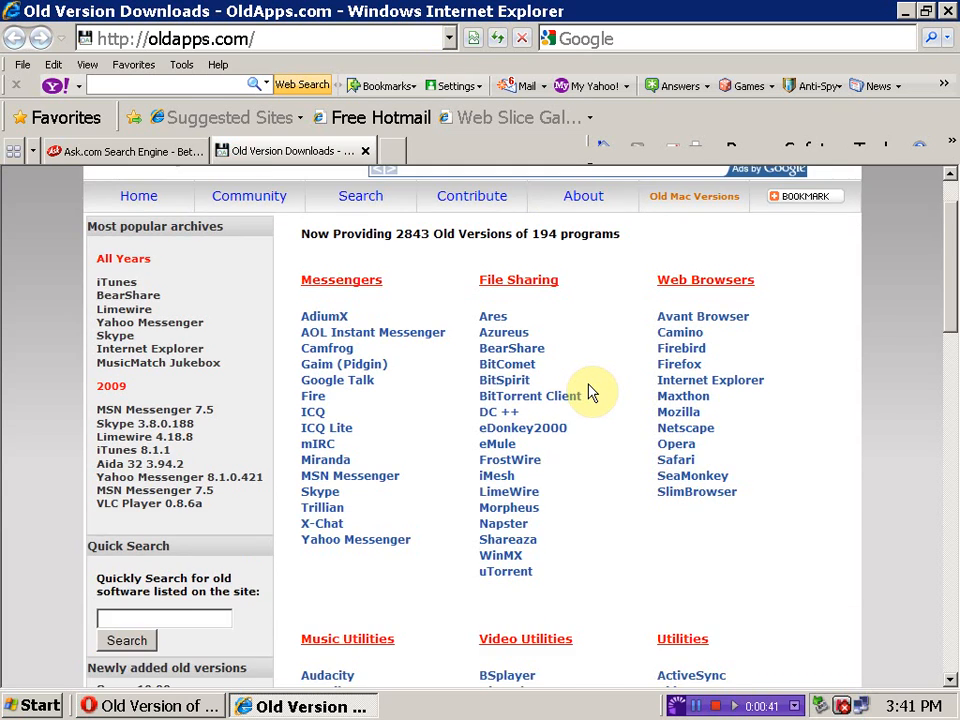
scroll("down", 3)
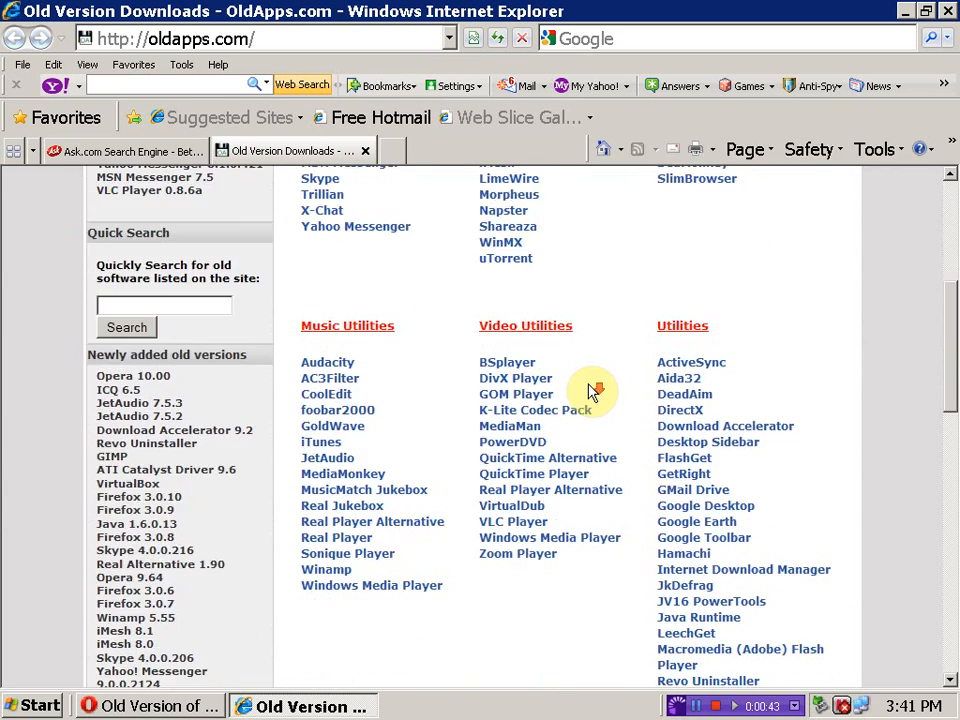
mouse_move(336, 536)
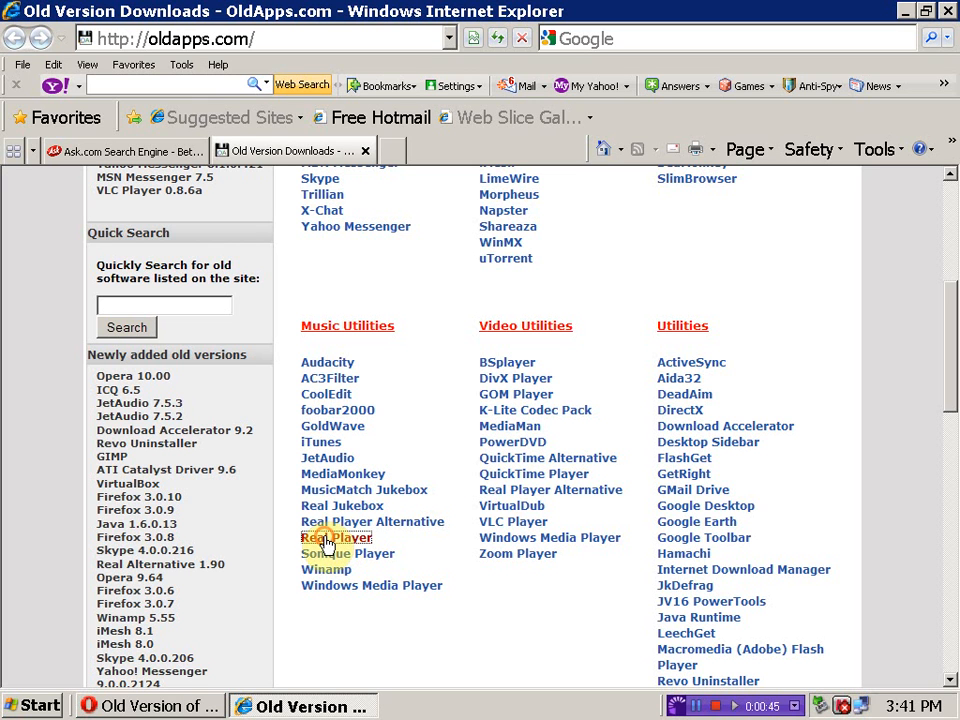
left_click(336, 536)
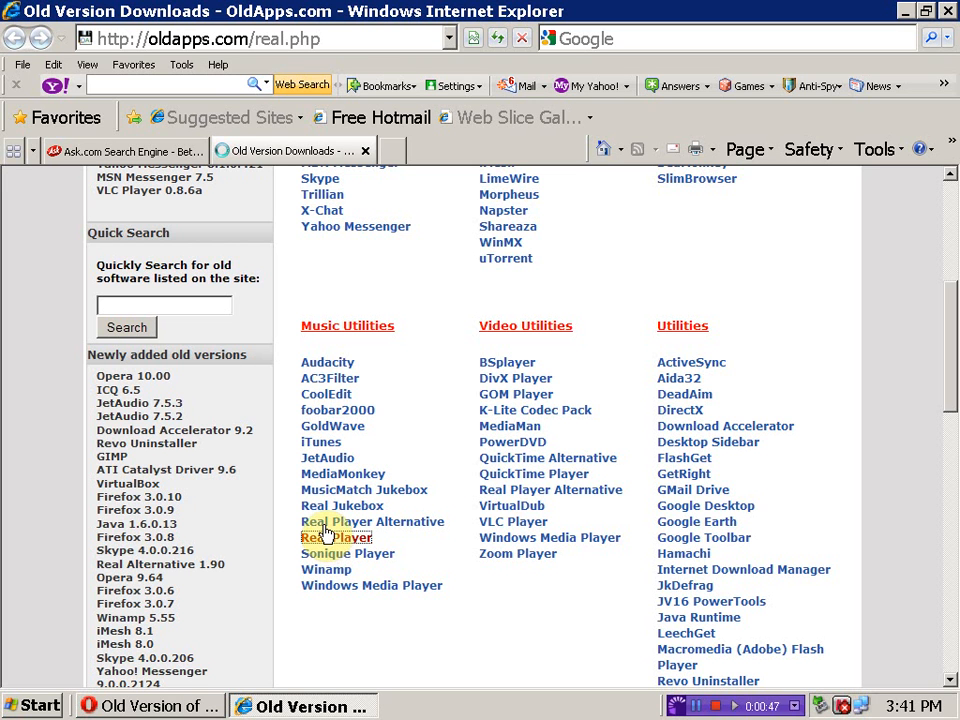
left_click(336, 536)
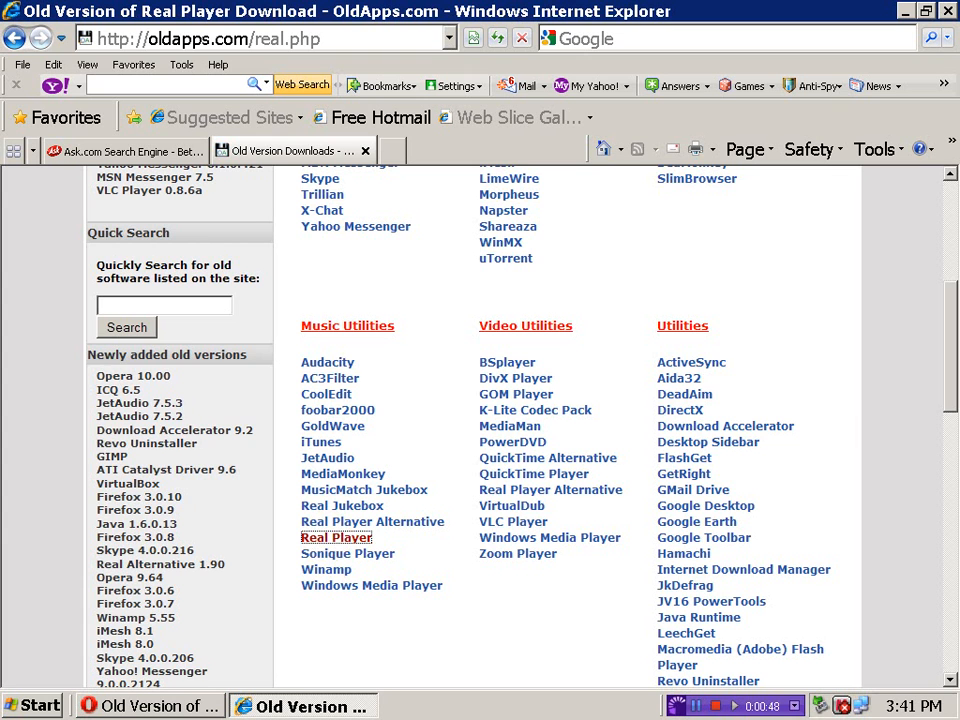
left_click(336, 538)
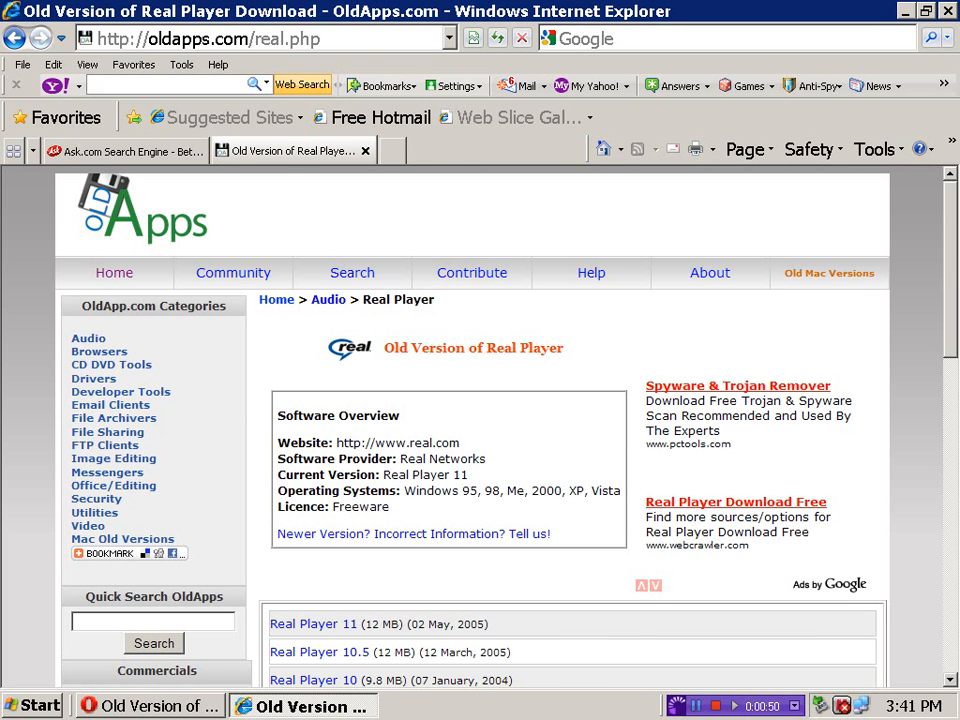
scroll("down", 3)
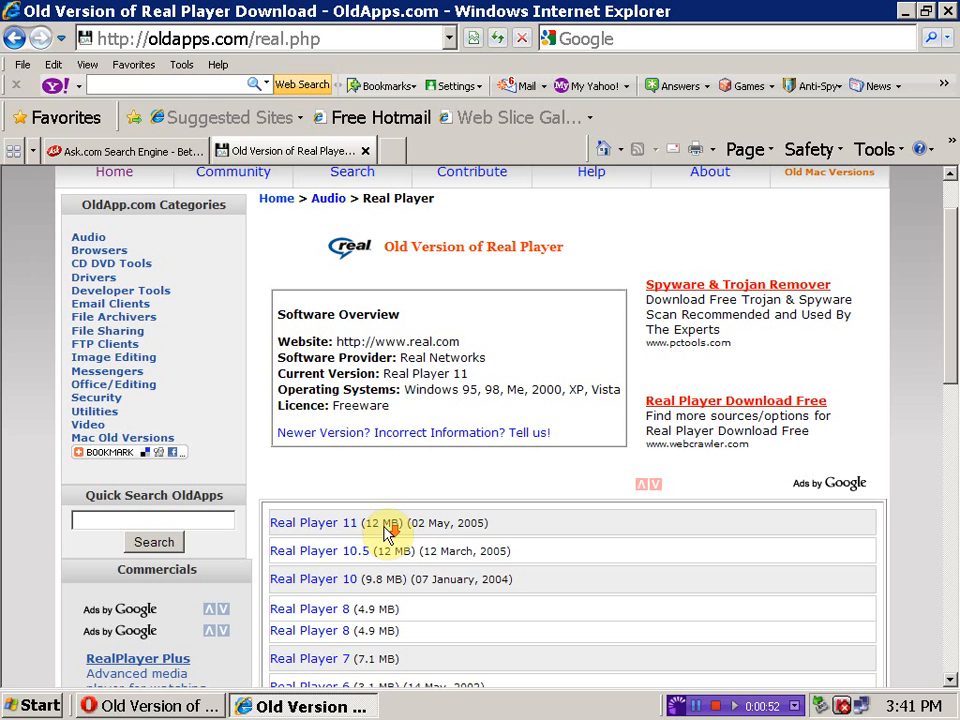
mouse_move(532, 544)
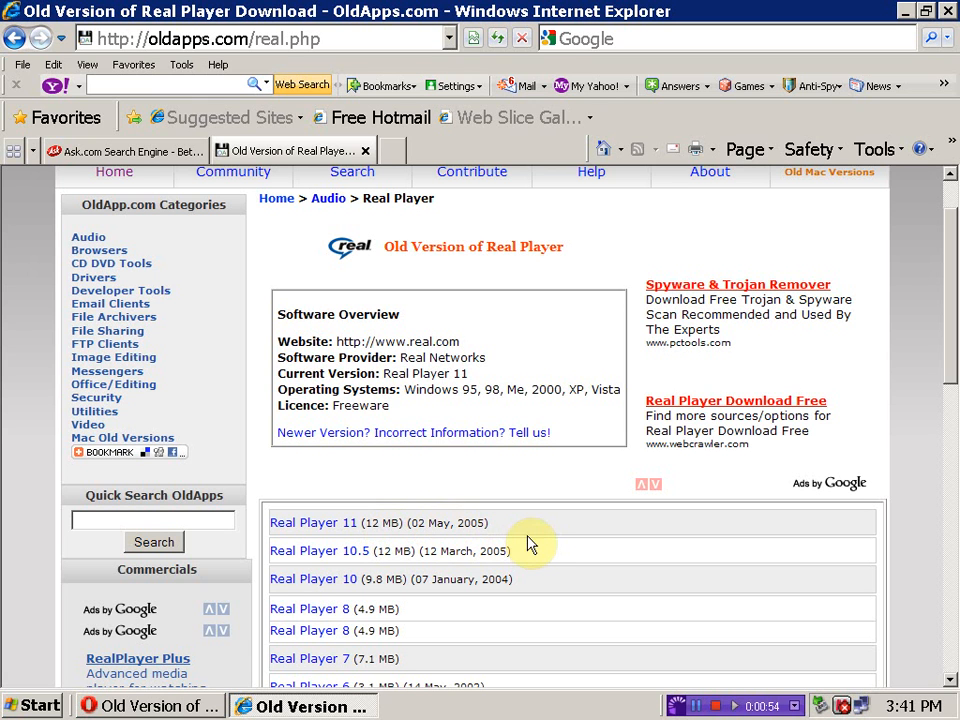
mouse_move(438, 528)
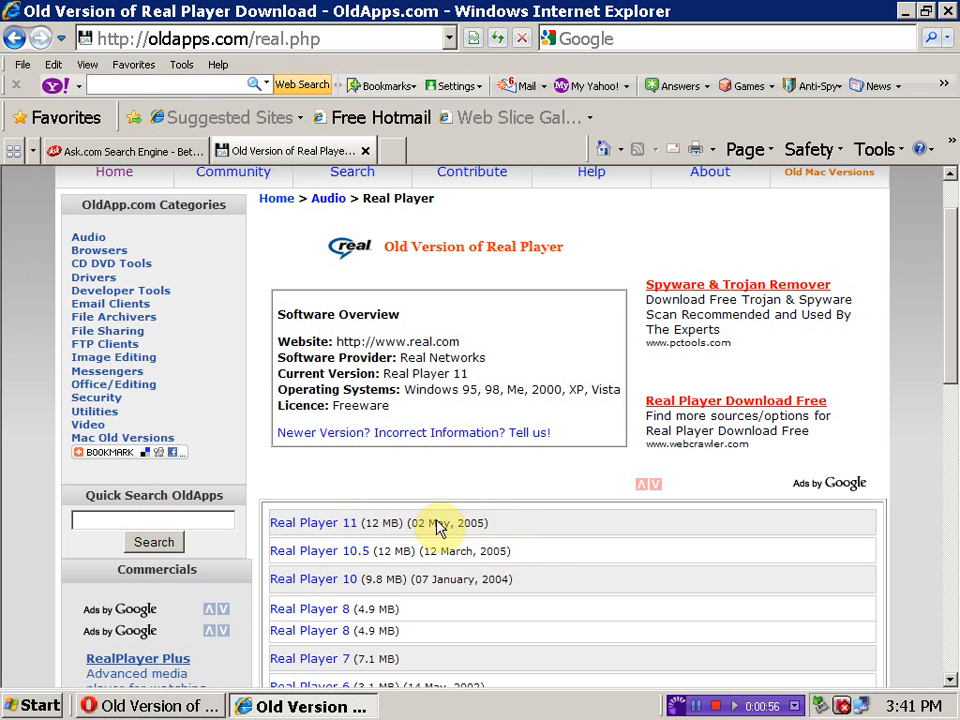
mouse_move(392, 604)
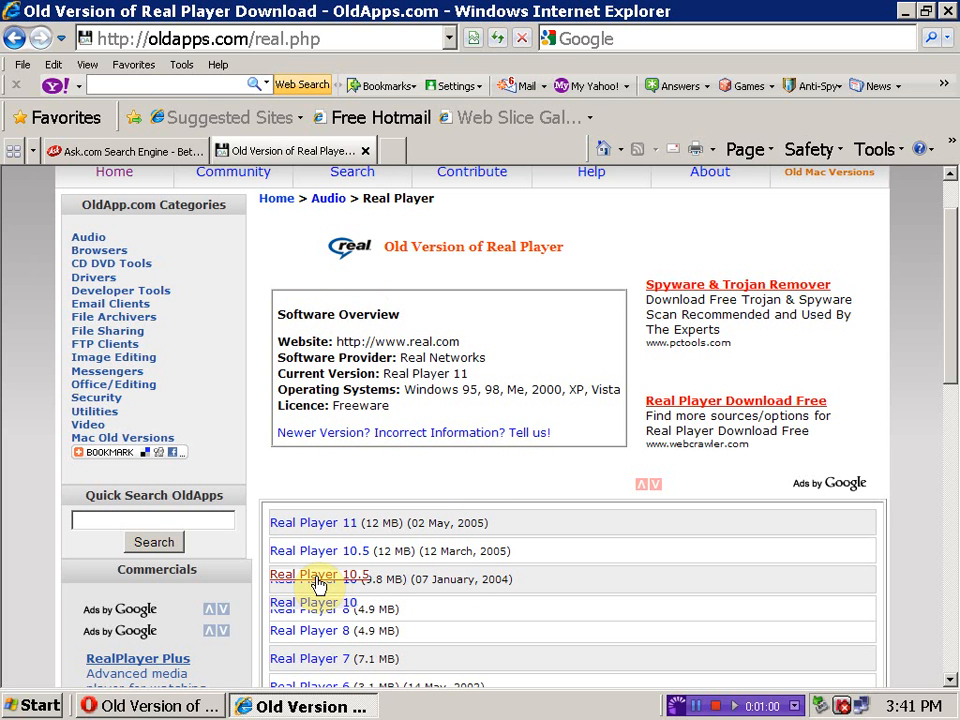
Step: Select Real Player 10.5 and scroll to its Download Real Player 10.5 section
left_click(320, 576)
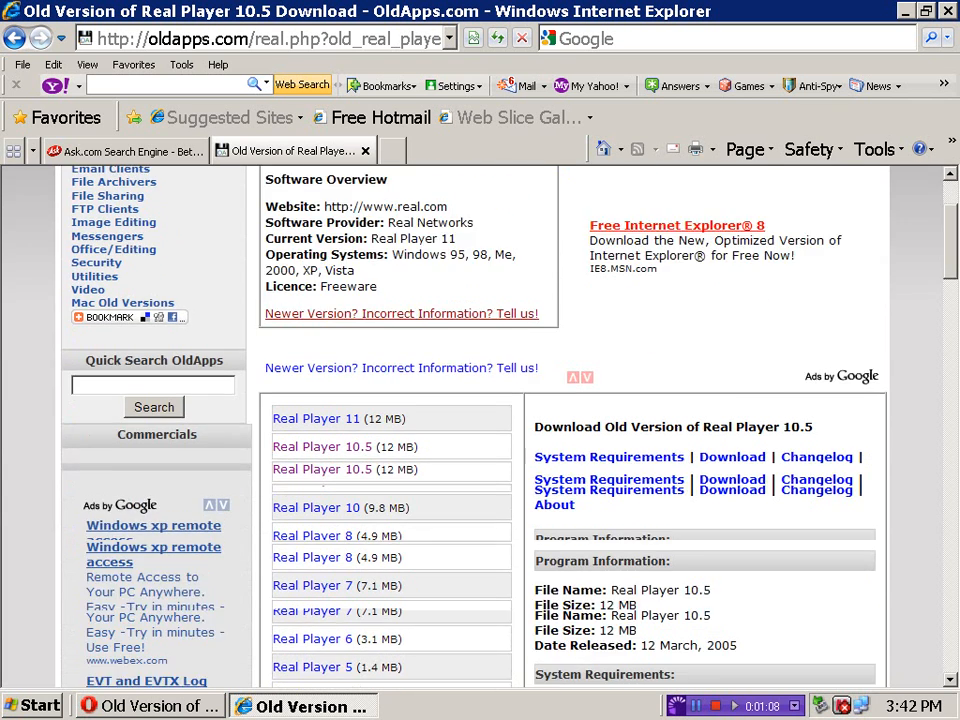
scroll("down", 3)
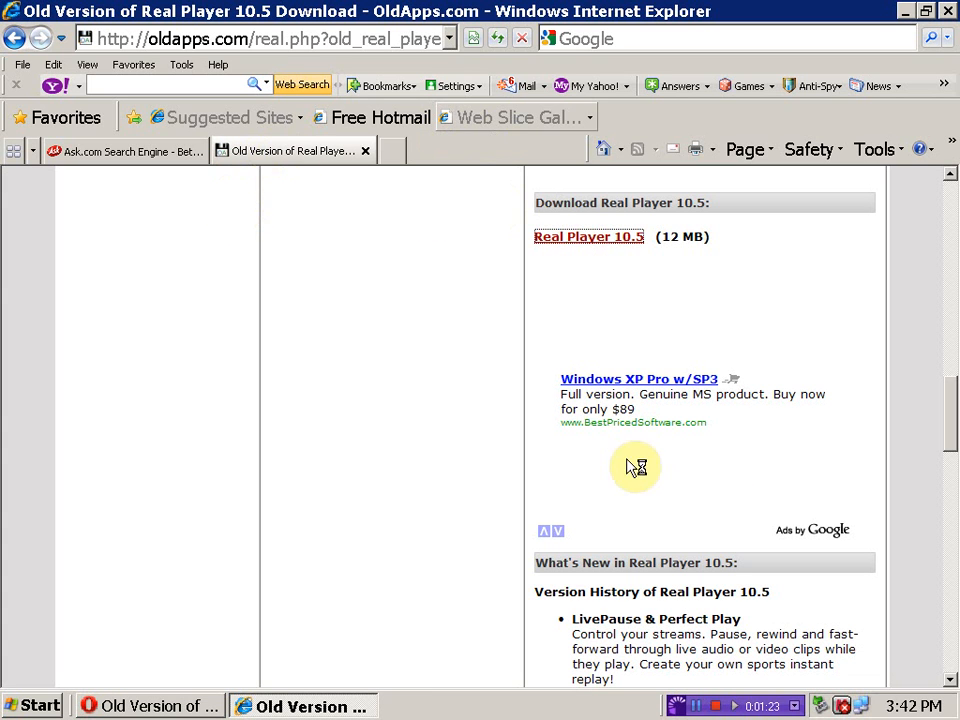
mouse_move(570, 282)
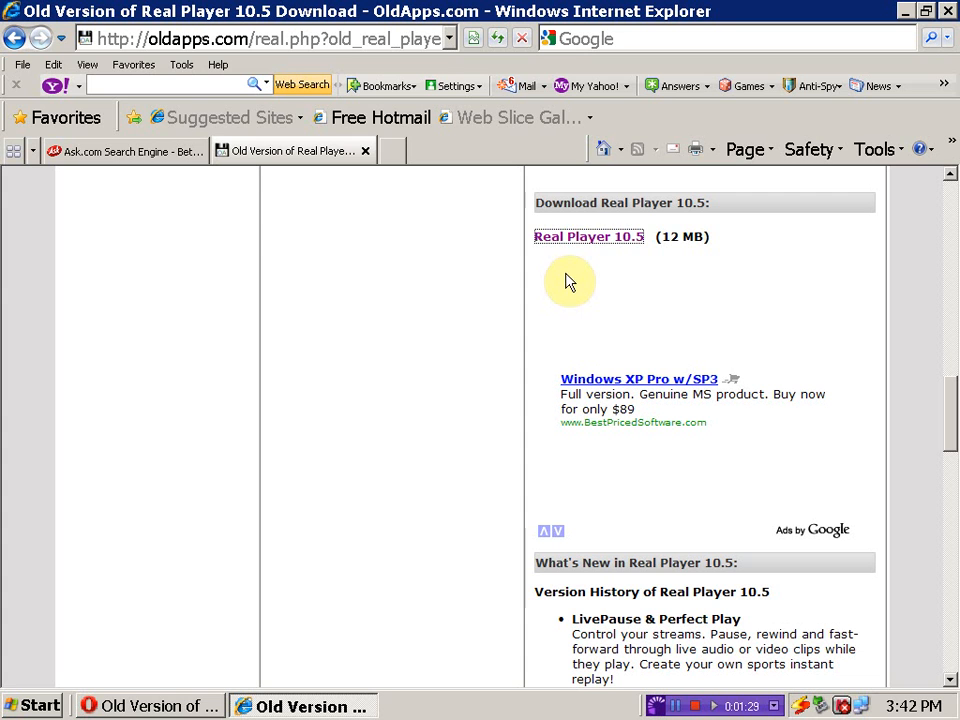
mouse_move(784, 222)
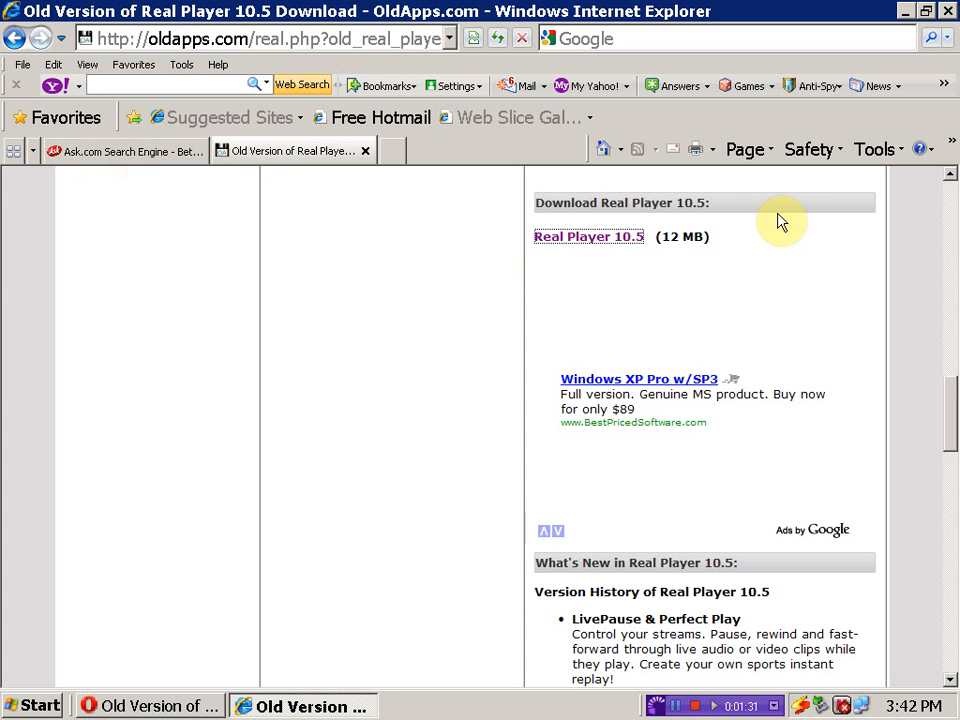
Step: Start the Real Player 10.5 download and show the installer's save options
left_click(588, 236)
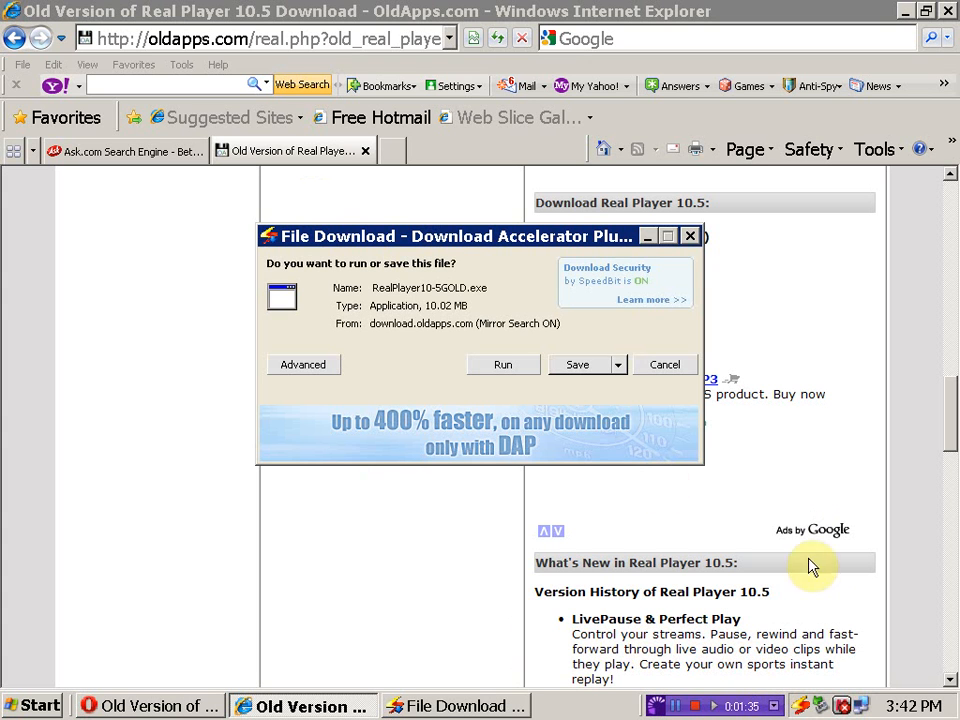
mouse_move(804, 704)
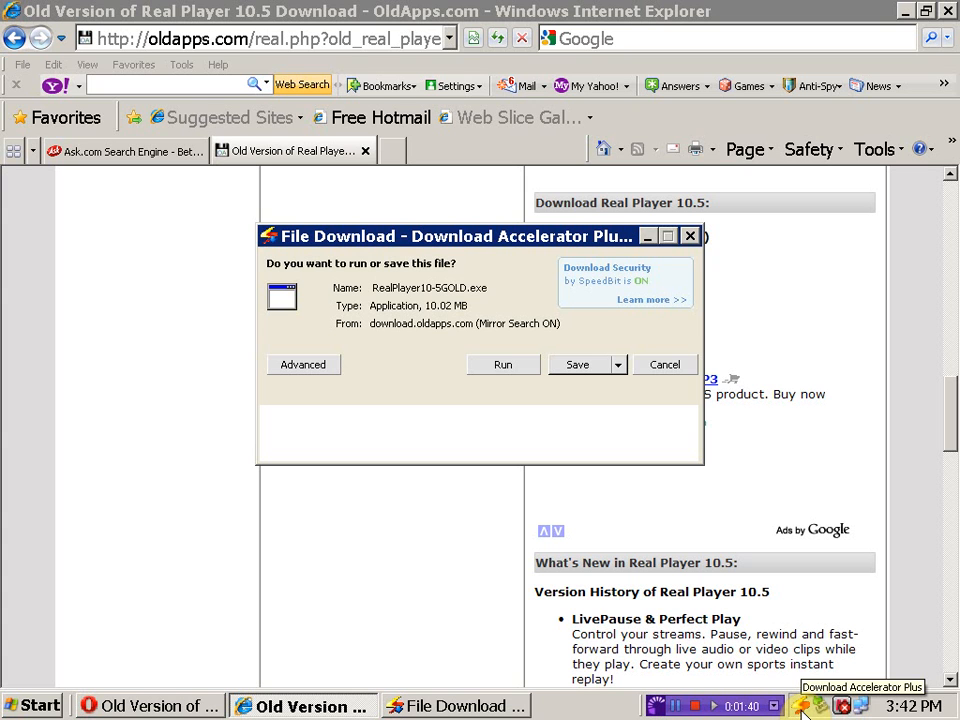
mouse_move(618, 364)
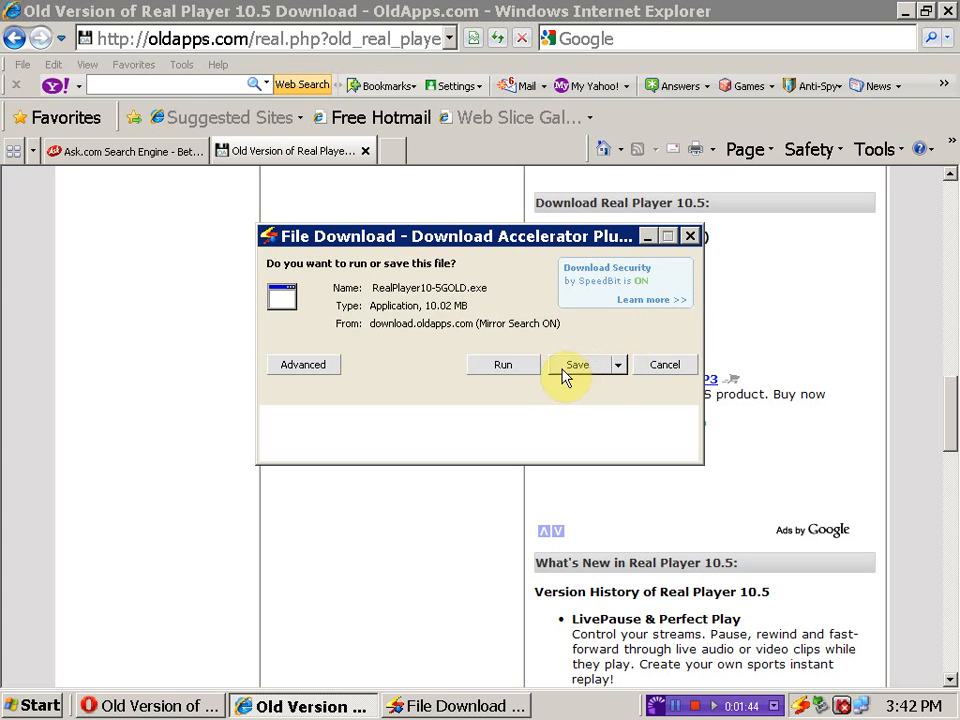
mouse_move(612, 384)
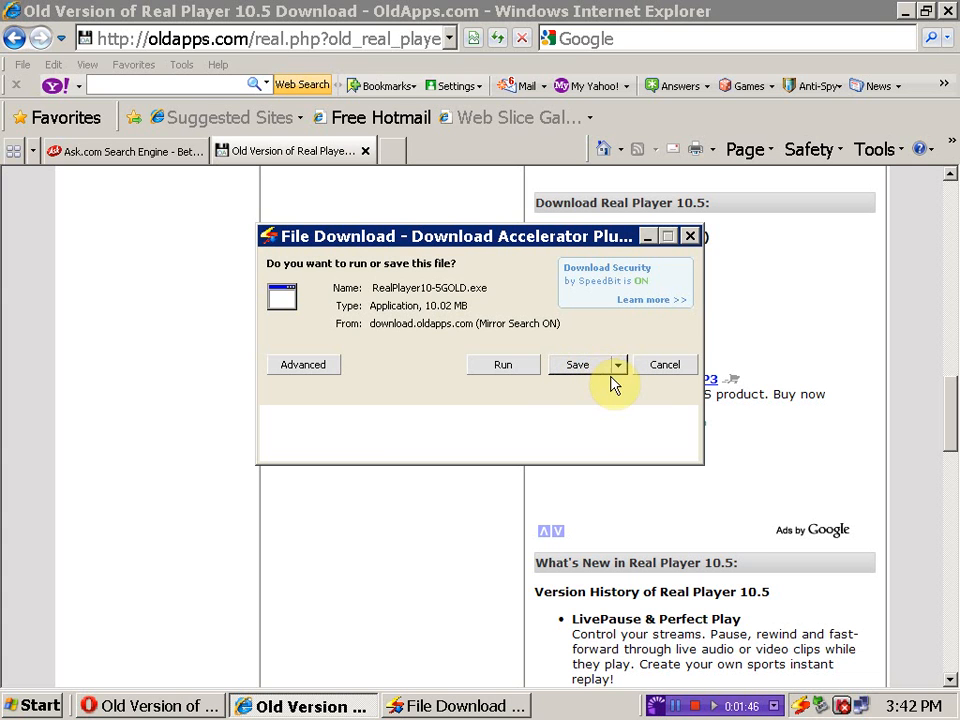
left_click(616, 364)
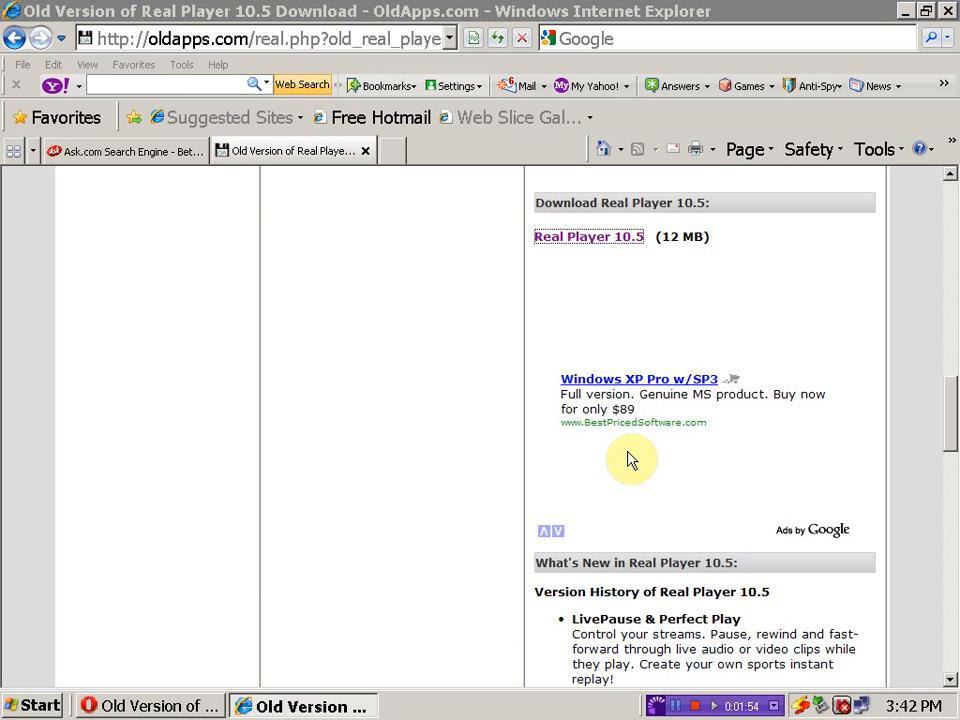
Step: Download RealPlayer10-5GOLD.exe via Download Accelerator Plus and minimize the browser
left_click(588, 236)
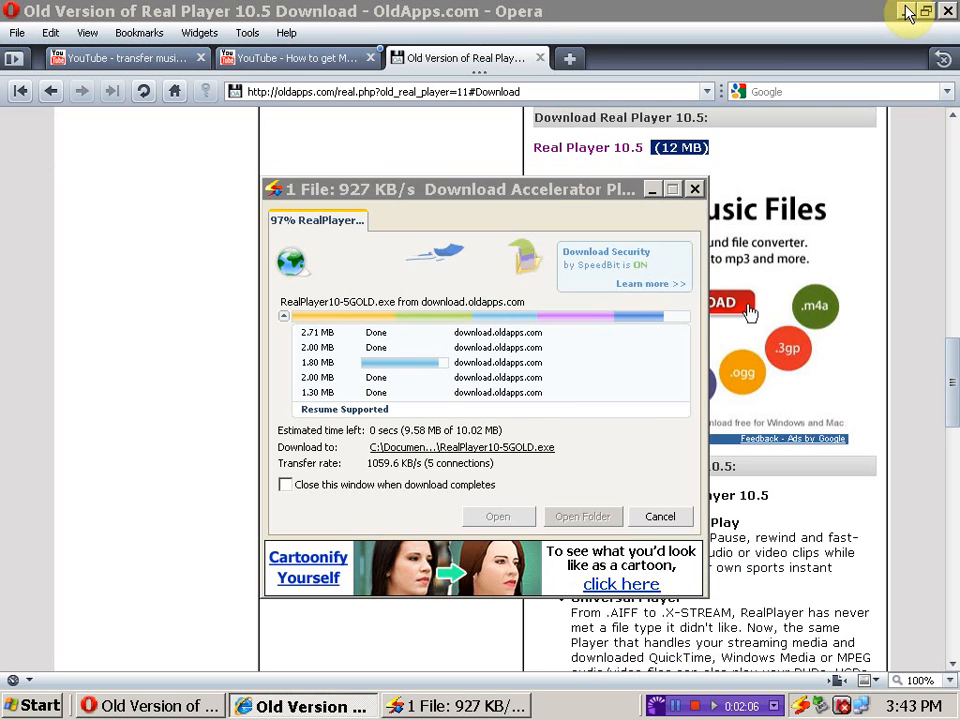
left_click(908, 12)
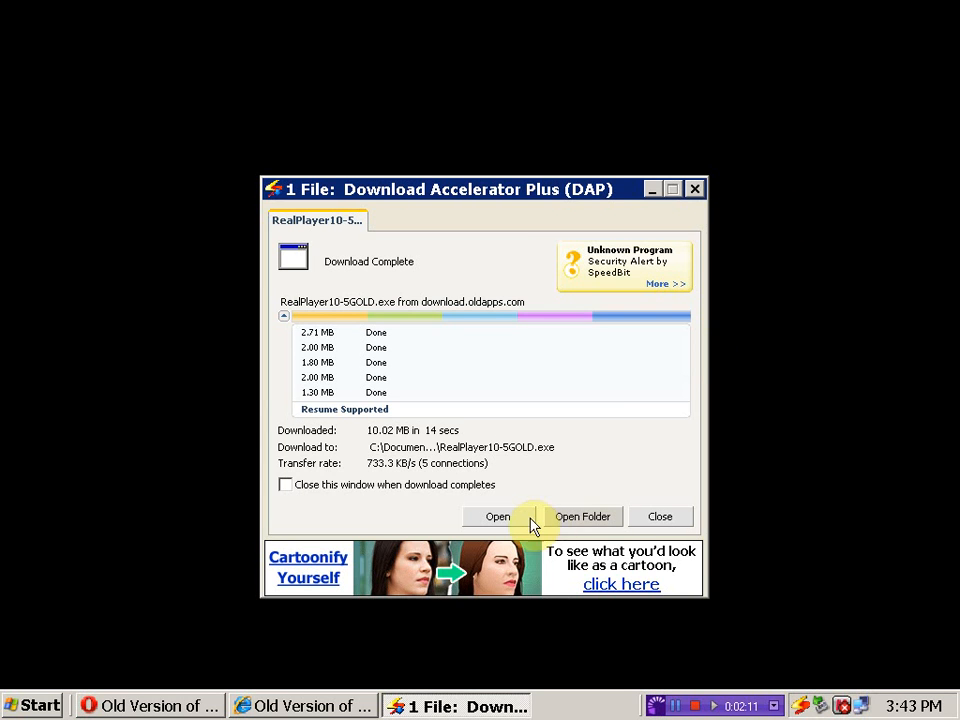
Step: Run the downloaded RealPlayer installer, then bring up the Windows Start menu
left_click(496, 516)
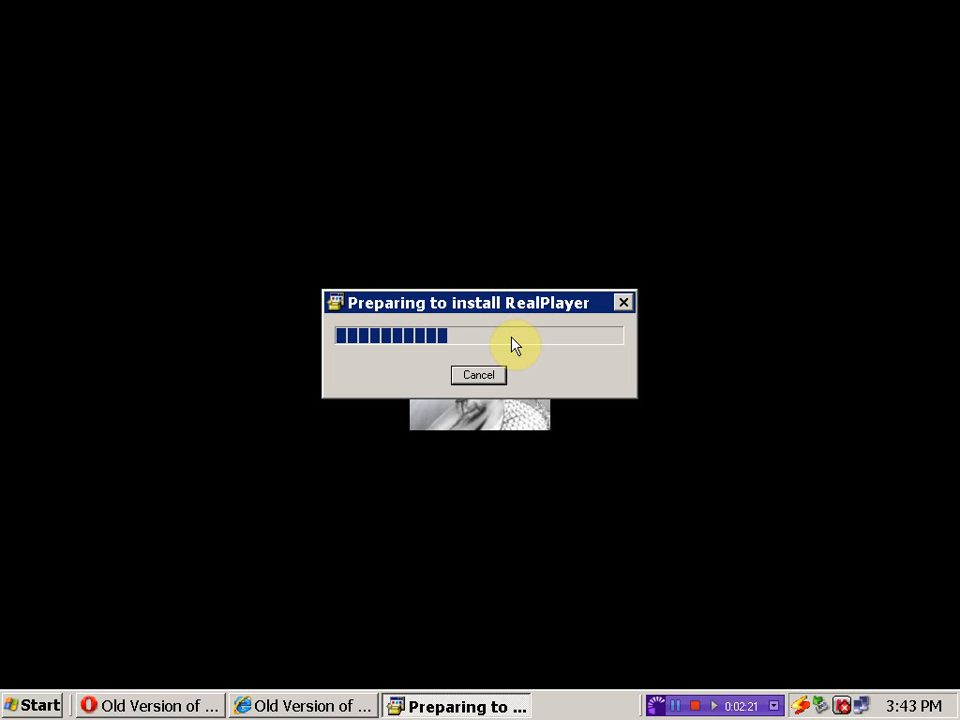
mouse_move(420, 302)
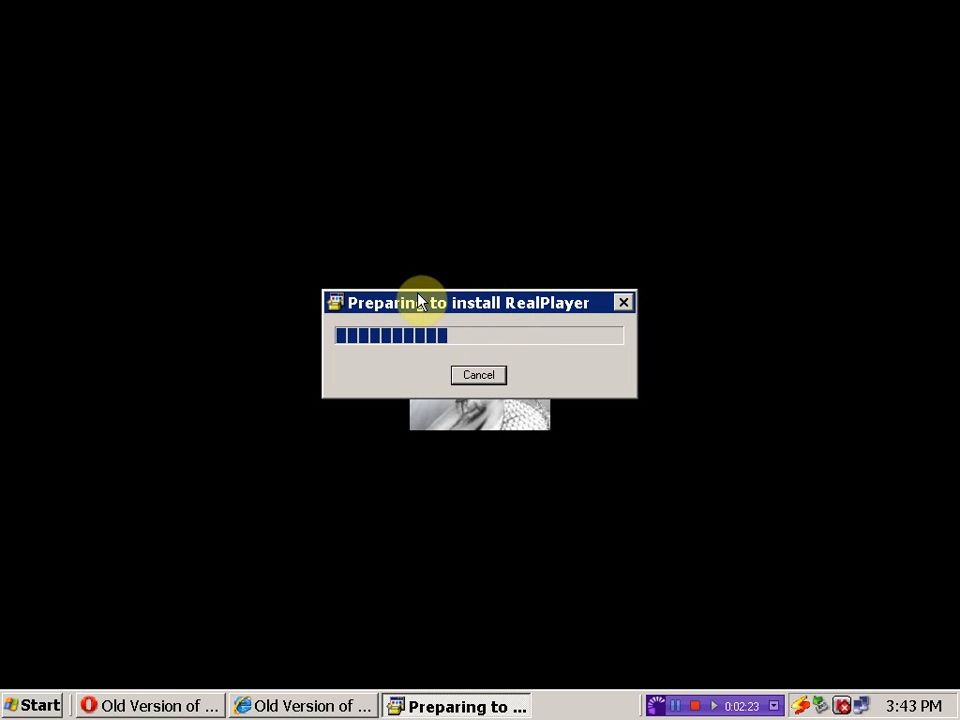
mouse_move(212, 168)
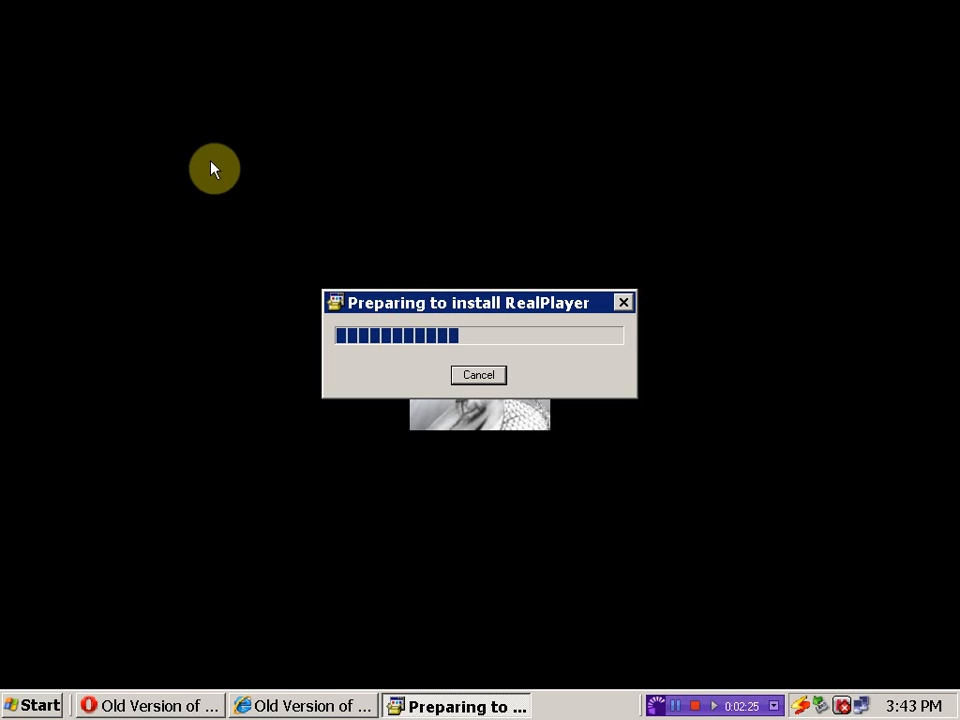
left_click(32, 704)
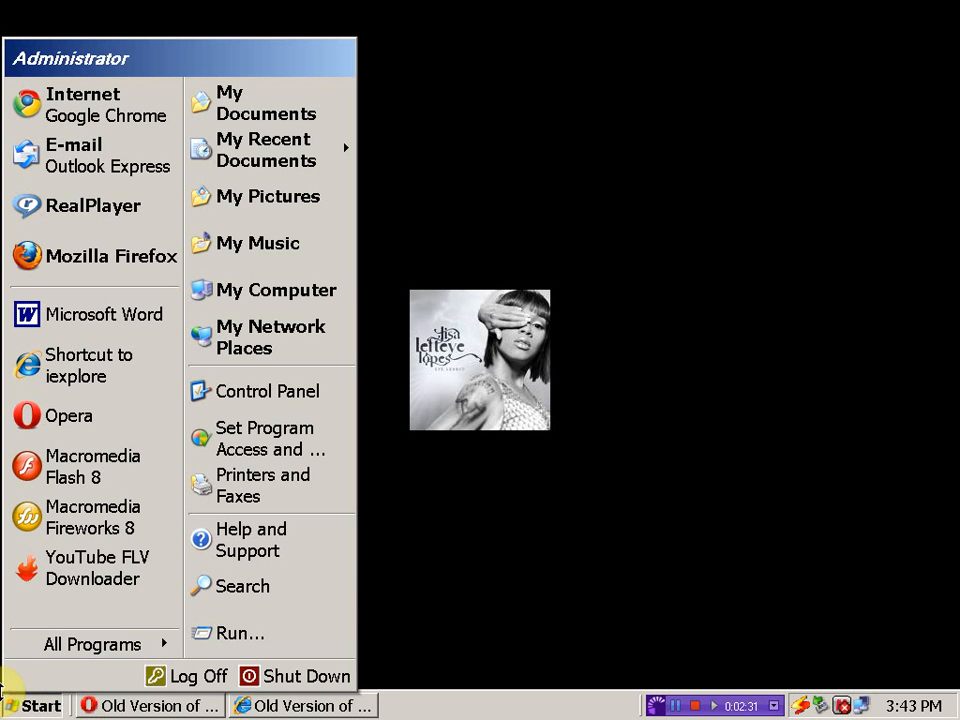
mouse_move(92, 204)
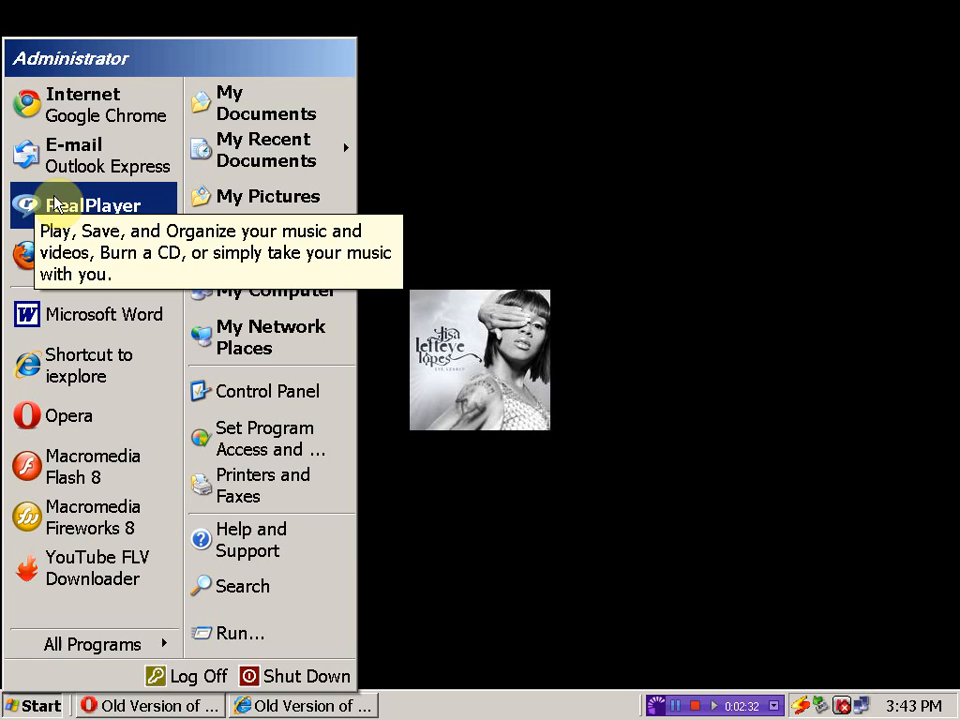
Step: Launch RealPlayer from the Start menu
left_click(92, 204)
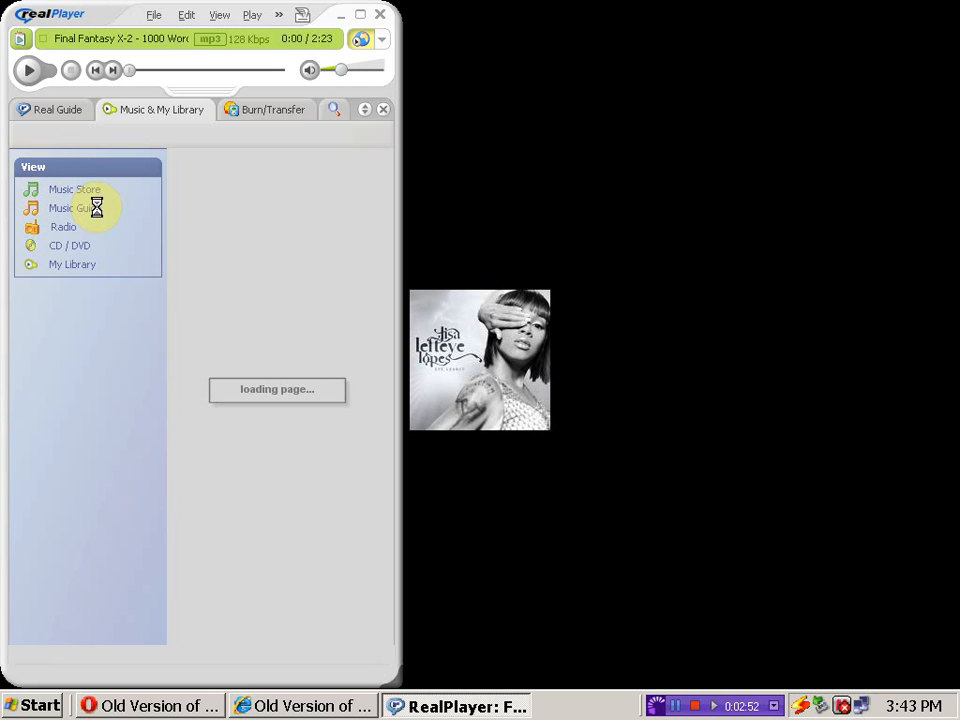
Step: Show My Library with its All Media, Music, Videos and Playlists categories
left_click(72, 264)
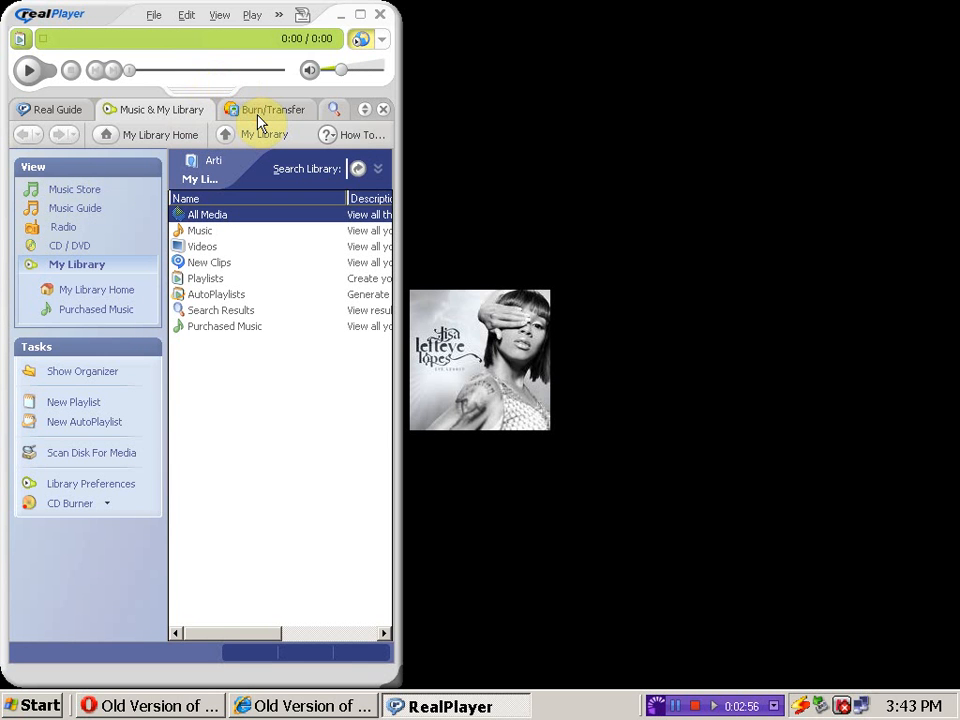
Step: In Burn/Transfer, choose Apple iPod (H:) as the device and maximize the window
left_click(272, 108)
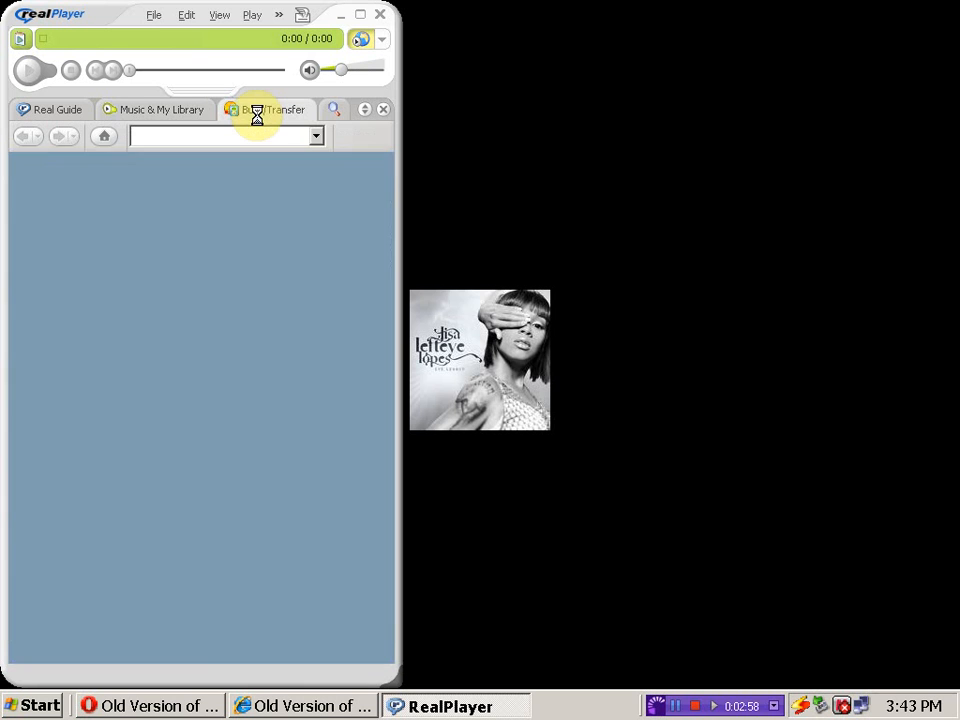
left_click(270, 108)
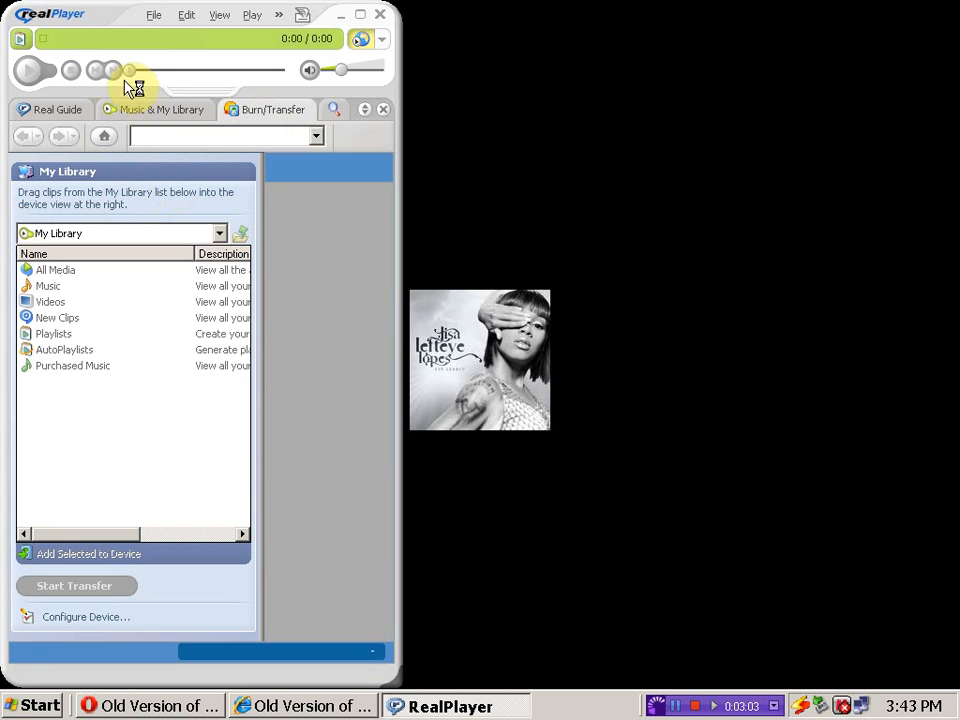
left_click(272, 108)
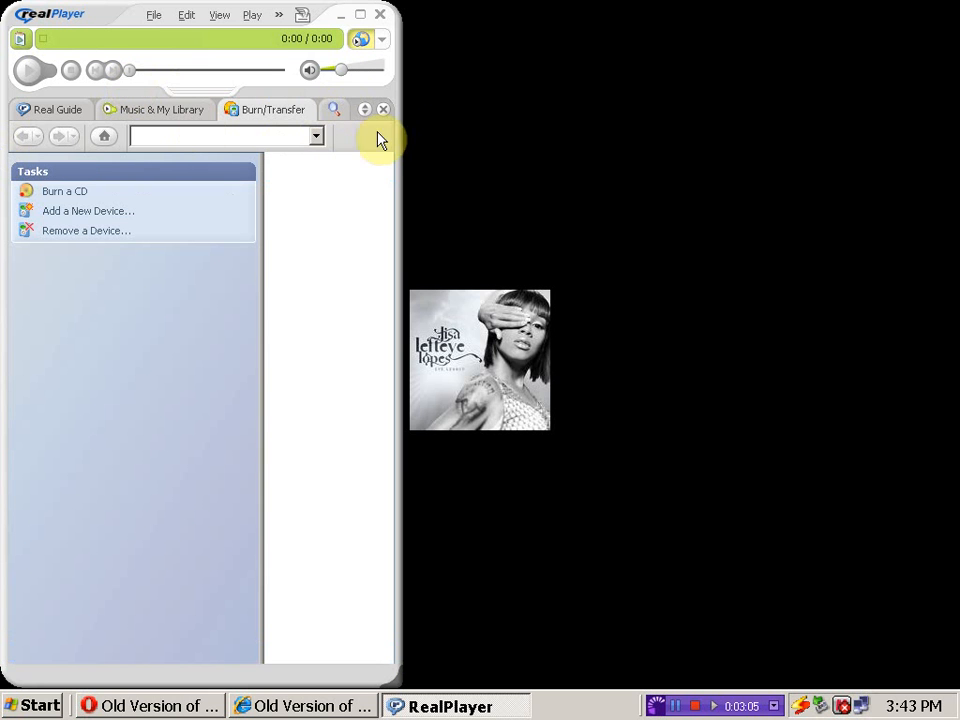
left_click(316, 136)
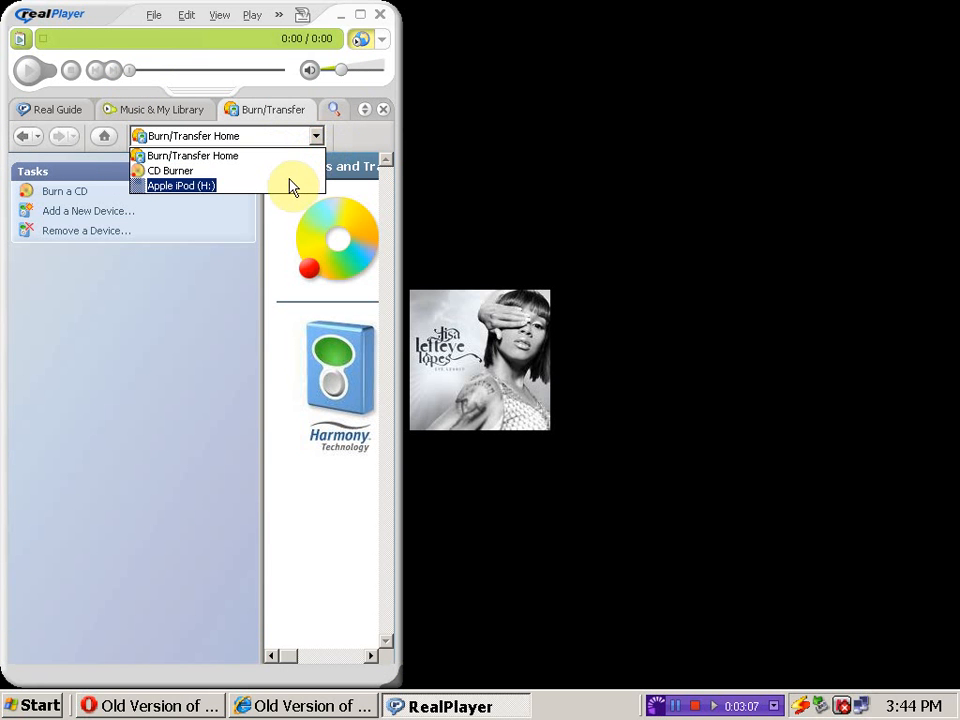
left_click(180, 184)
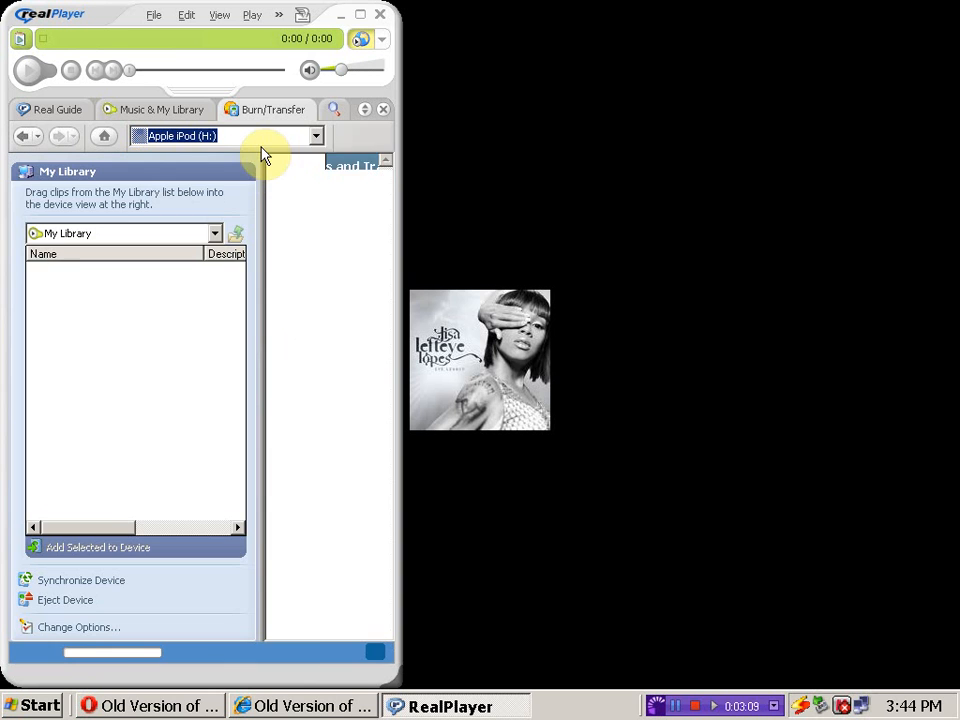
left_click(316, 136)
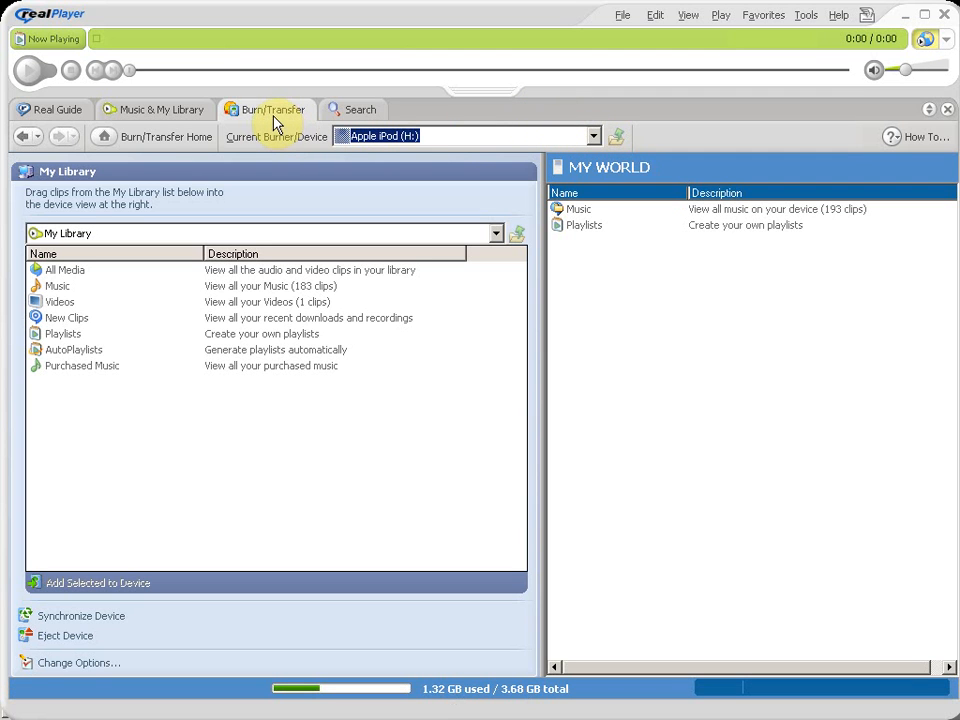
mouse_move(584, 156)
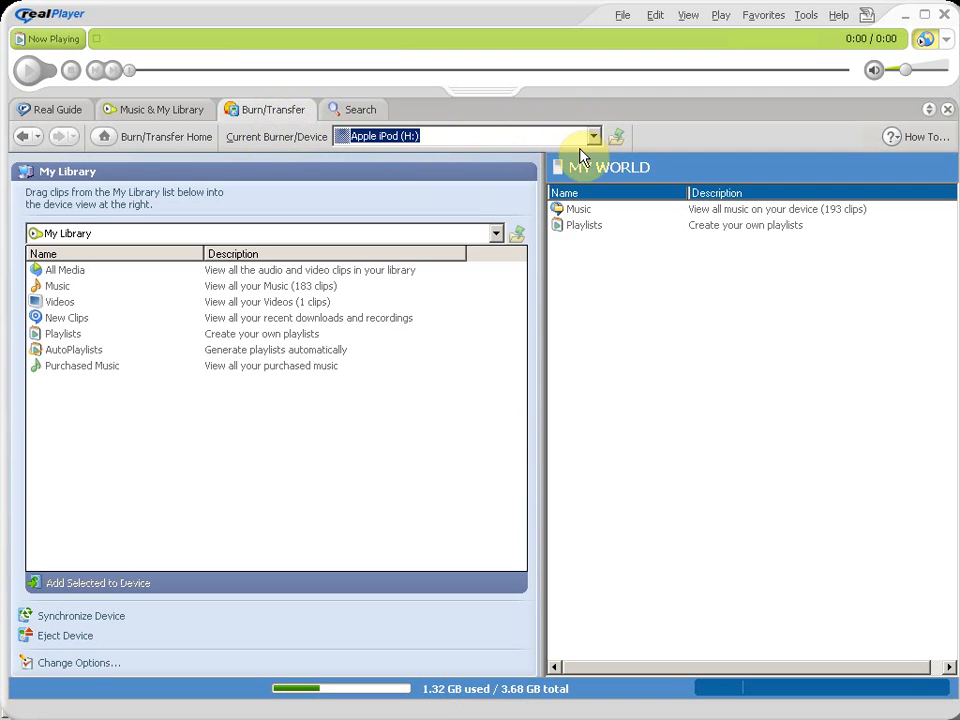
left_click(594, 136)
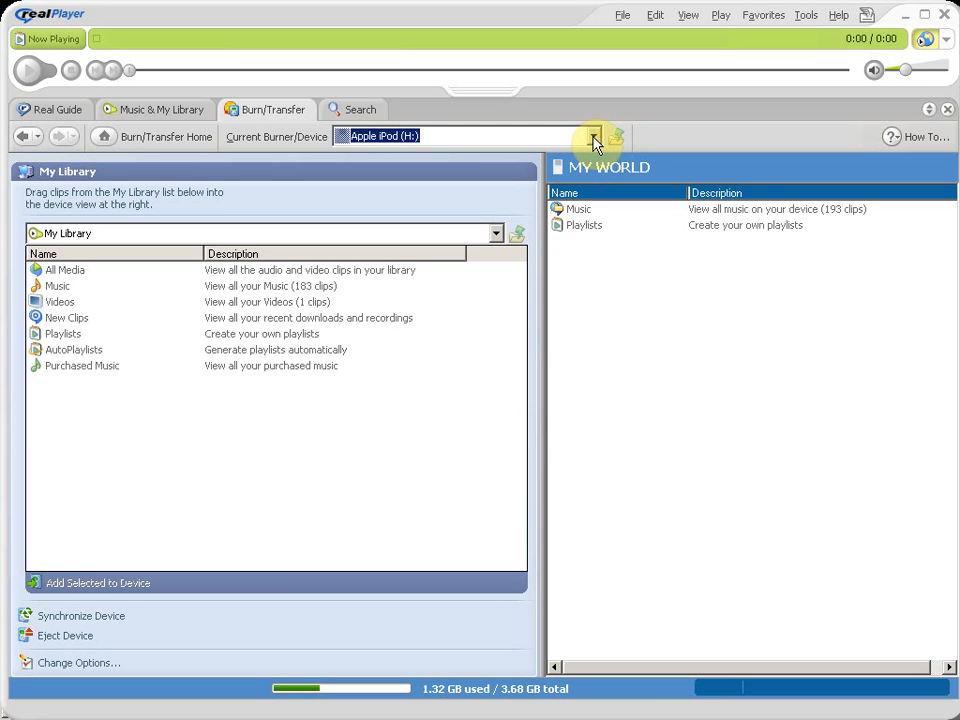
left_click(594, 136)
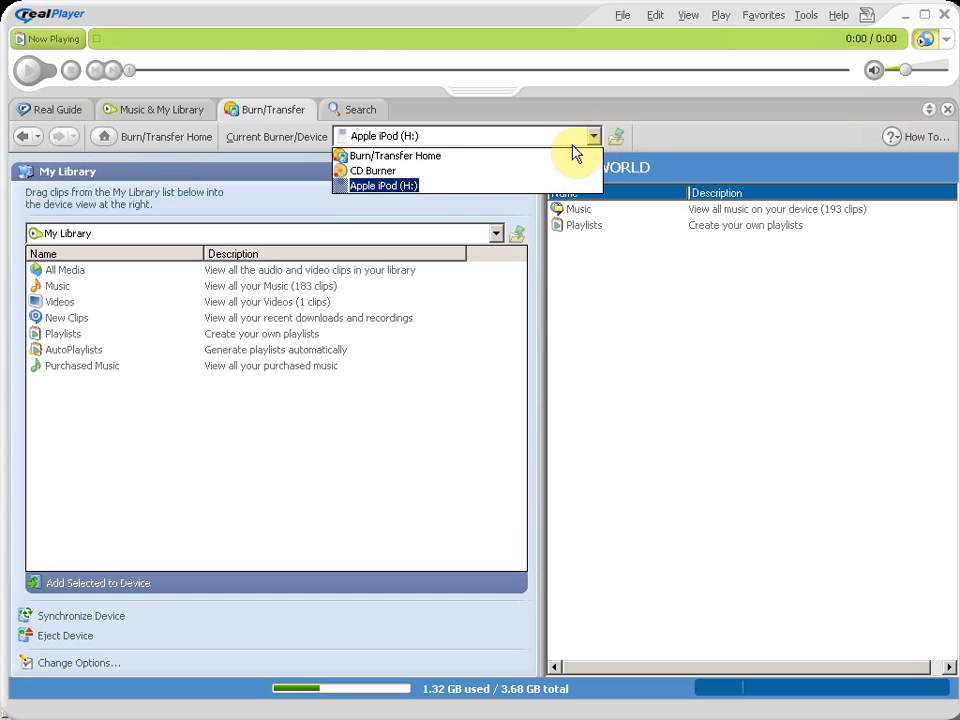
mouse_move(424, 188)
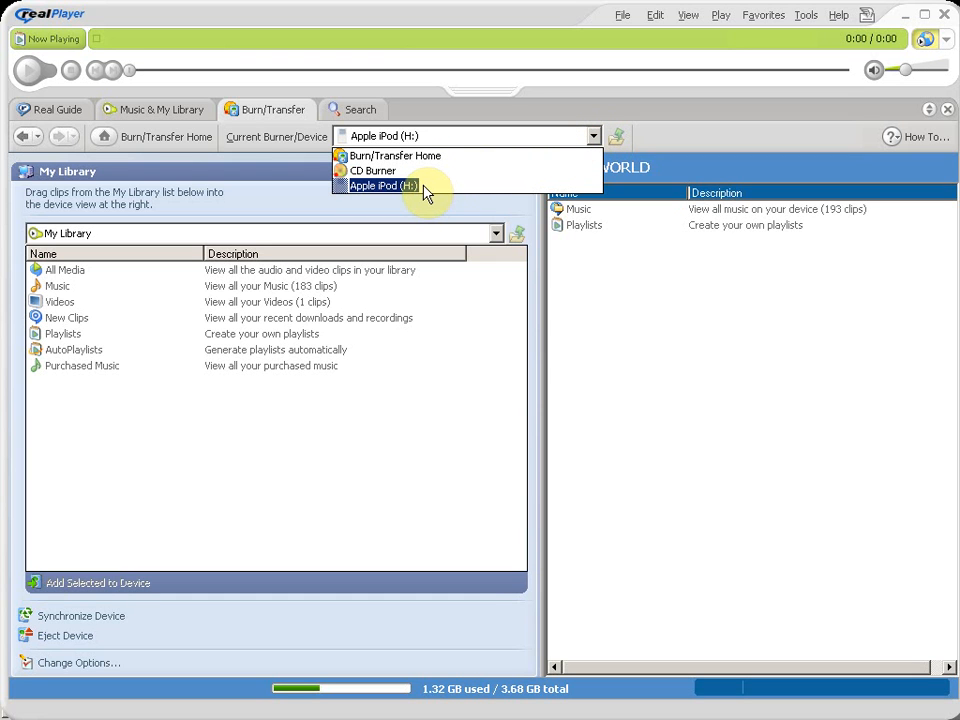
mouse_move(416, 170)
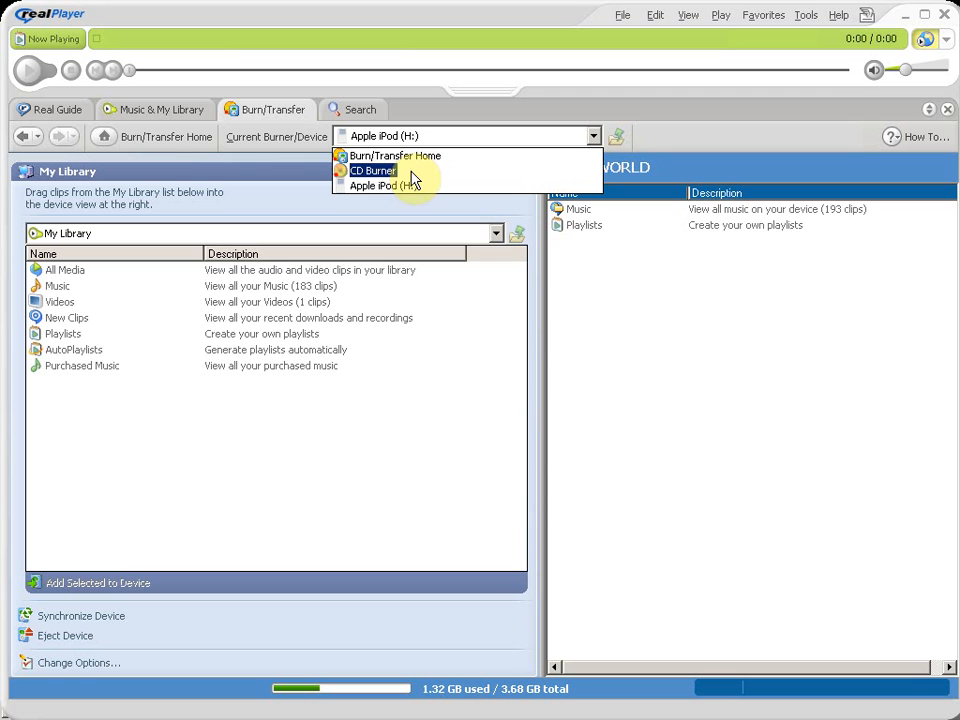
mouse_move(378, 170)
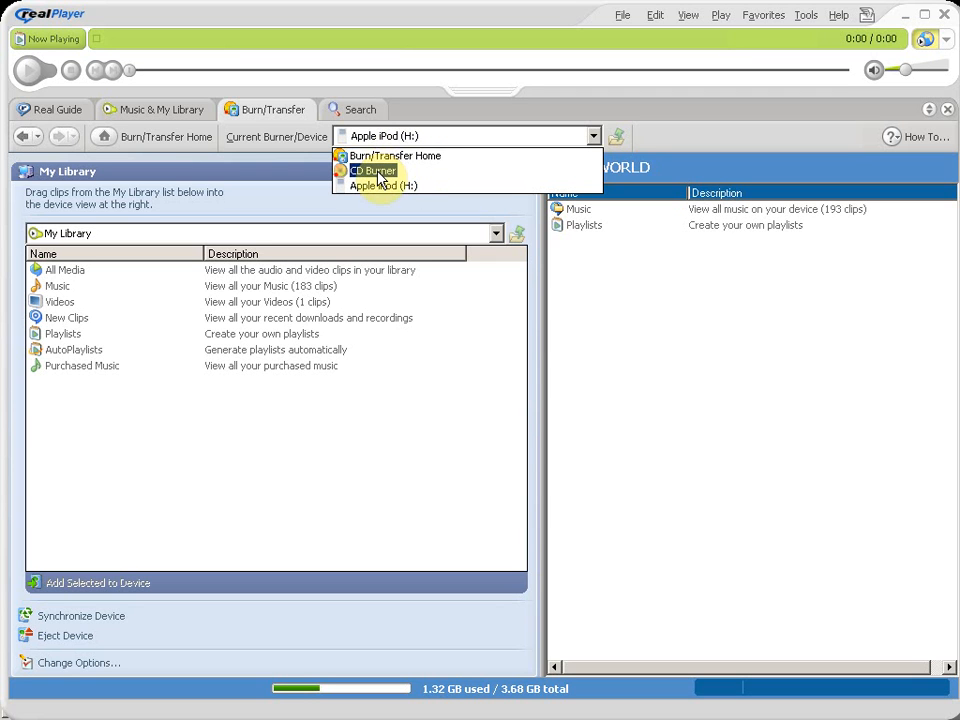
mouse_move(390, 186)
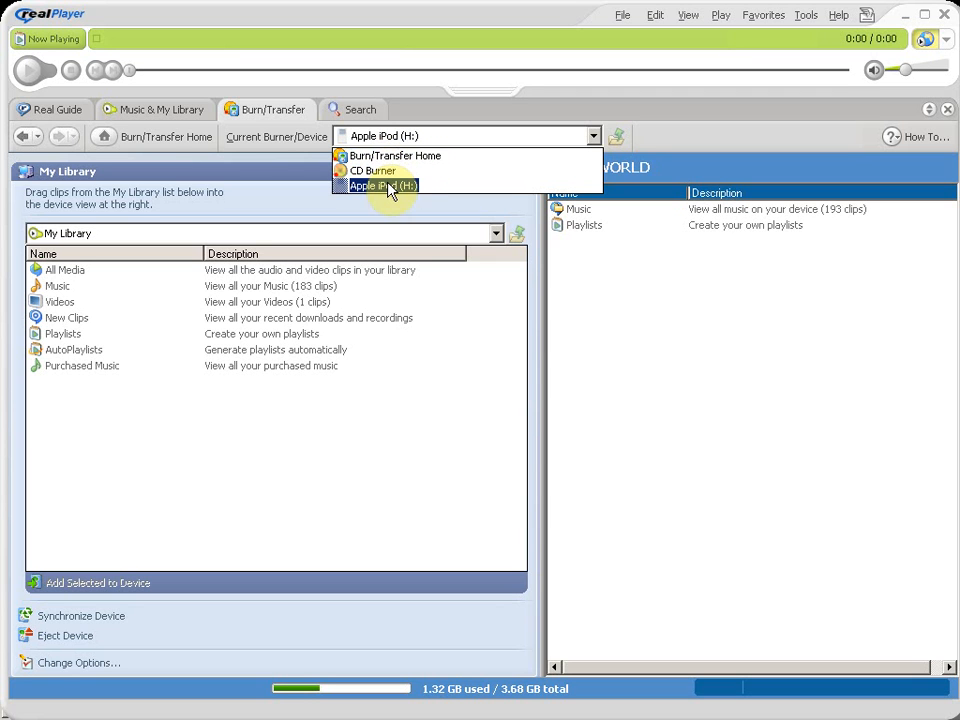
left_click(384, 186)
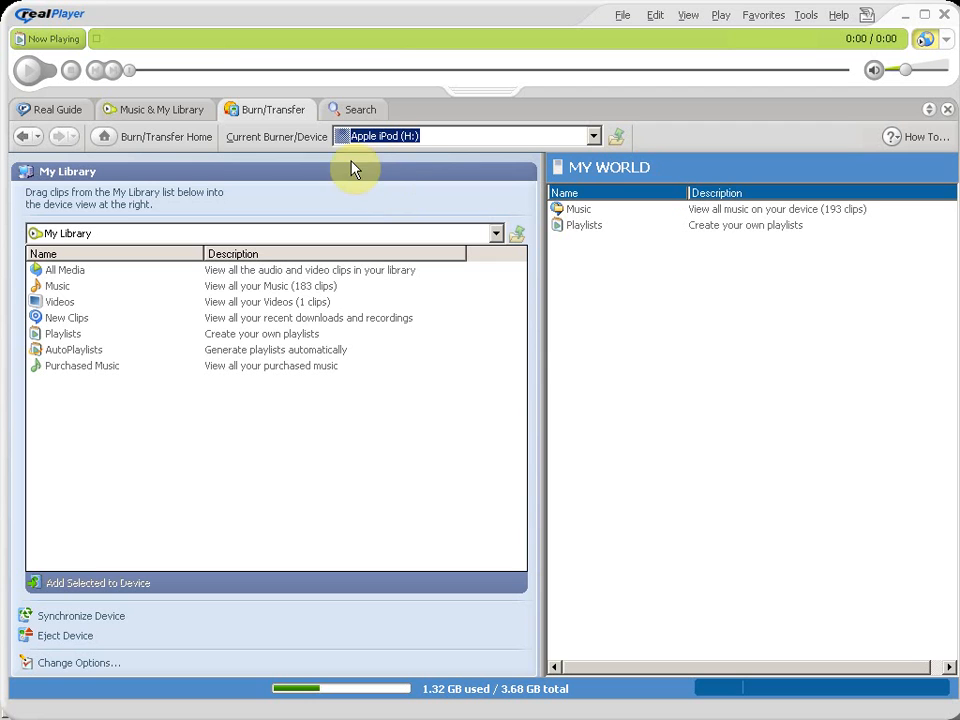
mouse_move(576, 128)
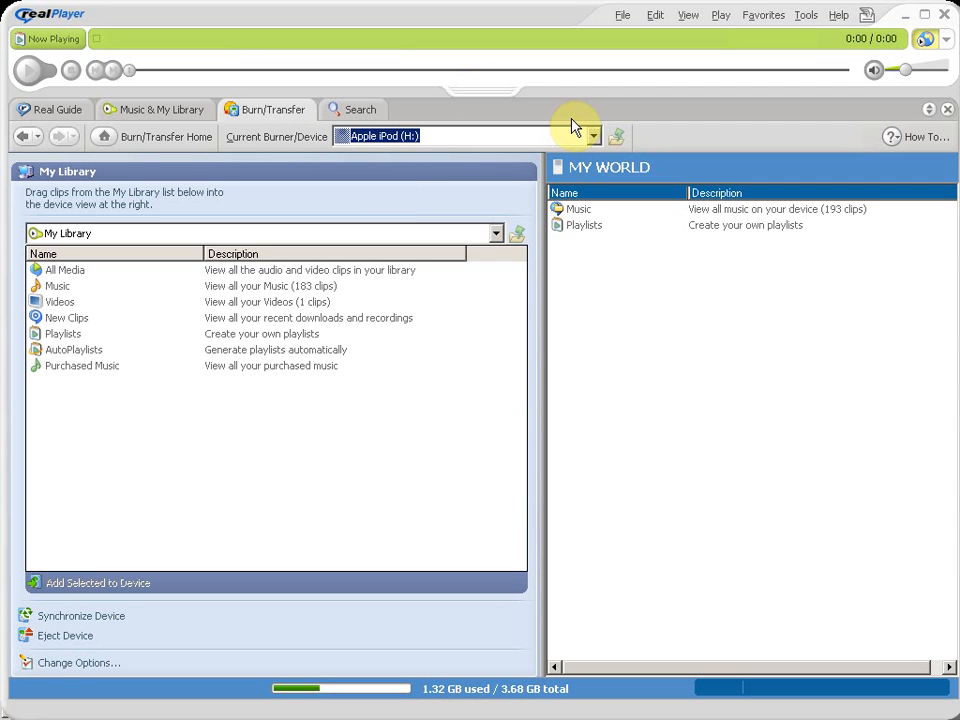
mouse_move(430, 250)
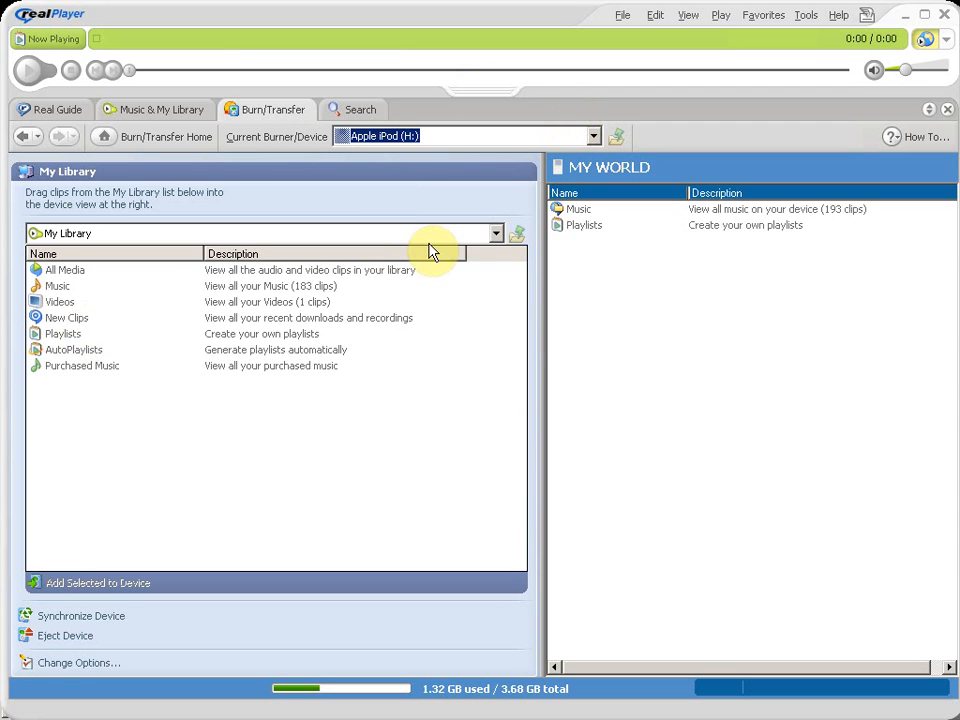
mouse_move(744, 240)
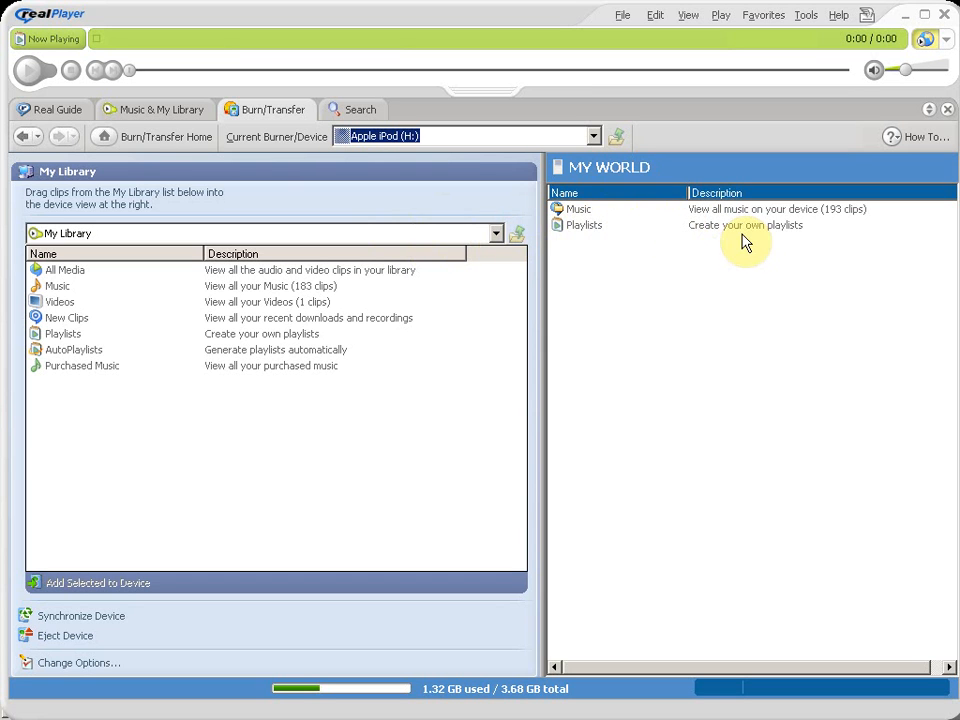
mouse_move(76, 252)
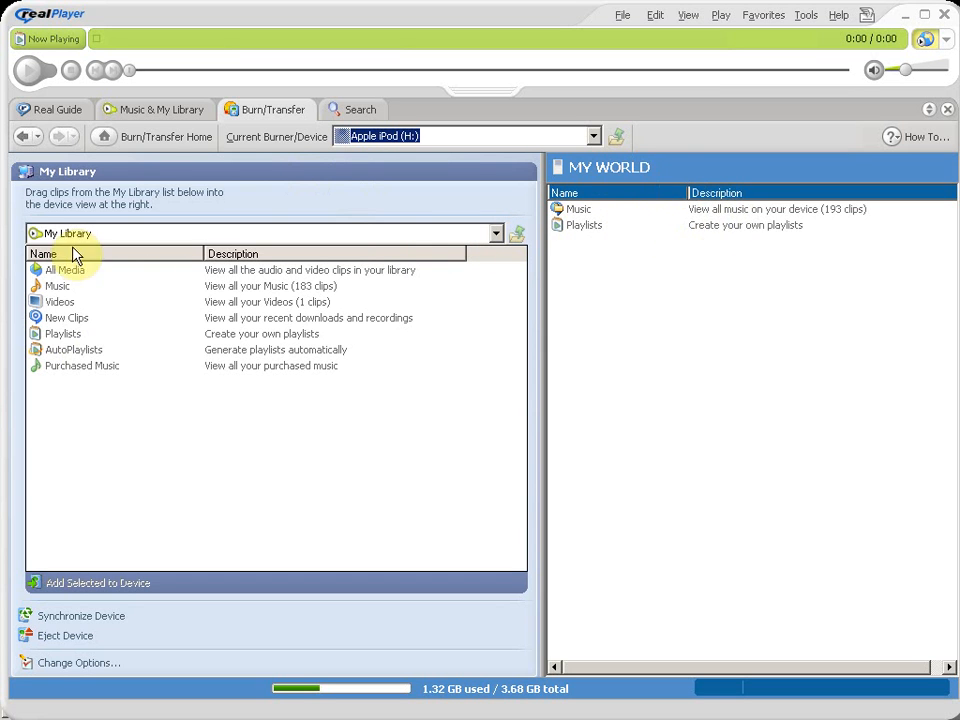
mouse_move(230, 280)
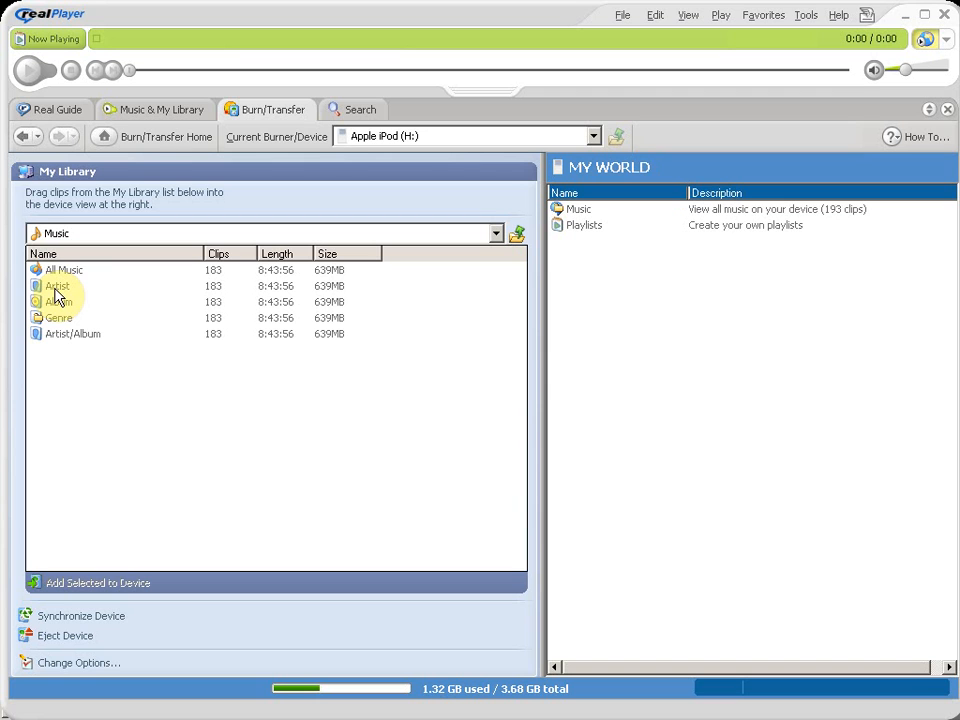
mouse_move(62, 338)
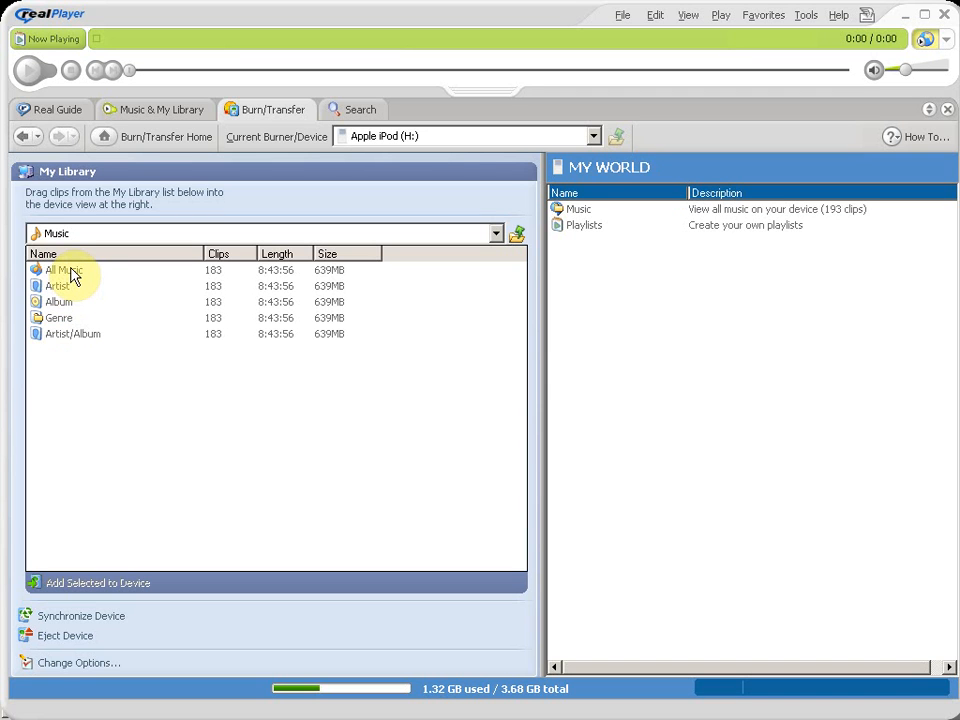
mouse_move(168, 290)
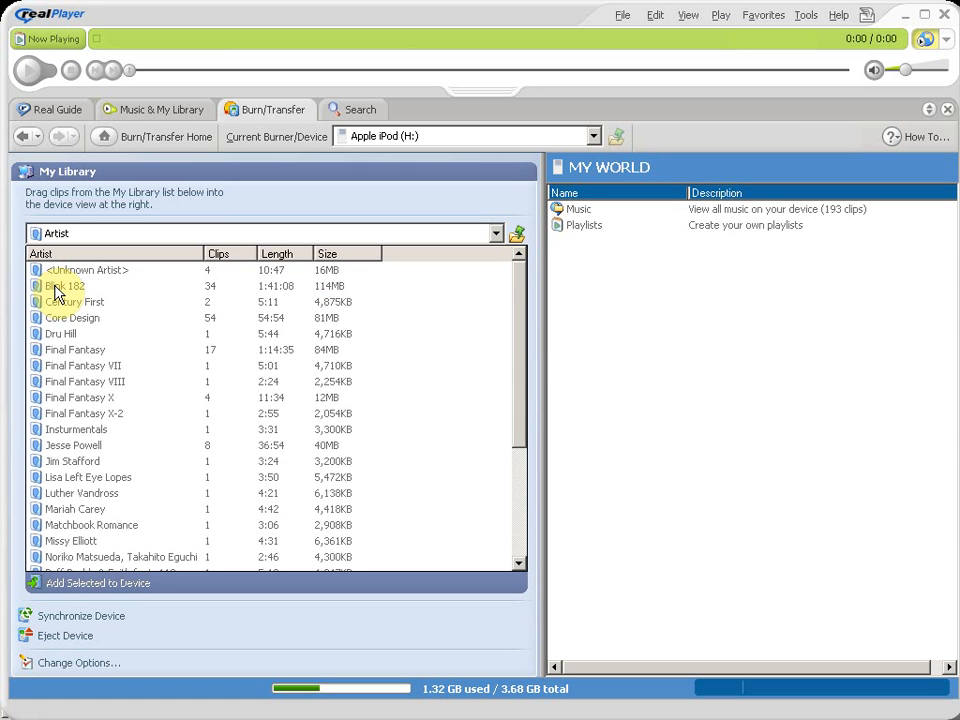
Step: Scroll the artist list down to Mariah Carey's clips
scroll("down", 3)
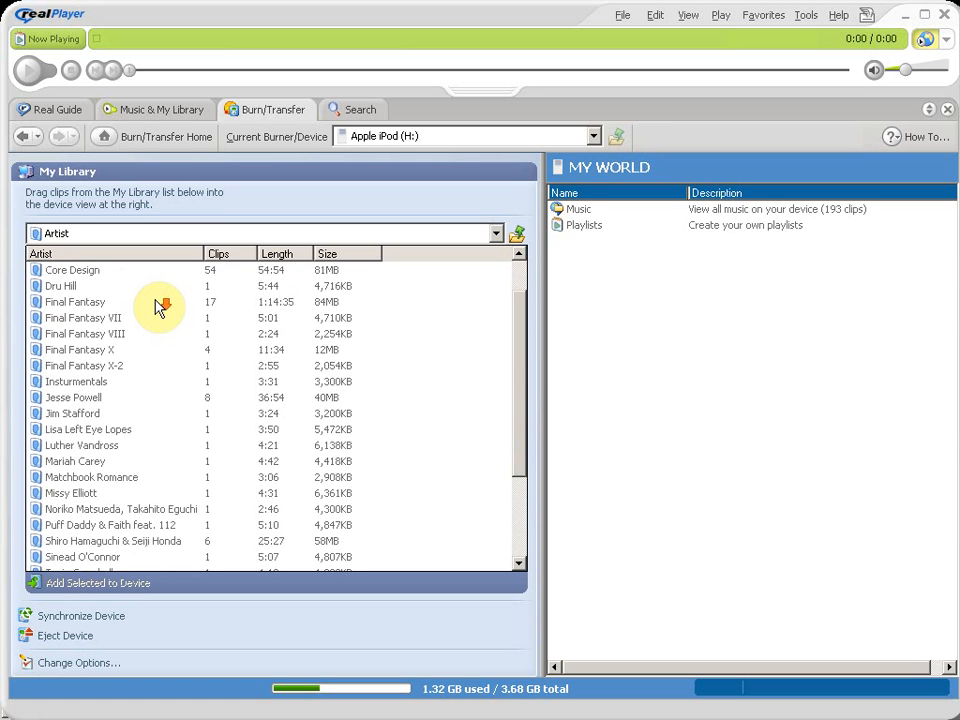
scroll("down", 3)
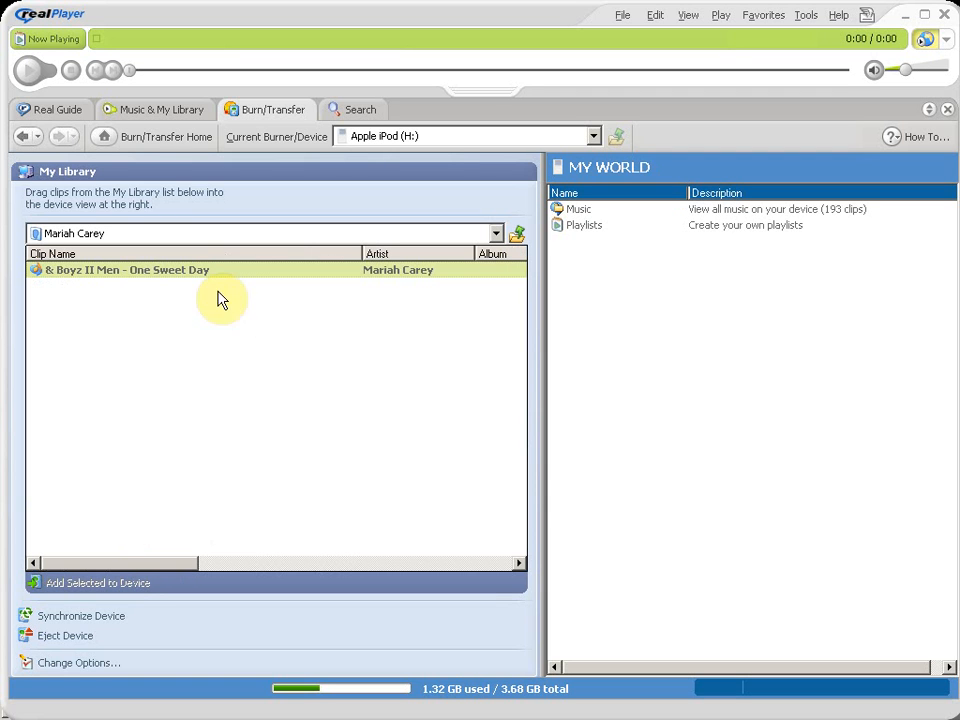
mouse_move(278, 460)
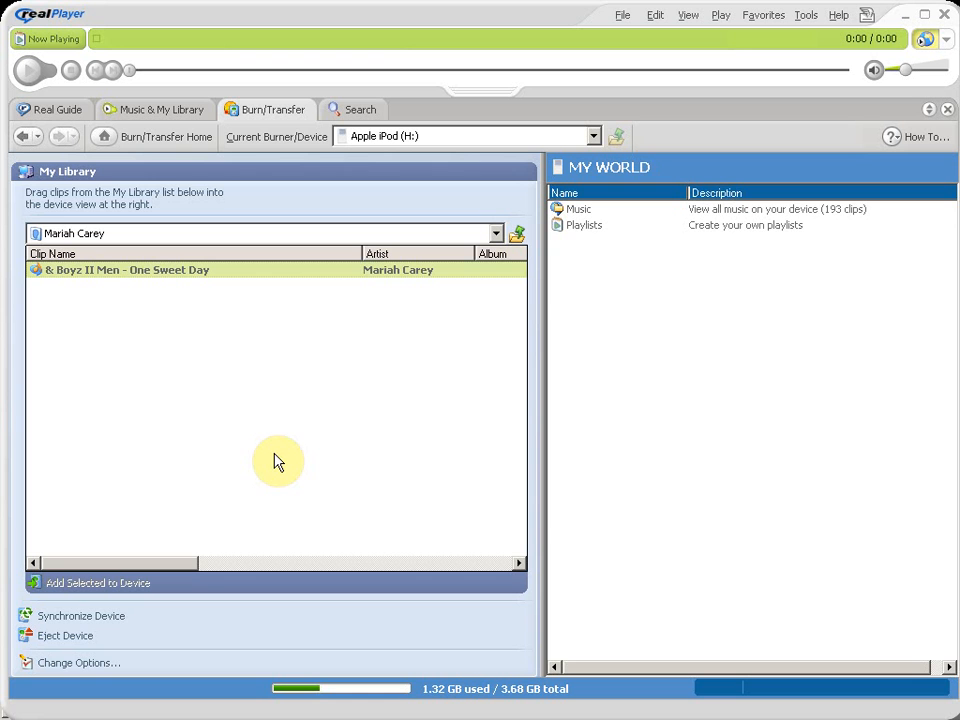
Step: Navigate to Mariah Carey's tracks and send 'One Sweet Day' to the iPod, reaching 194 clips
left_click(516, 232)
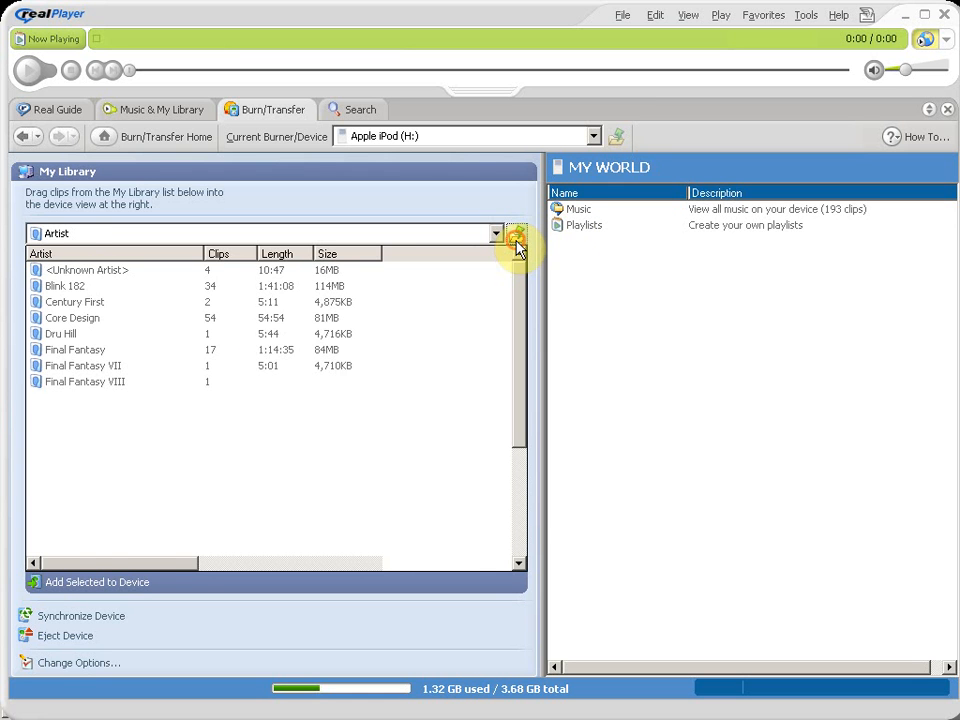
left_click(516, 232)
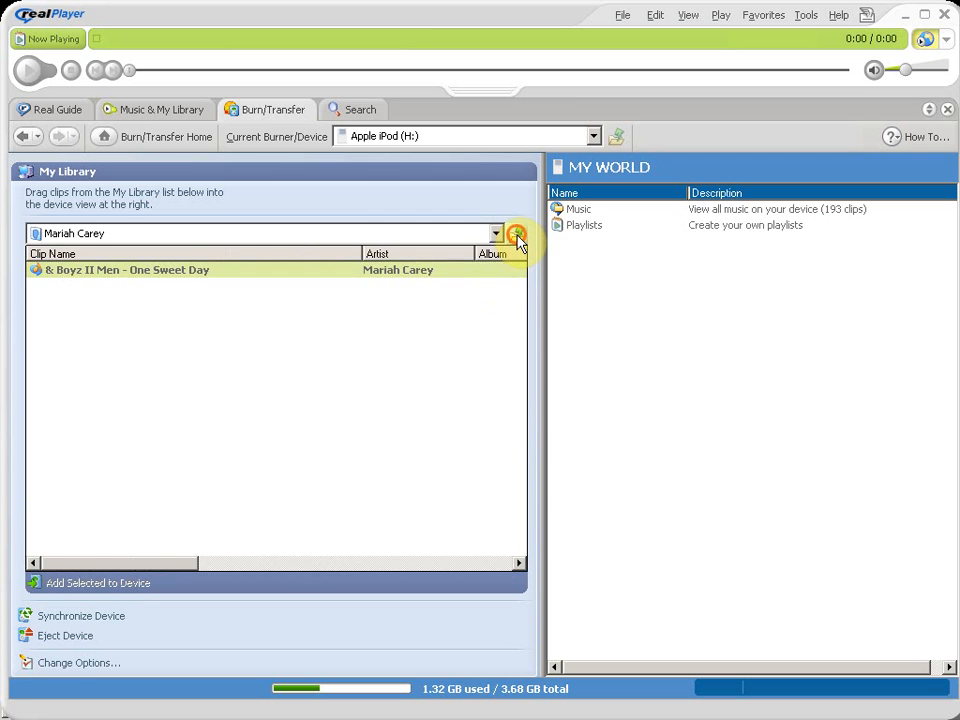
left_click(496, 232)
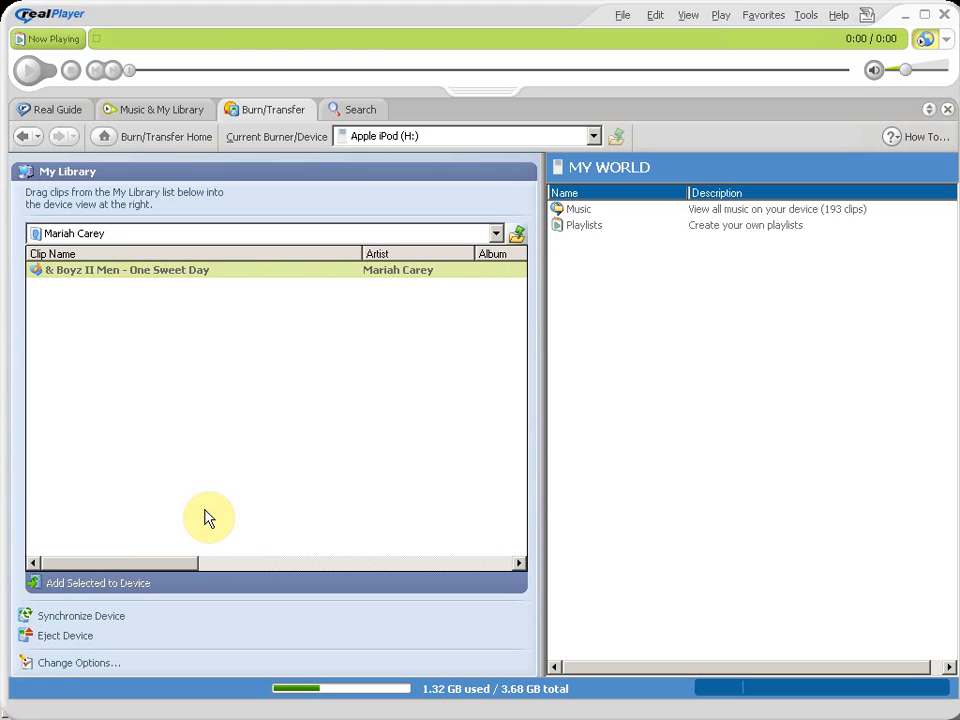
mouse_move(404, 328)
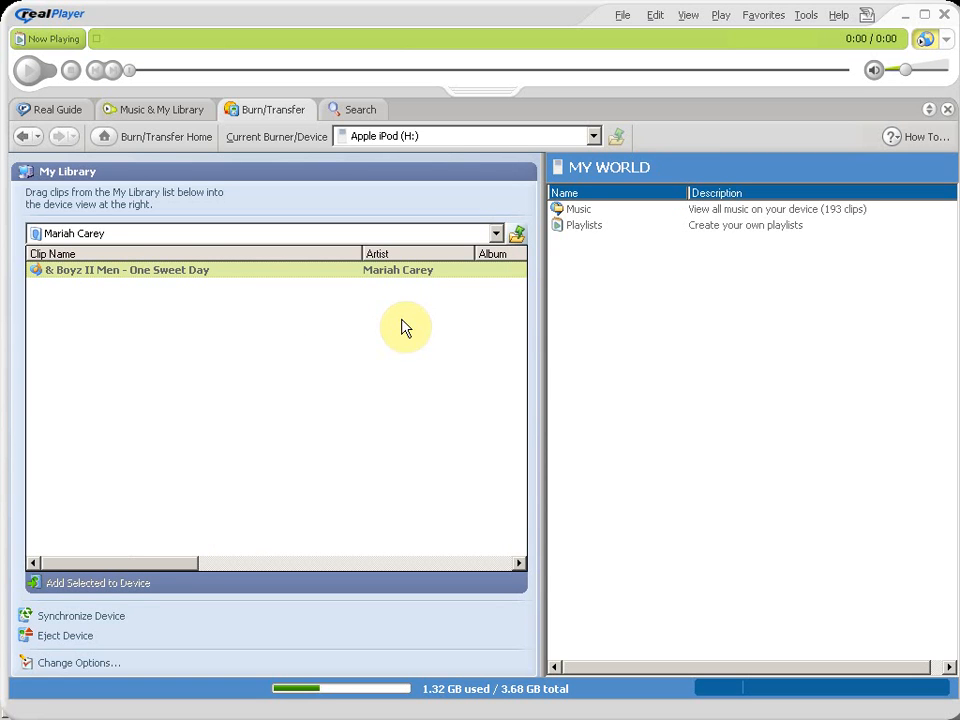
mouse_move(164, 308)
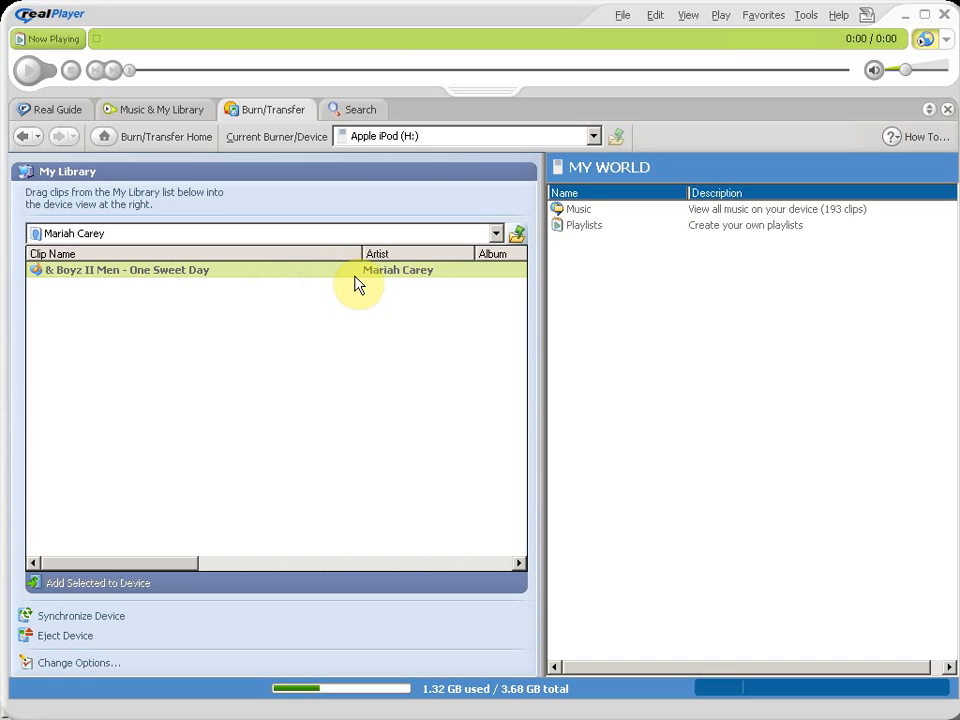
mouse_move(360, 270)
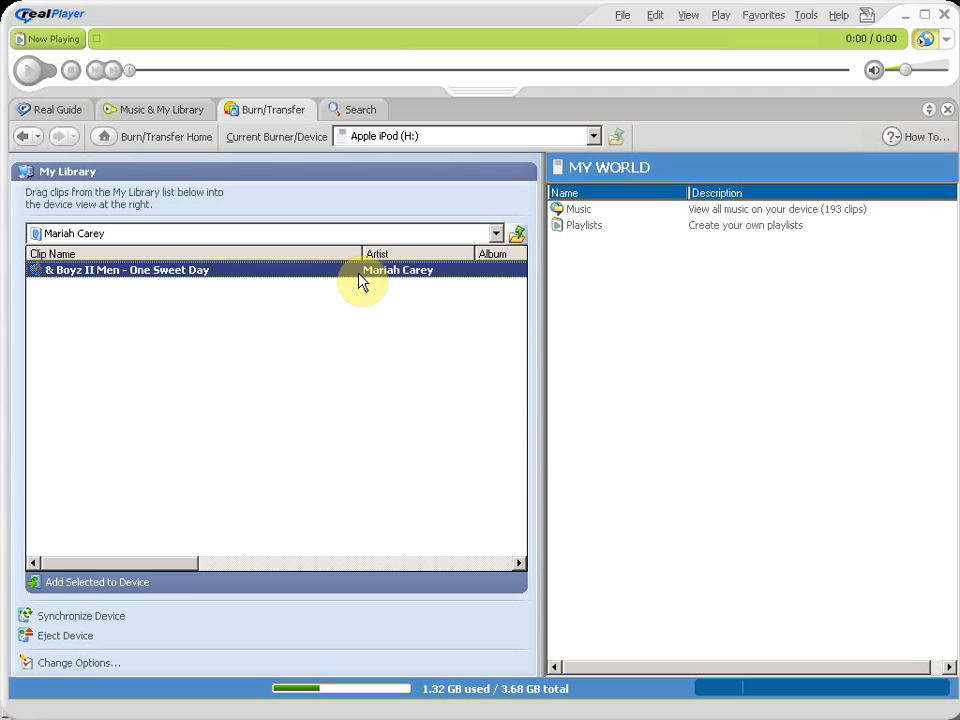
mouse_move(148, 630)
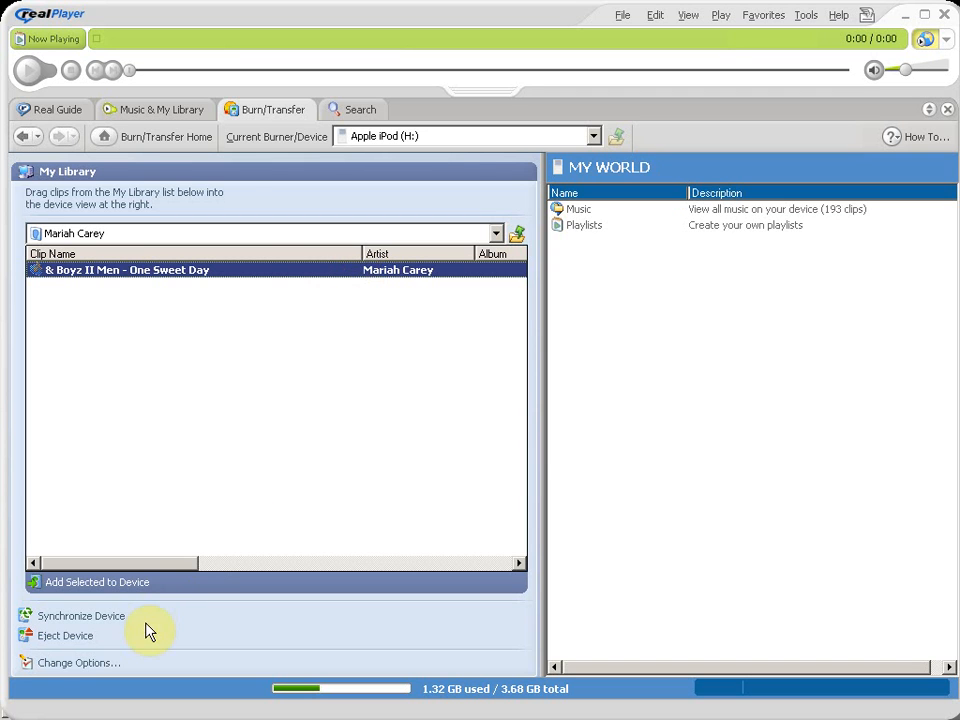
mouse_move(96, 582)
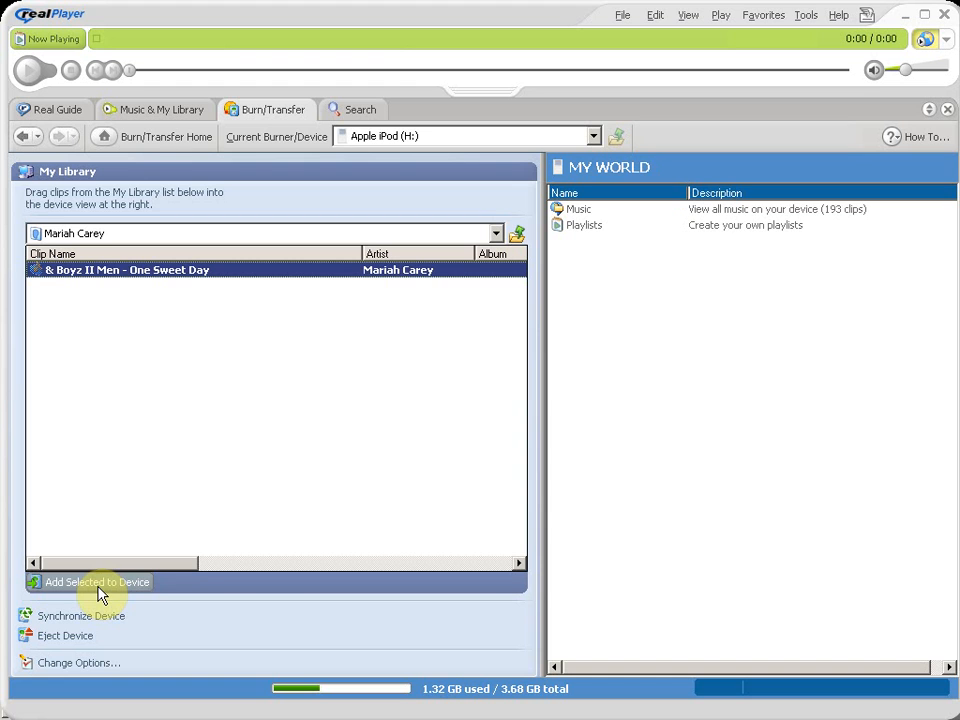
mouse_move(436, 276)
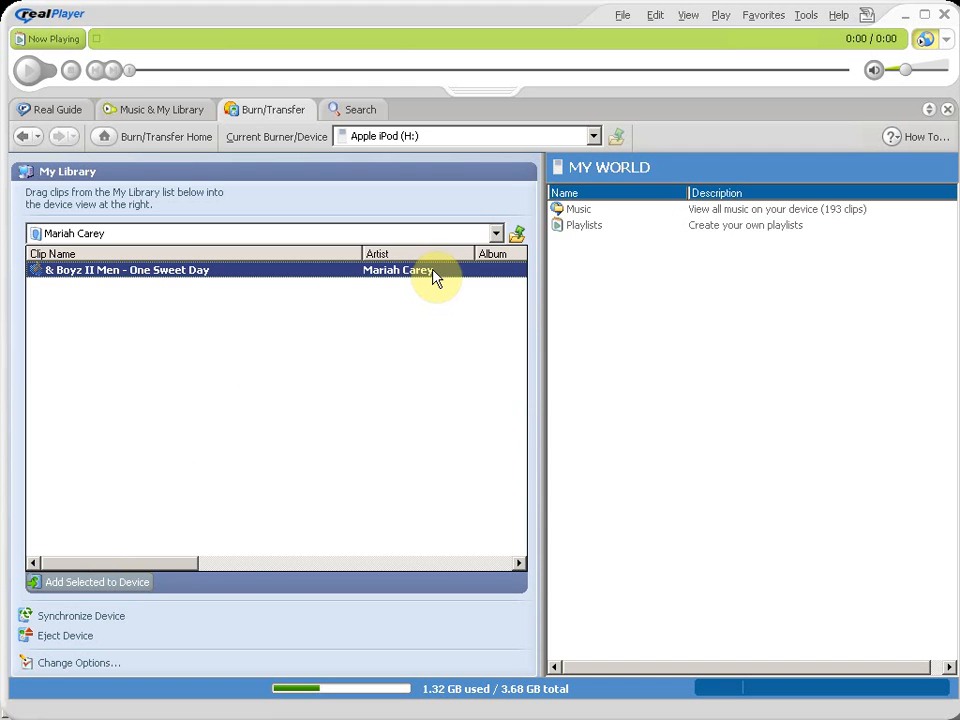
left_click(96, 580)
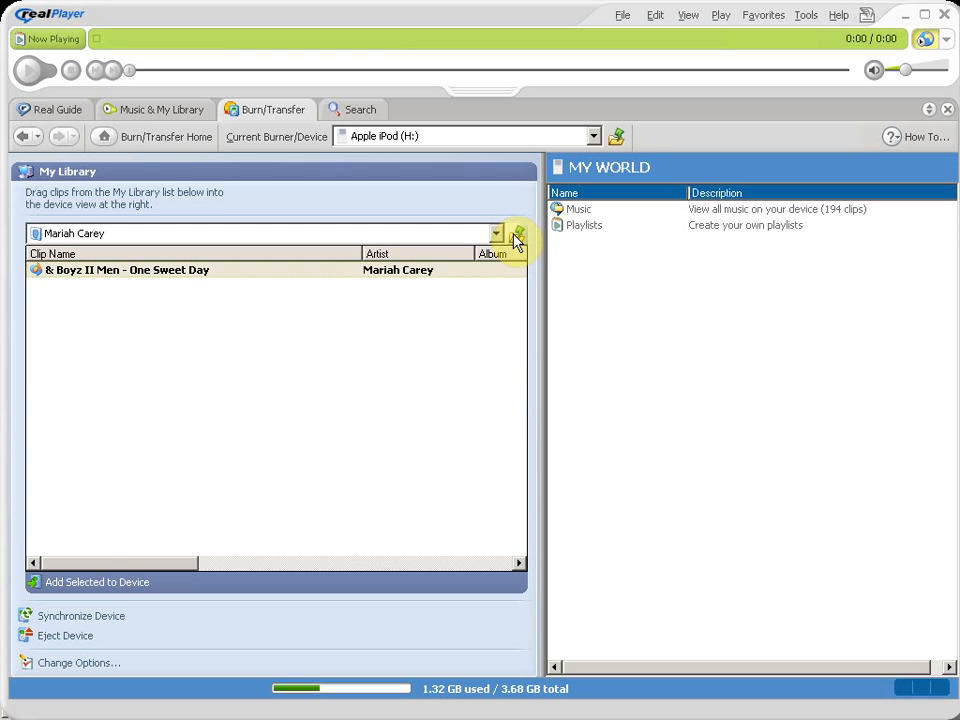
Step: Return to the artist list and browse to Vivian Green's clips, including 'Superwoman'
left_click(496, 232)
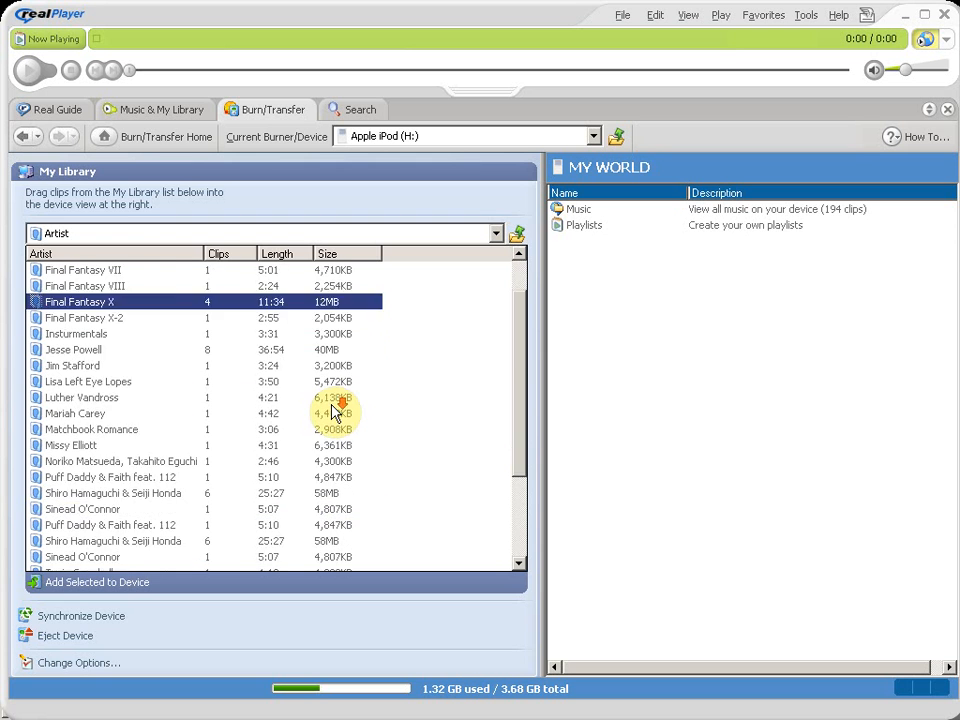
scroll("down", 3)
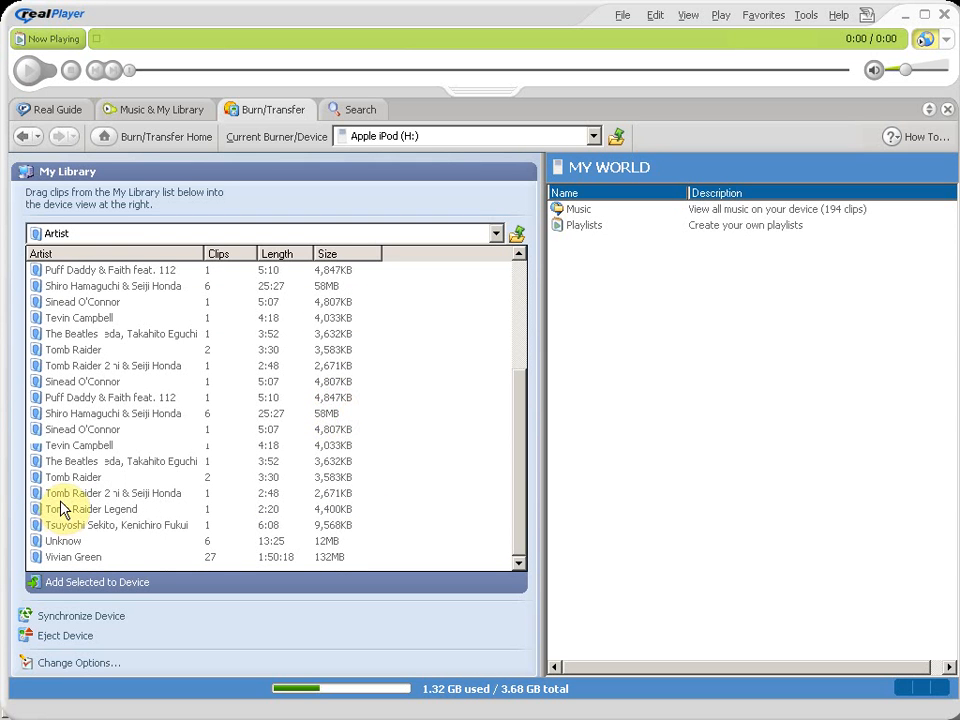
scroll("up", 3)
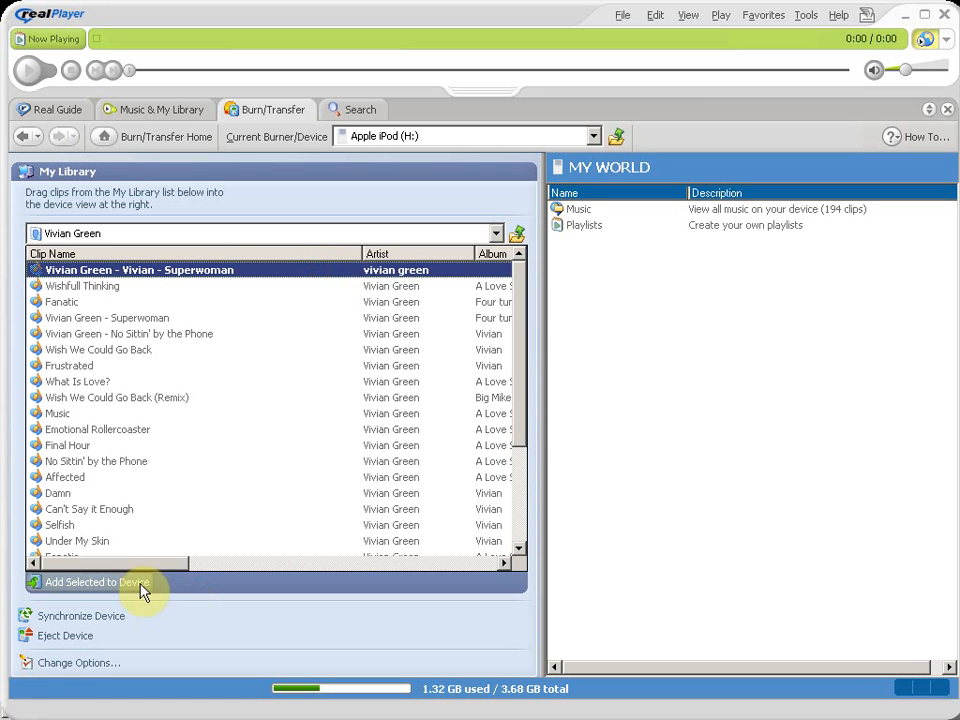
mouse_move(256, 484)
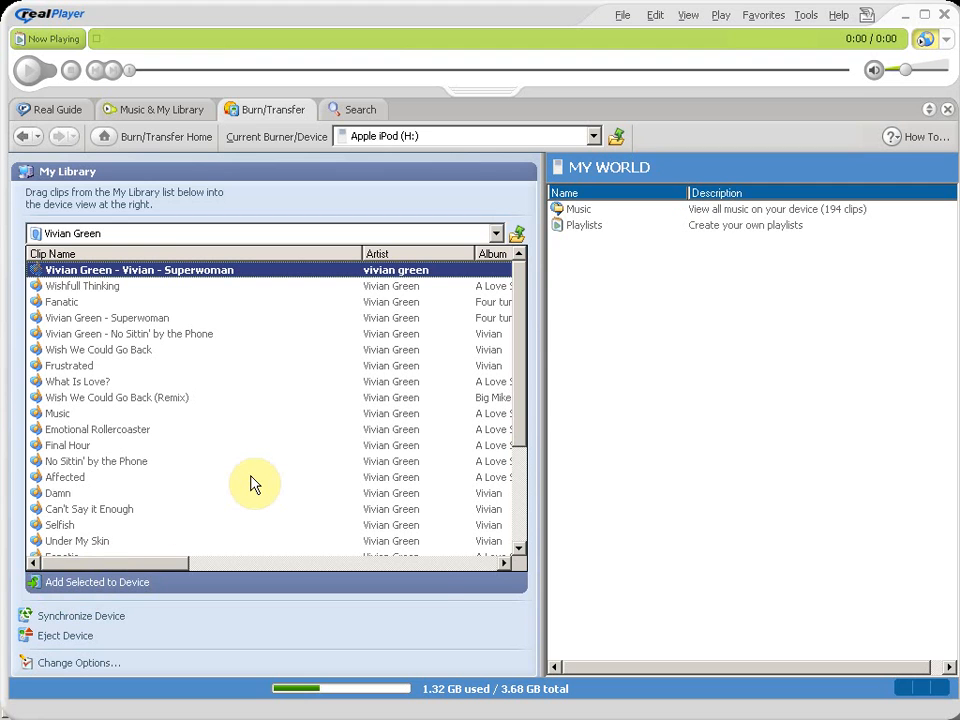
mouse_move(252, 486)
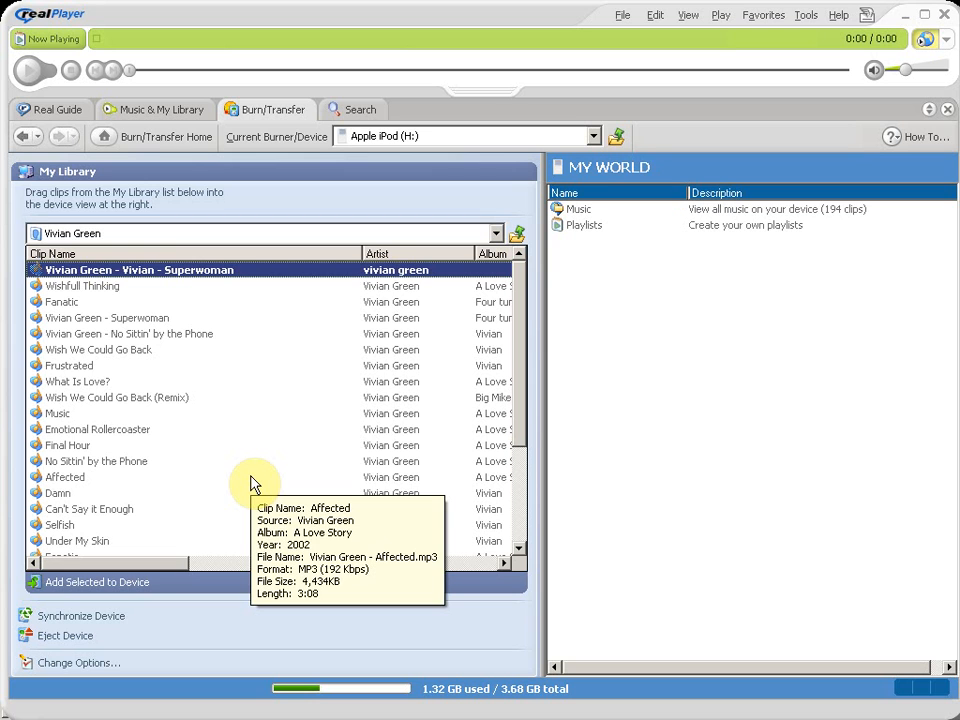
mouse_move(256, 484)
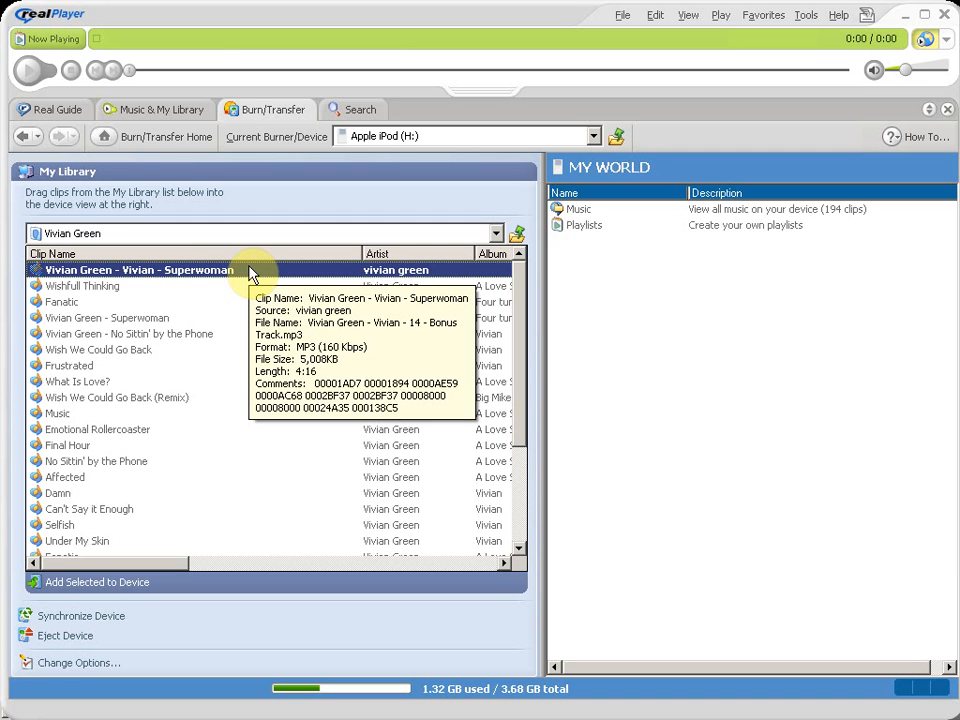
mouse_move(252, 272)
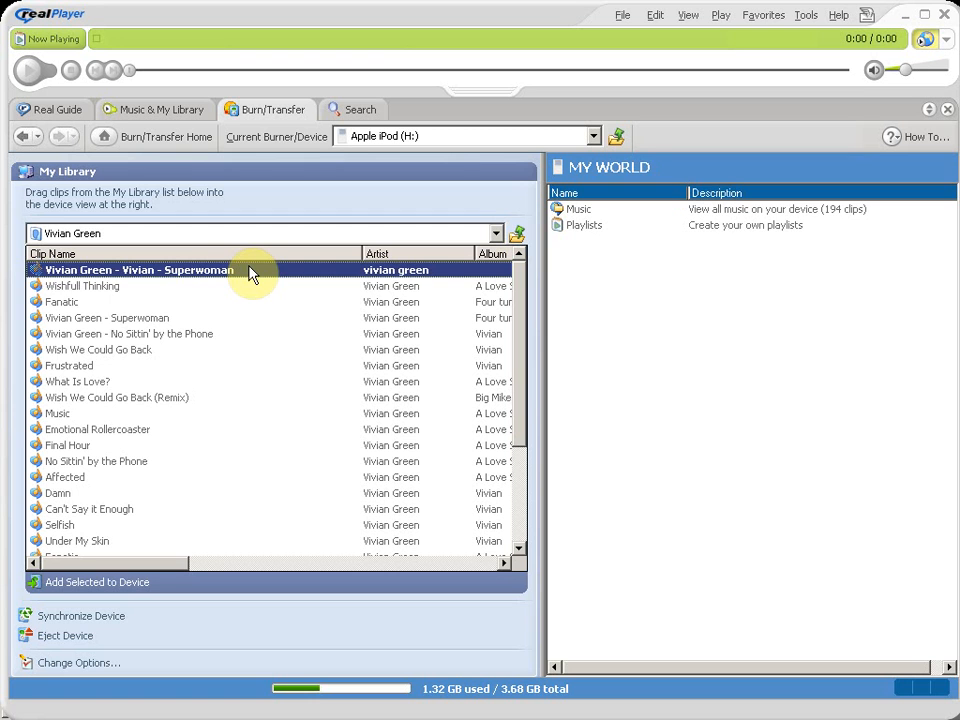
Step: Select every Vivian Green track in the library for transfer
left_click(68, 364)
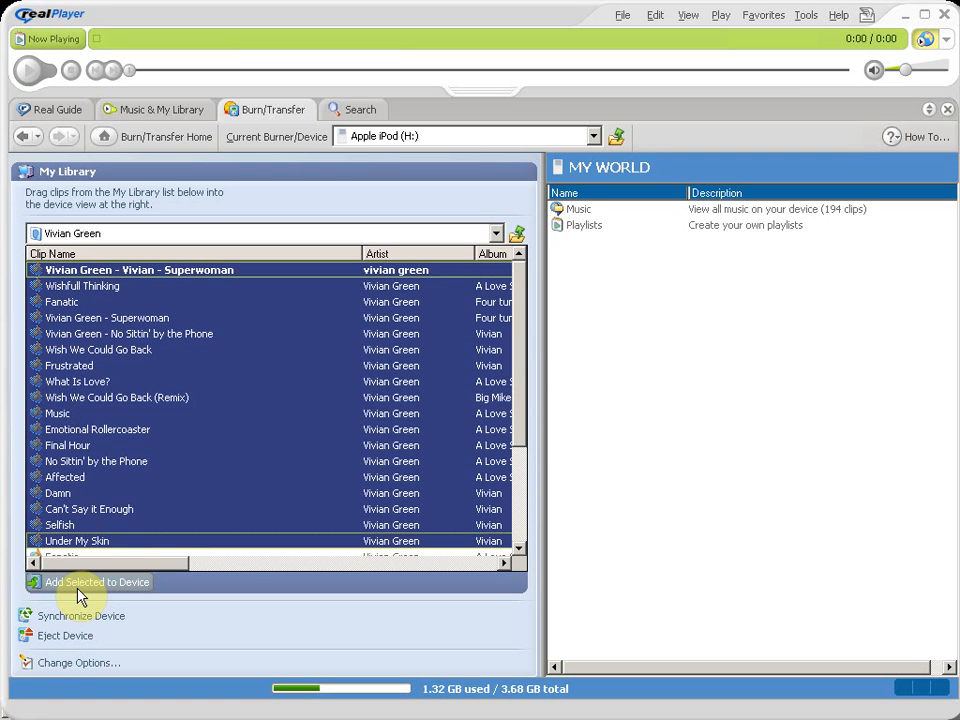
Step: Send the 18 selected Vivian Green tracks to the iPod
left_click(96, 582)
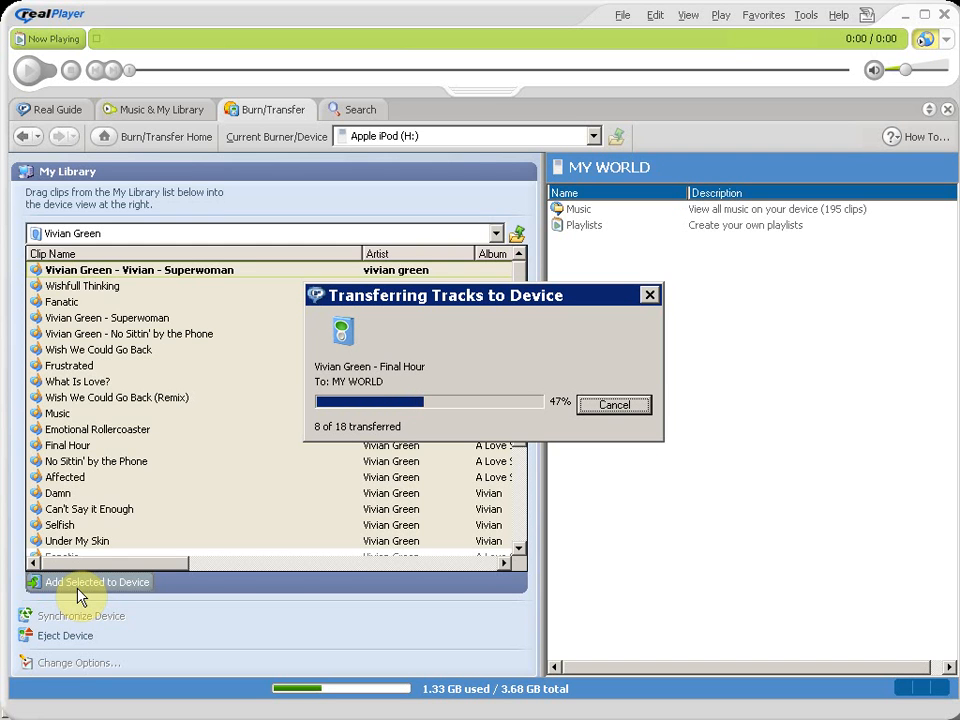
mouse_move(508, 382)
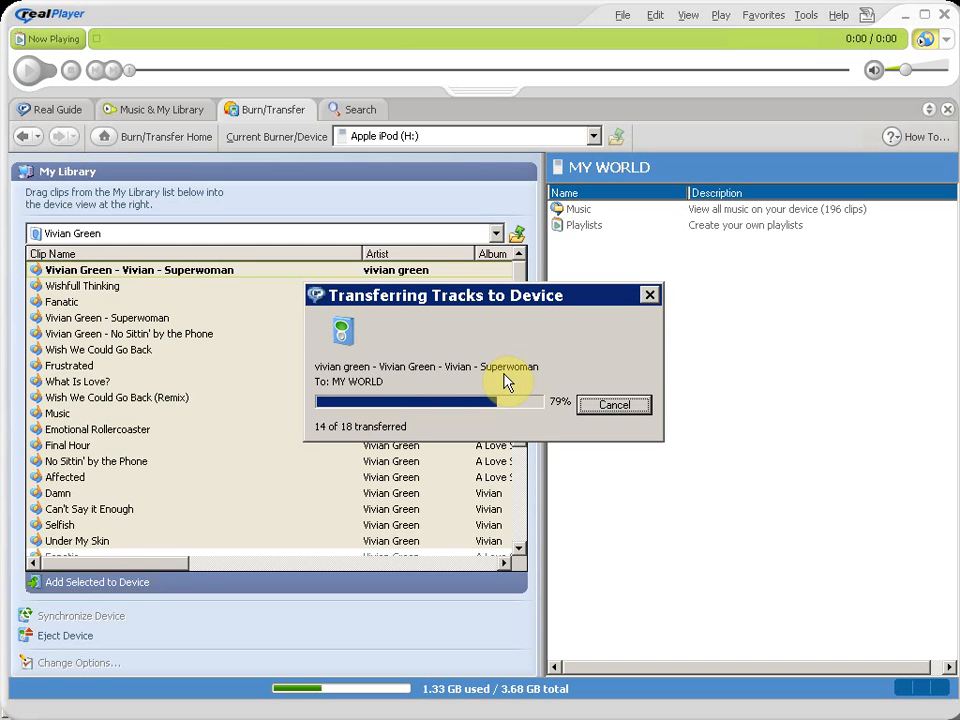
mouse_move(756, 328)
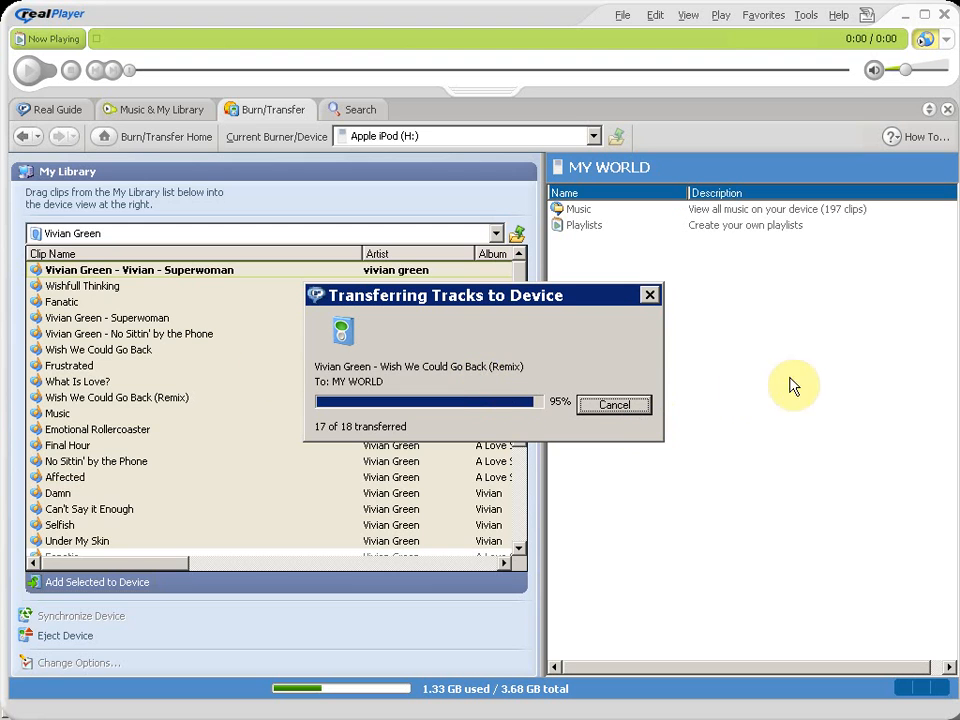
mouse_move(592, 404)
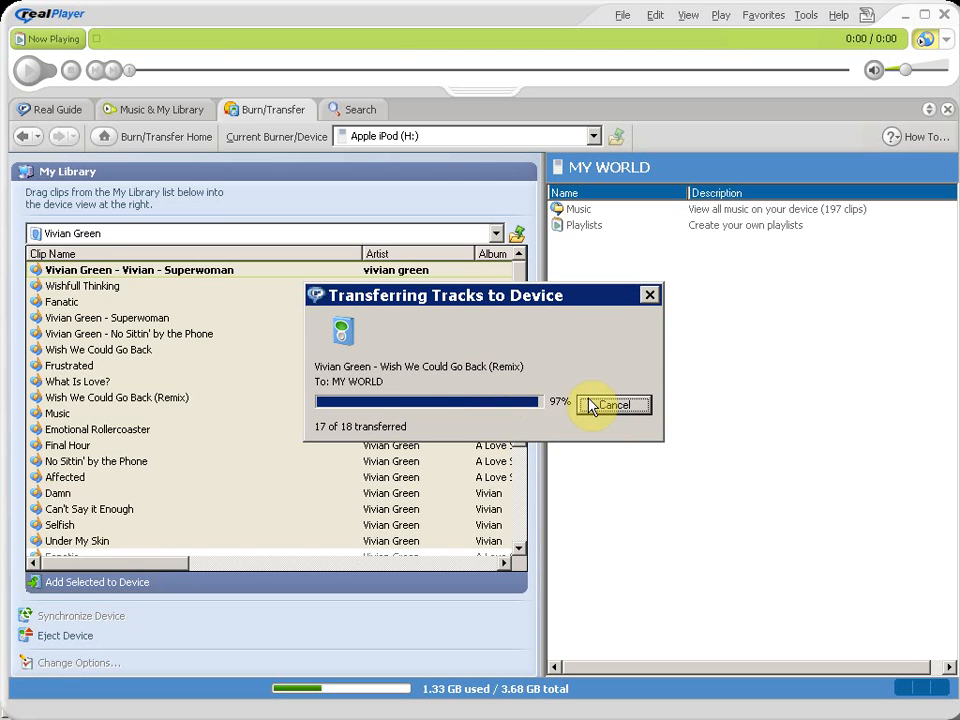
mouse_move(448, 418)
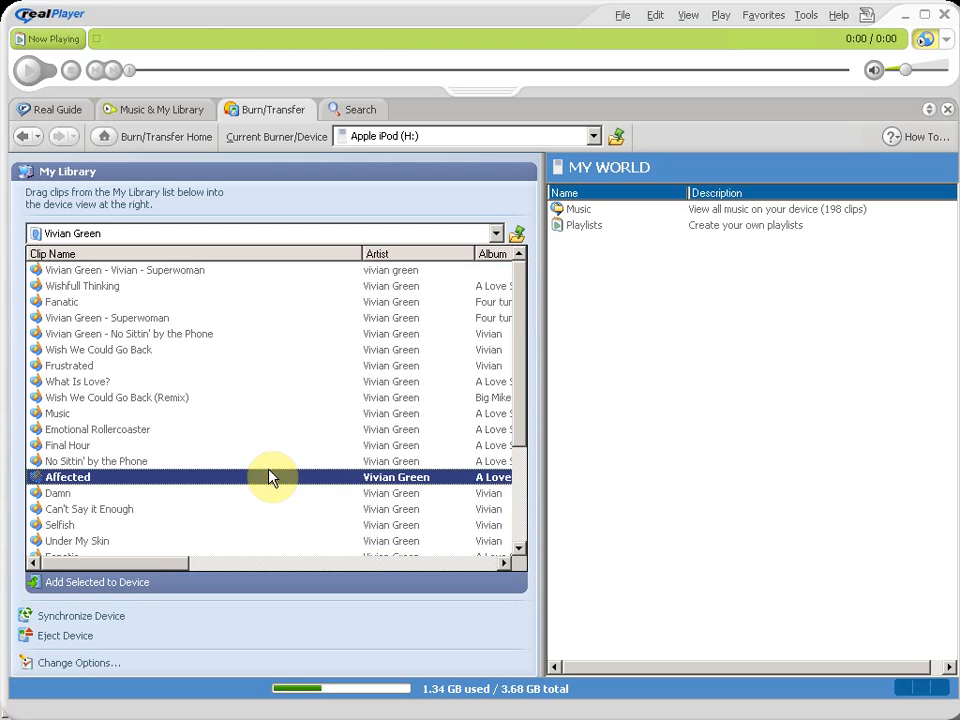
Step: List the iPod's music by artist, showing Vivian Green among 198 clips
double_click(68, 476)
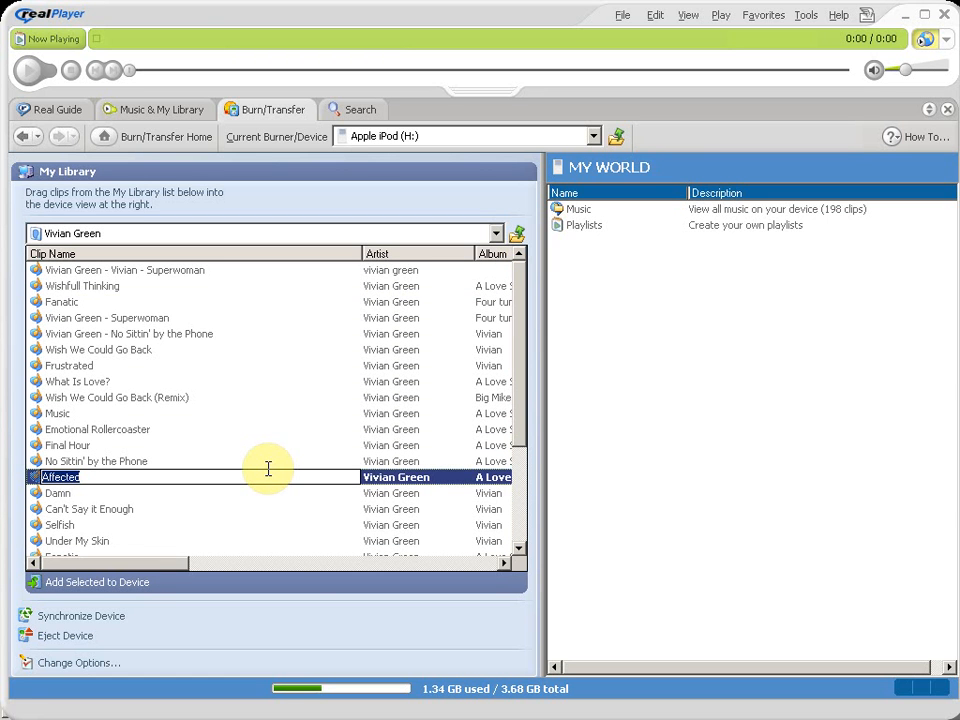
mouse_move(644, 224)
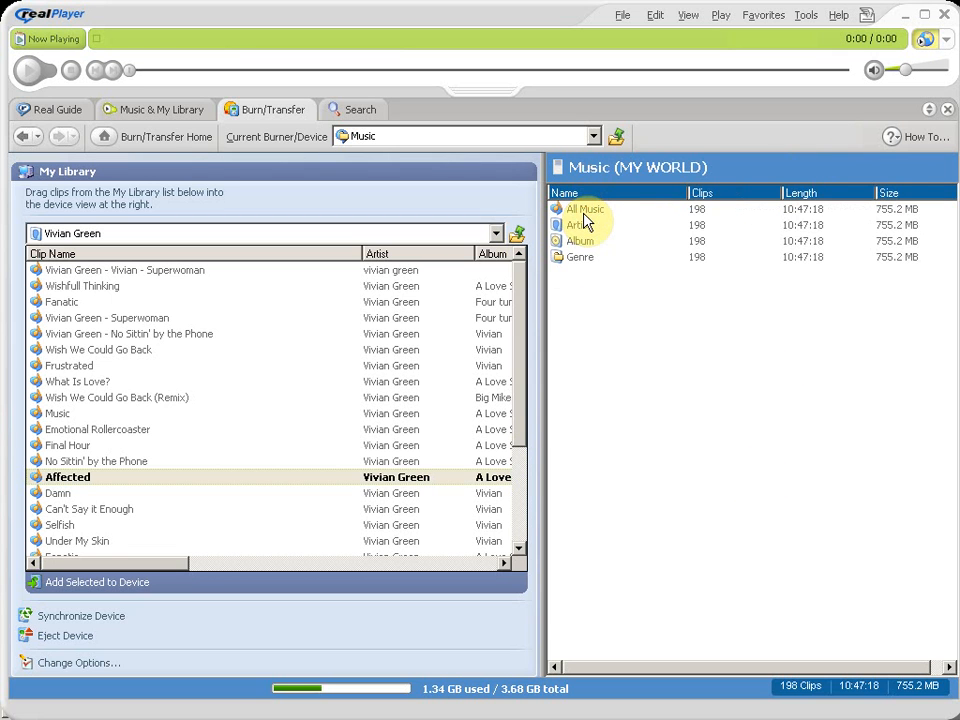
left_click(576, 224)
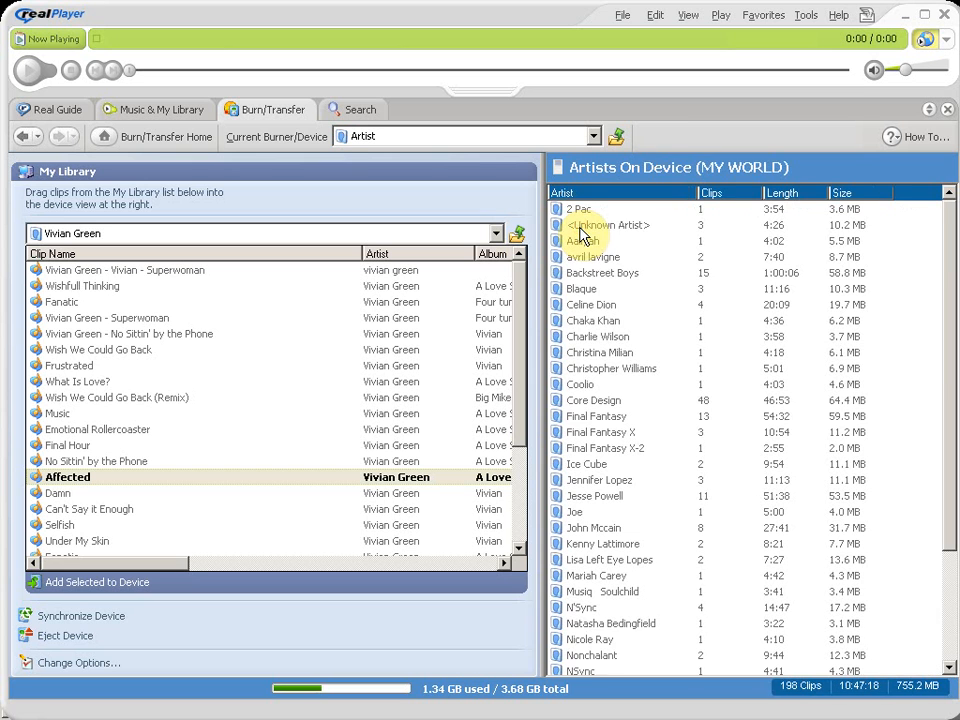
mouse_move(956, 330)
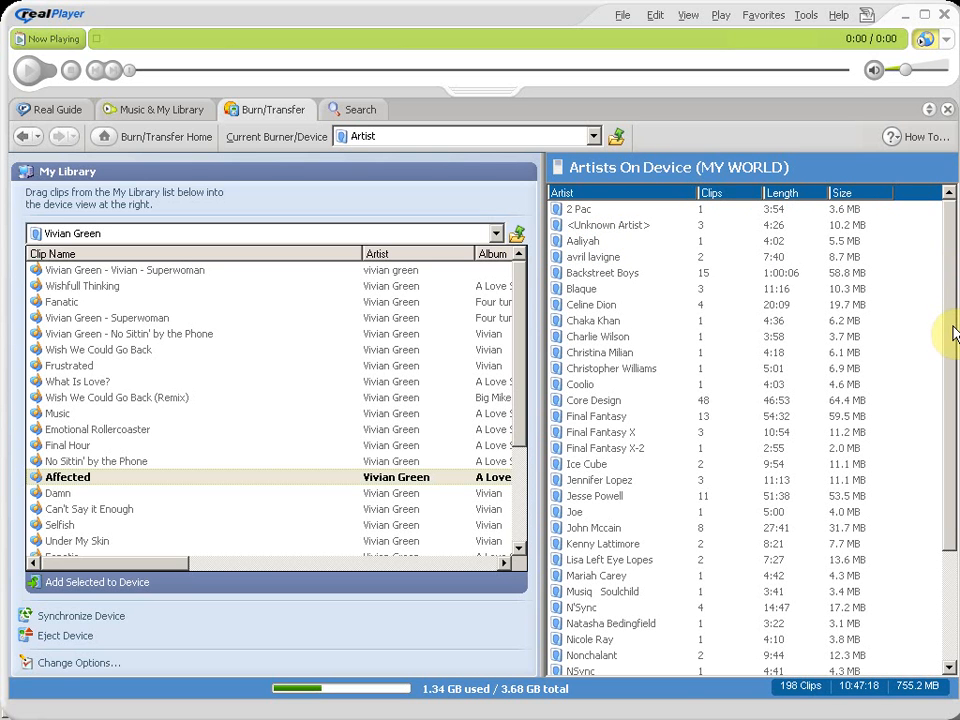
mouse_move(700, 280)
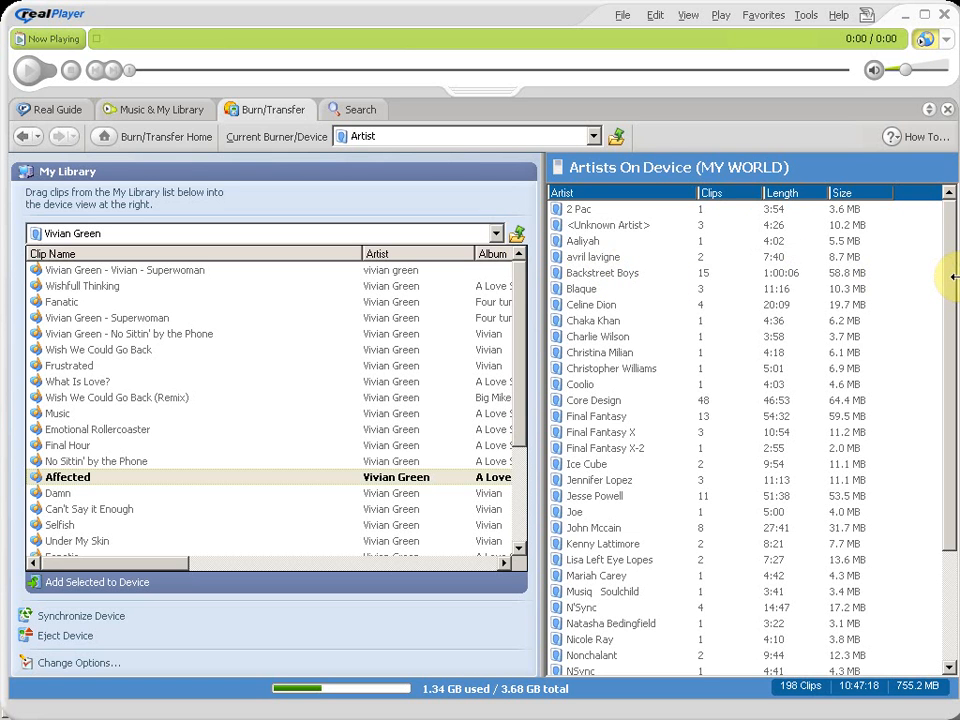
scroll("down", 3)
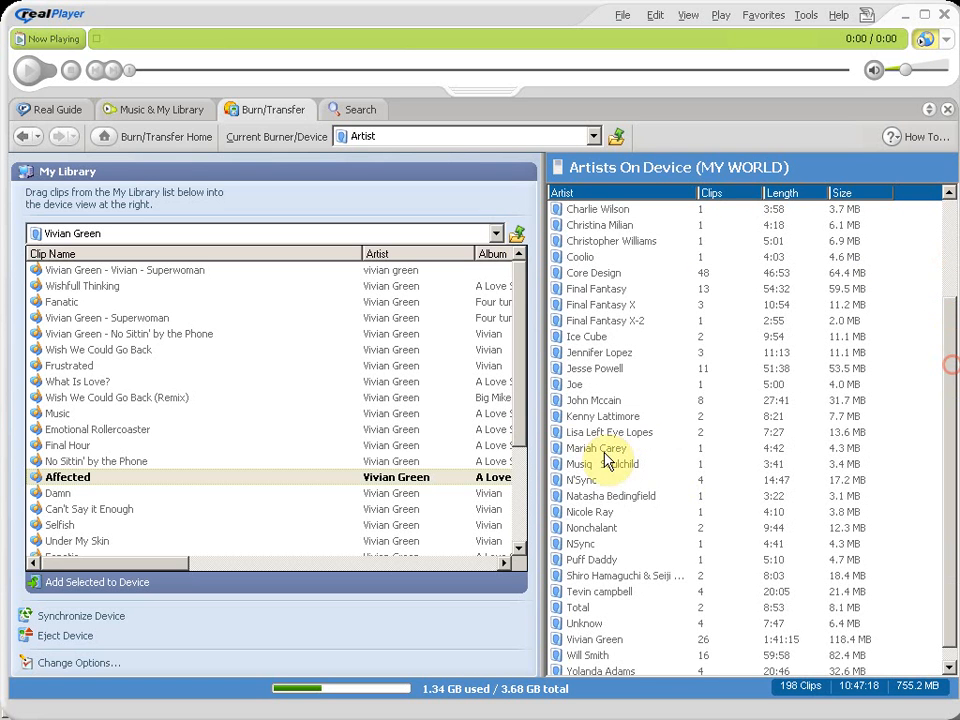
Step: Show Mariah Carey's iPod clips, '& Boyz II Men - One Sweet Day'
left_click(596, 448)
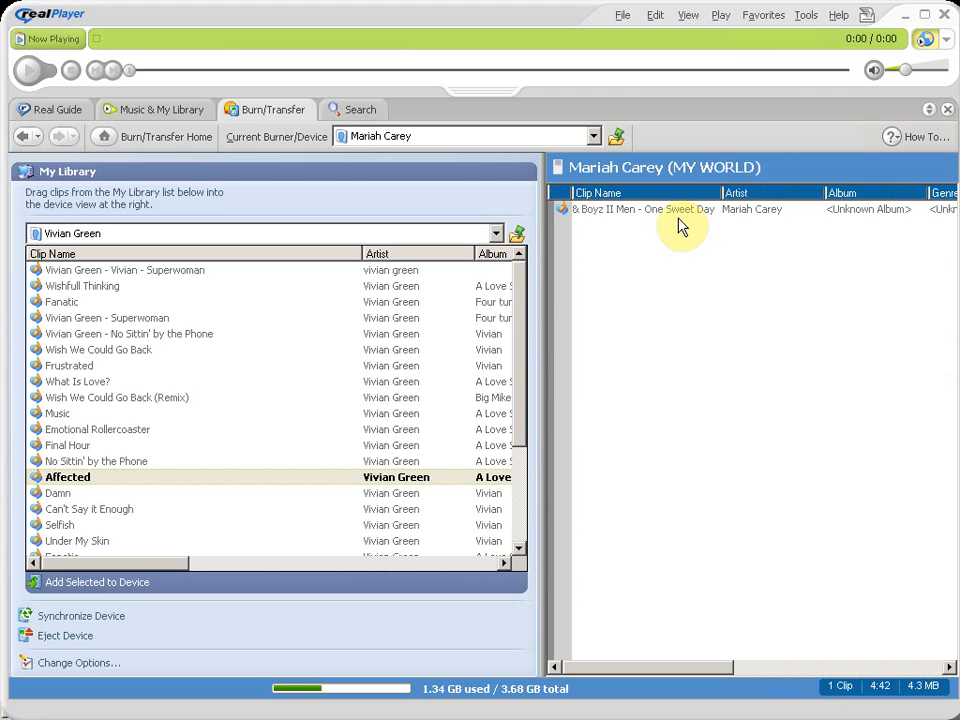
mouse_move(680, 216)
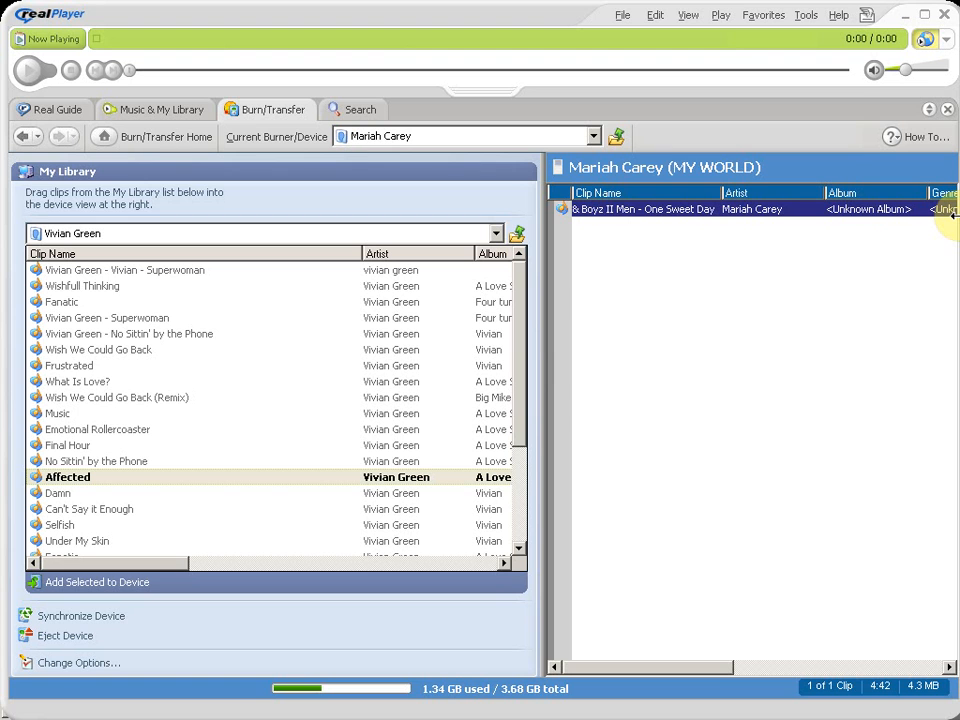
mouse_move(478, 292)
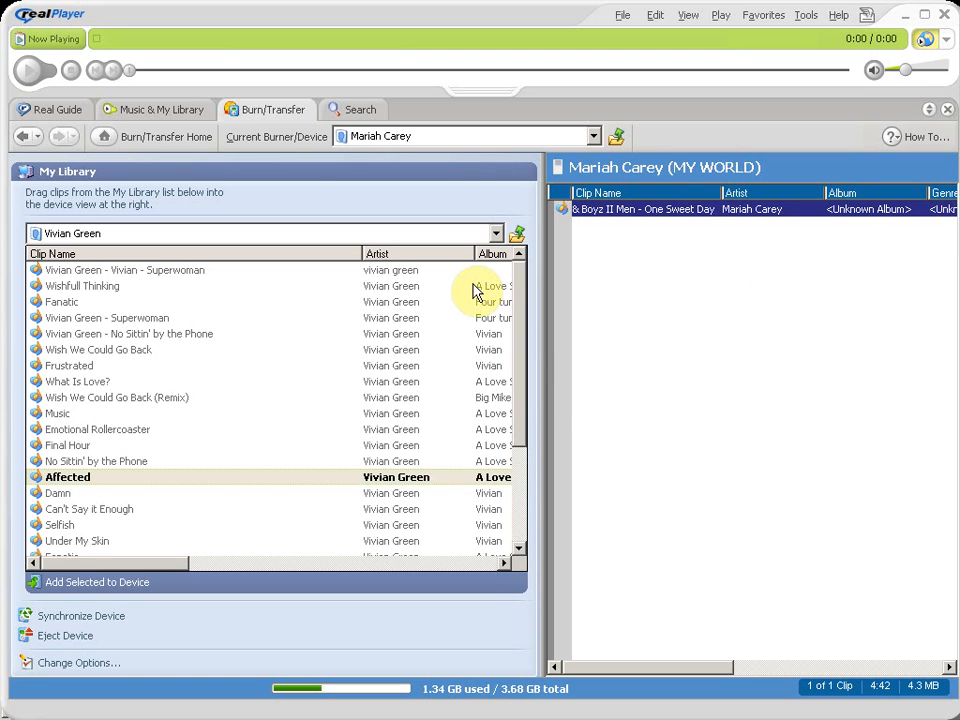
mouse_move(476, 290)
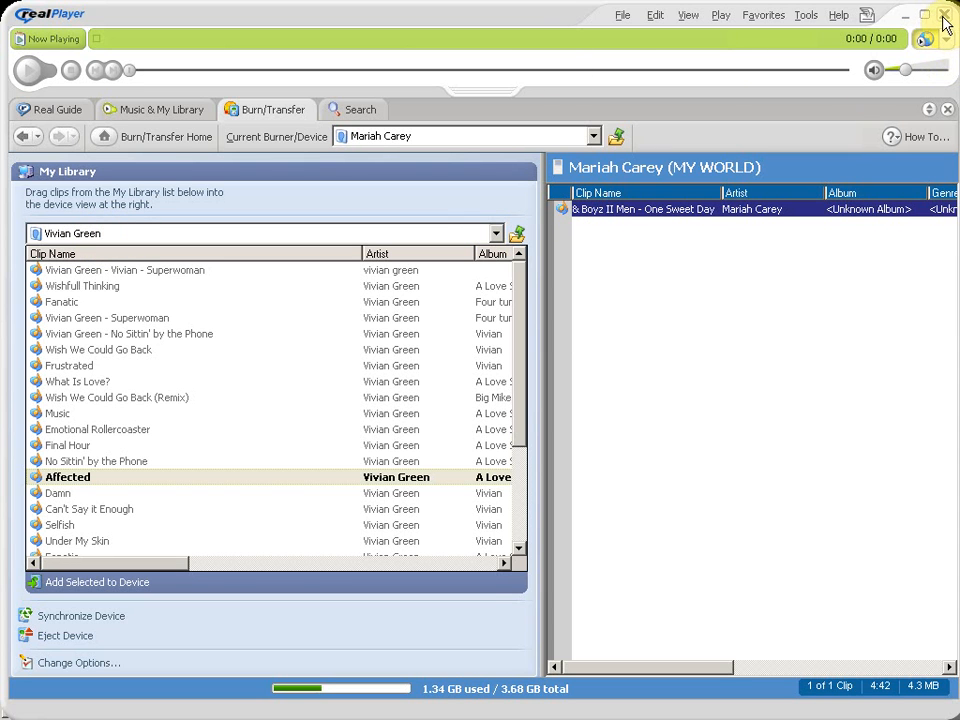
mouse_move(564, 350)
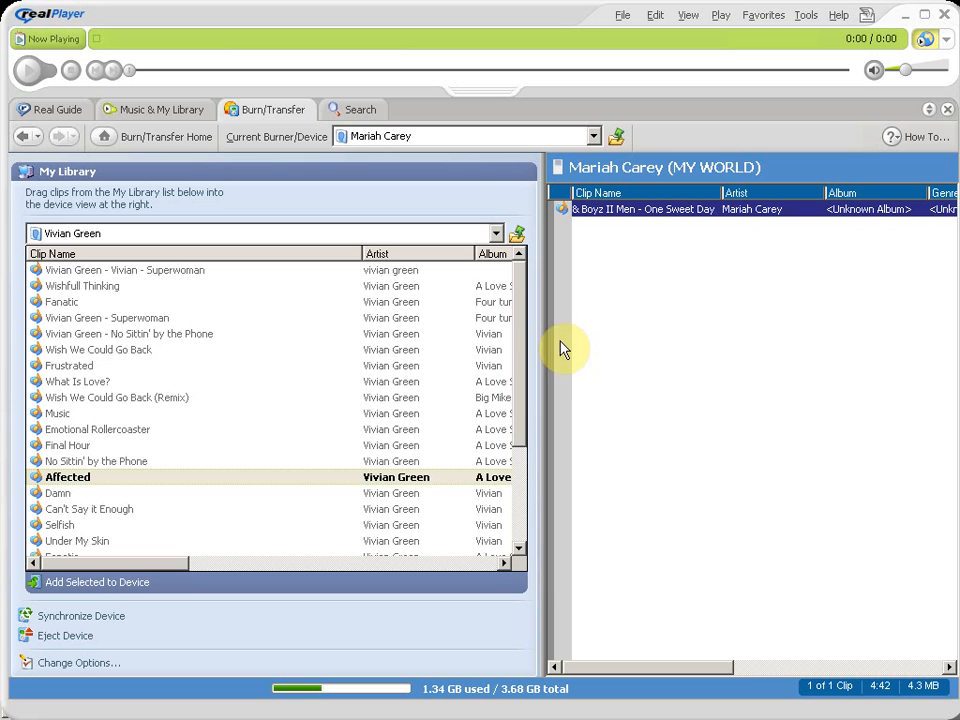
mouse_move(728, 328)
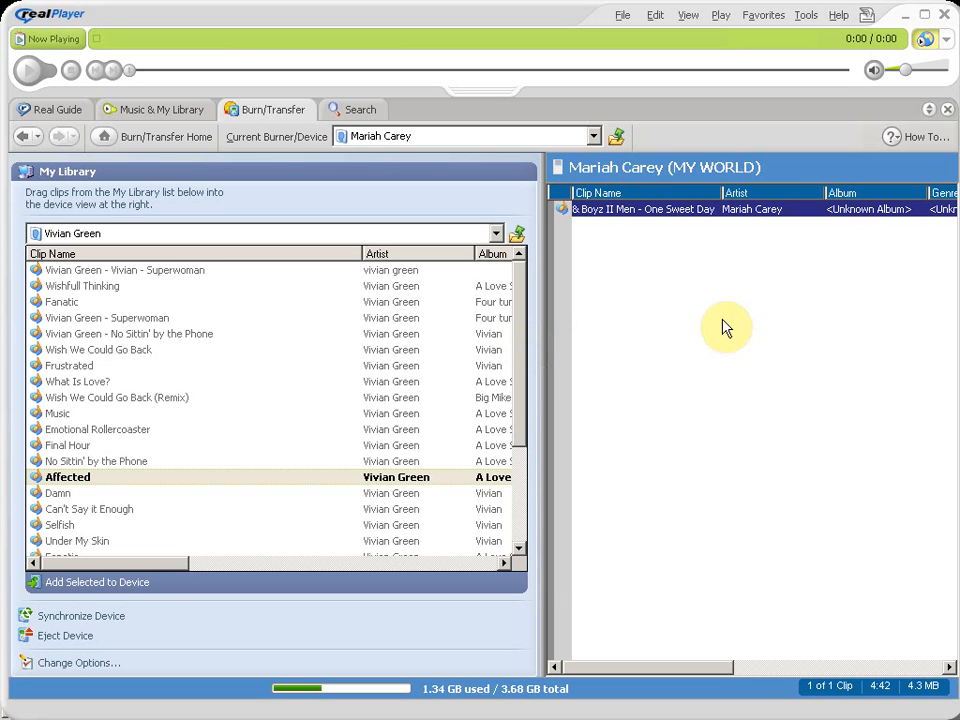
mouse_move(950, 44)
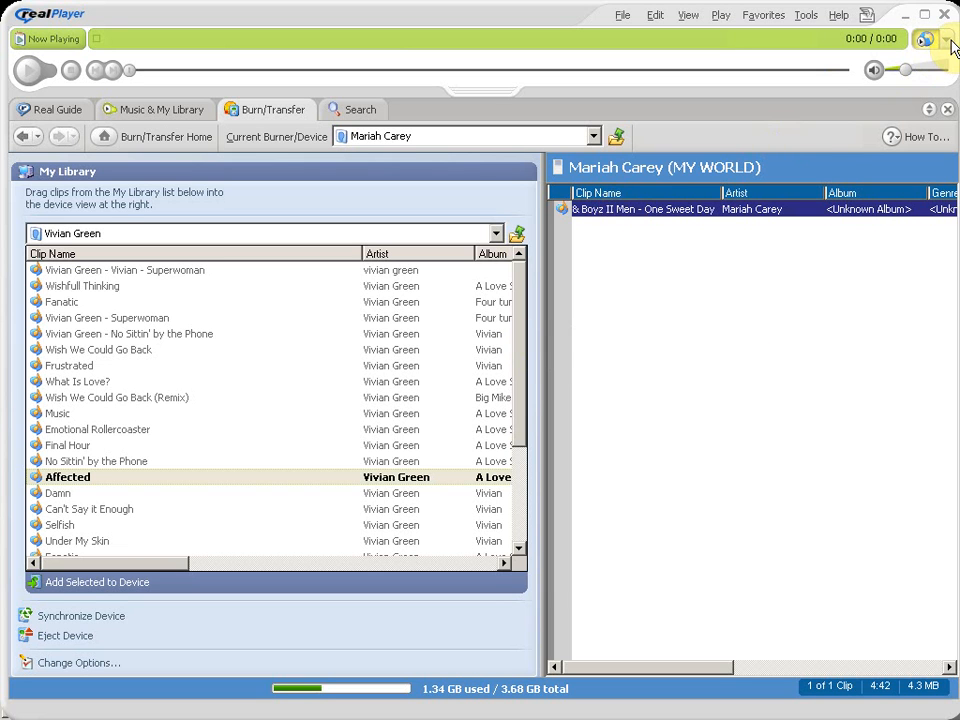
mouse_move(950, 264)
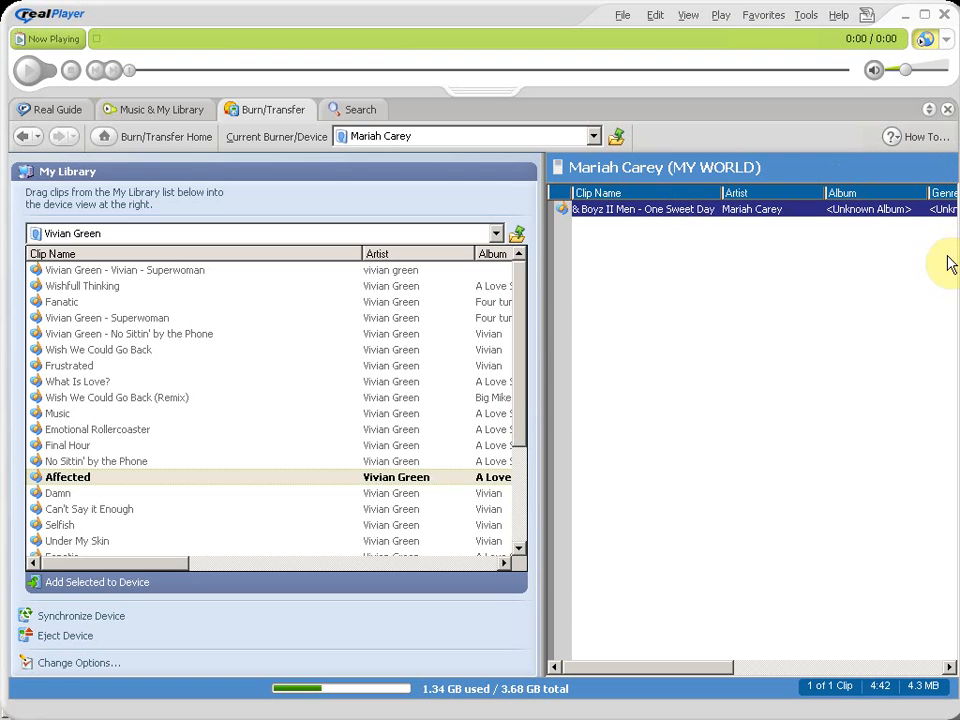
mouse_move(244, 144)
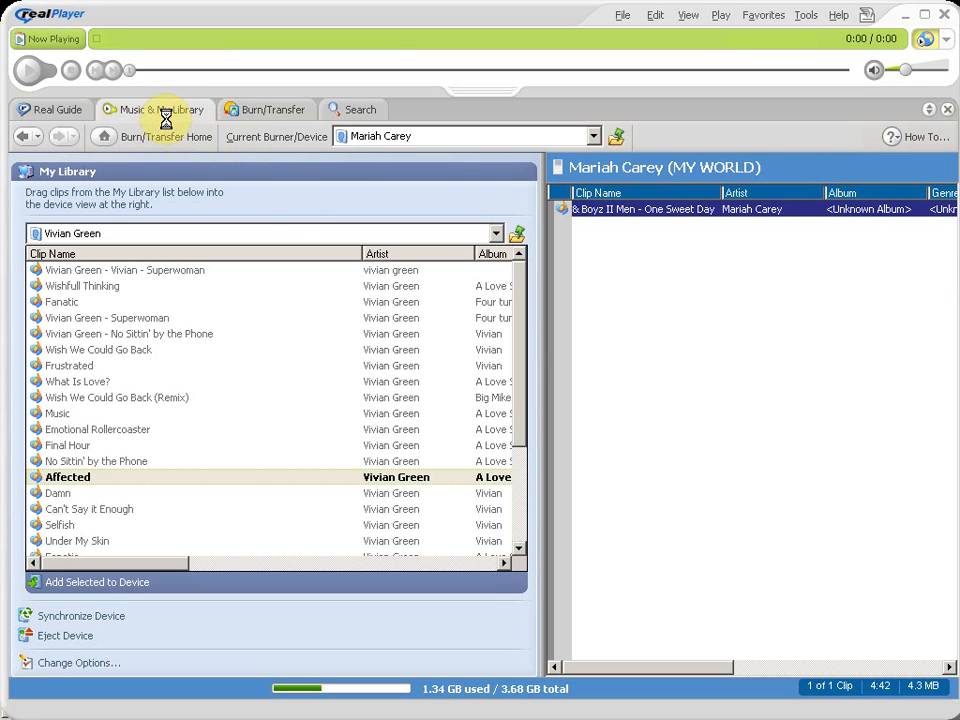
Step: Return to the My Library page listing All Media, Music (183 clips) and Videos
left_click(152, 108)
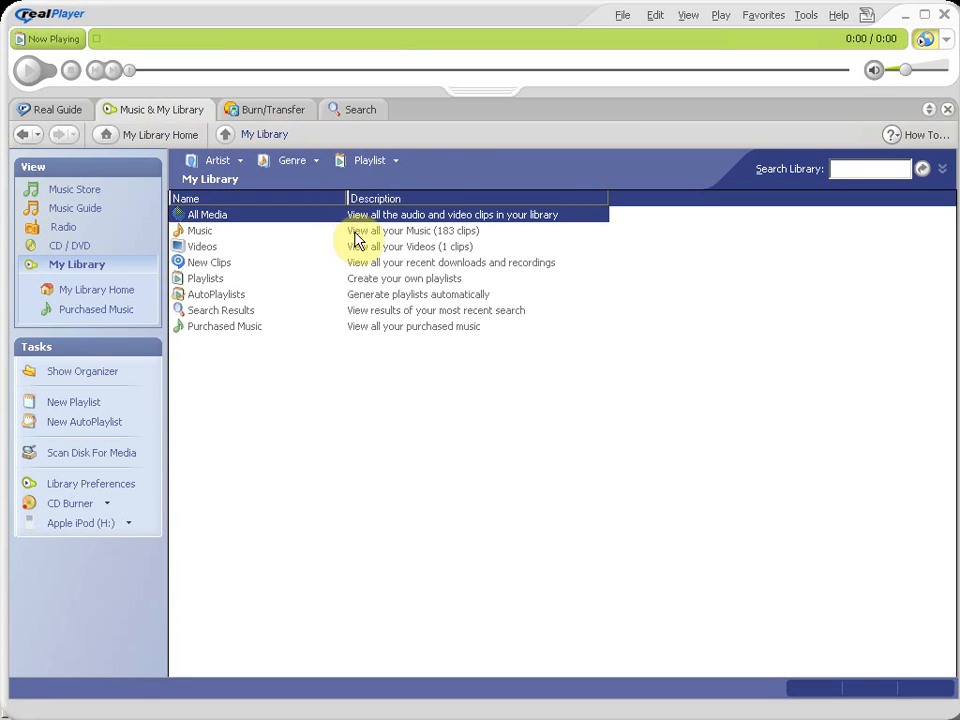
mouse_move(520, 124)
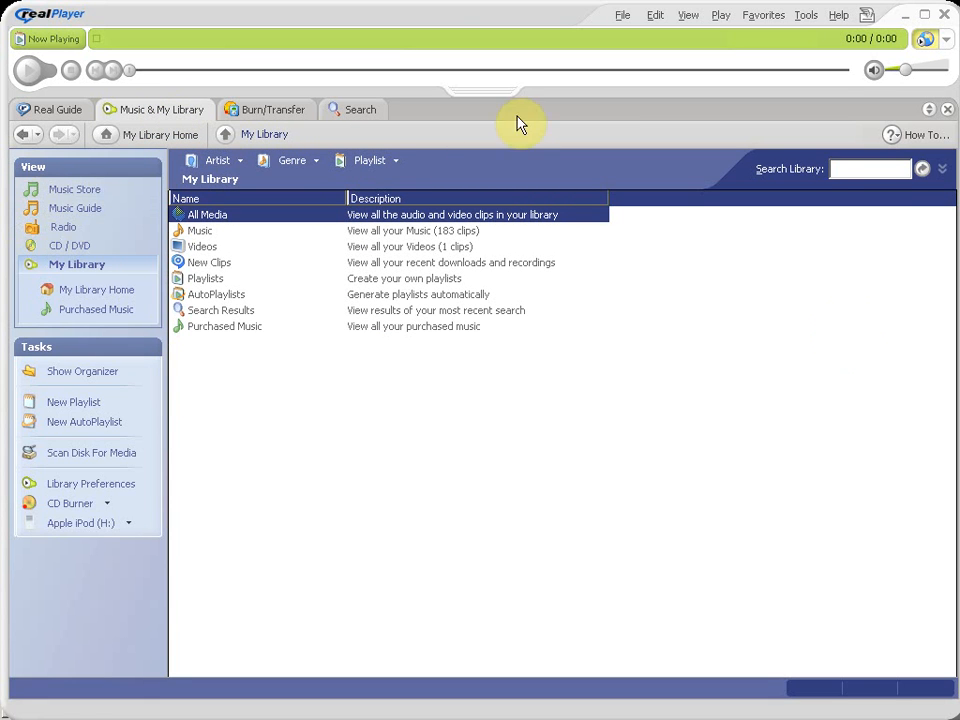
mouse_move(944, 30)
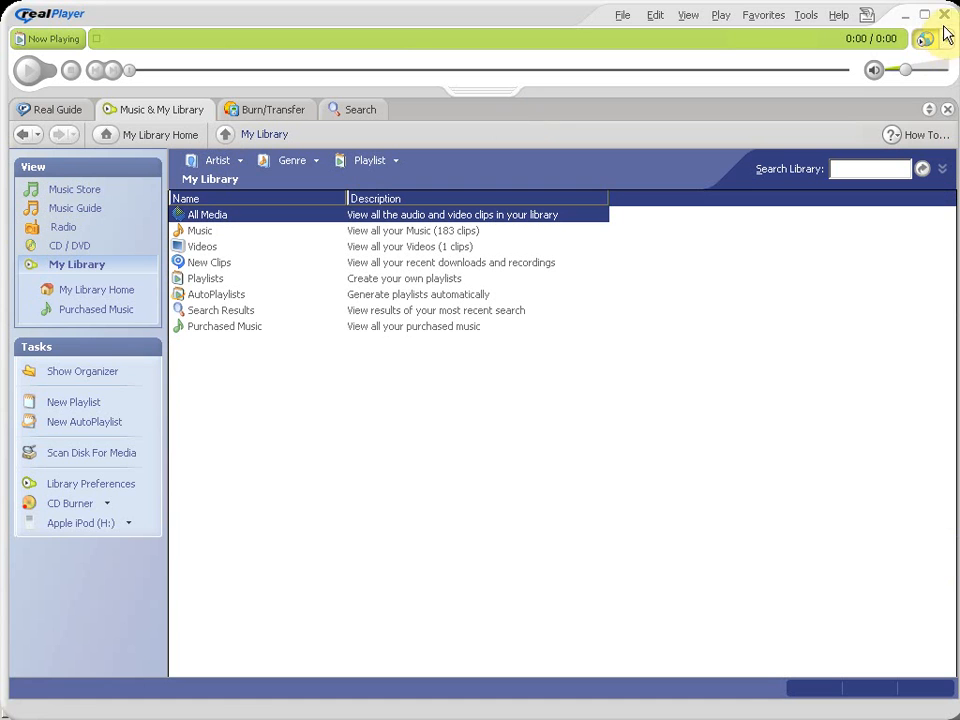